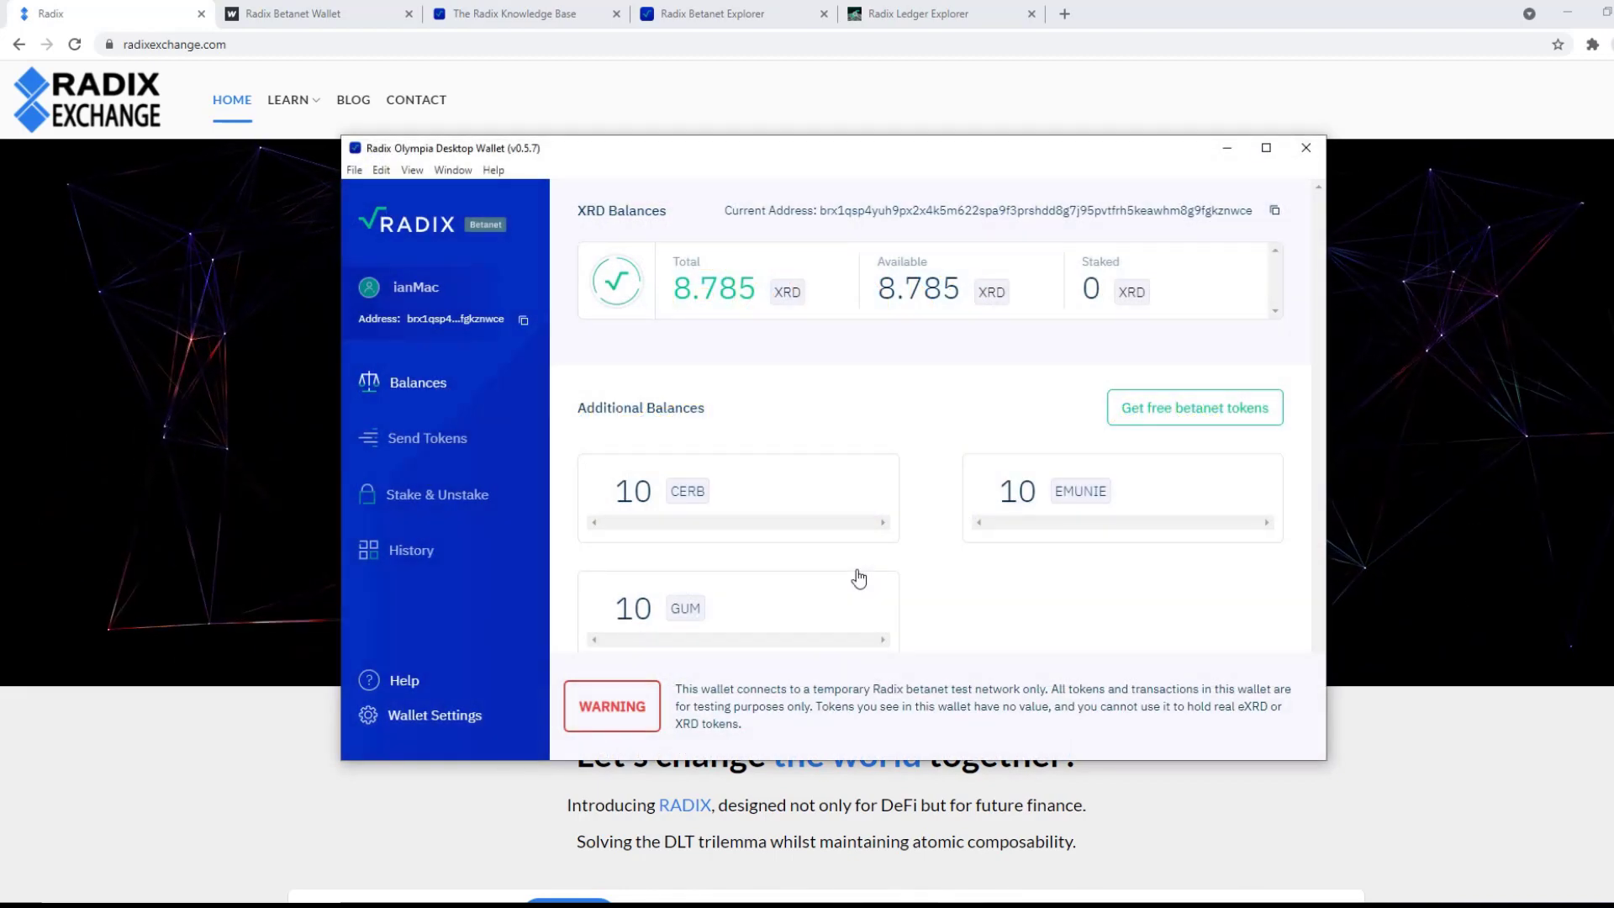
Go to Stake & Unstake, bring up the staking form and view the full validator list
{"action": "left_click", "coordinate": [1265, 148]}
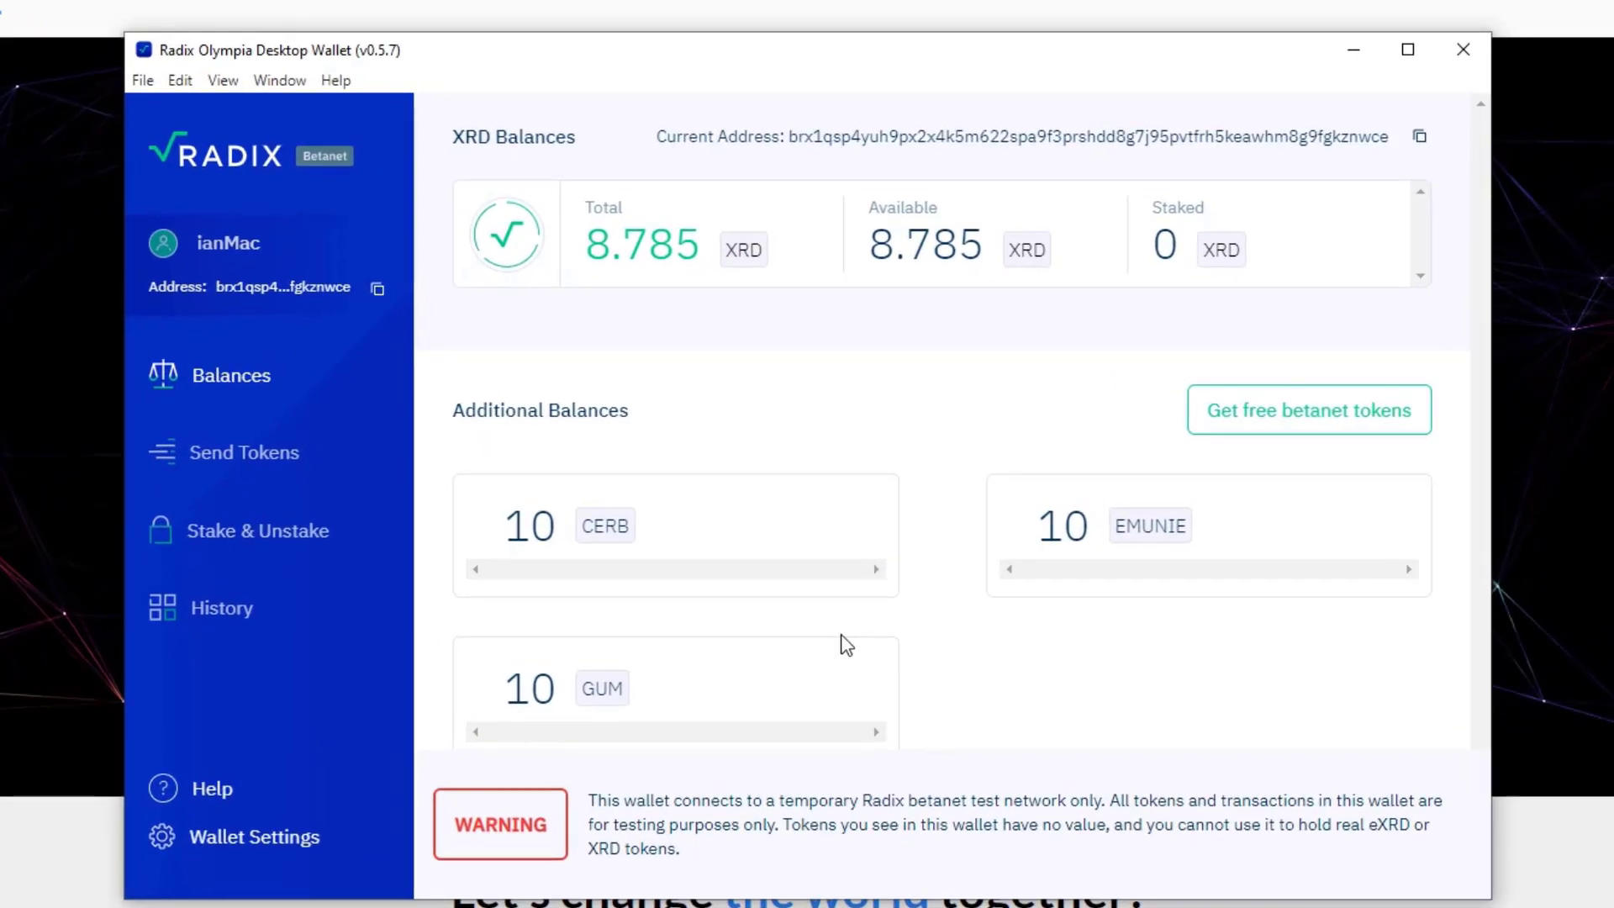
{"action": "mouse_move", "coordinate": [237, 543]}
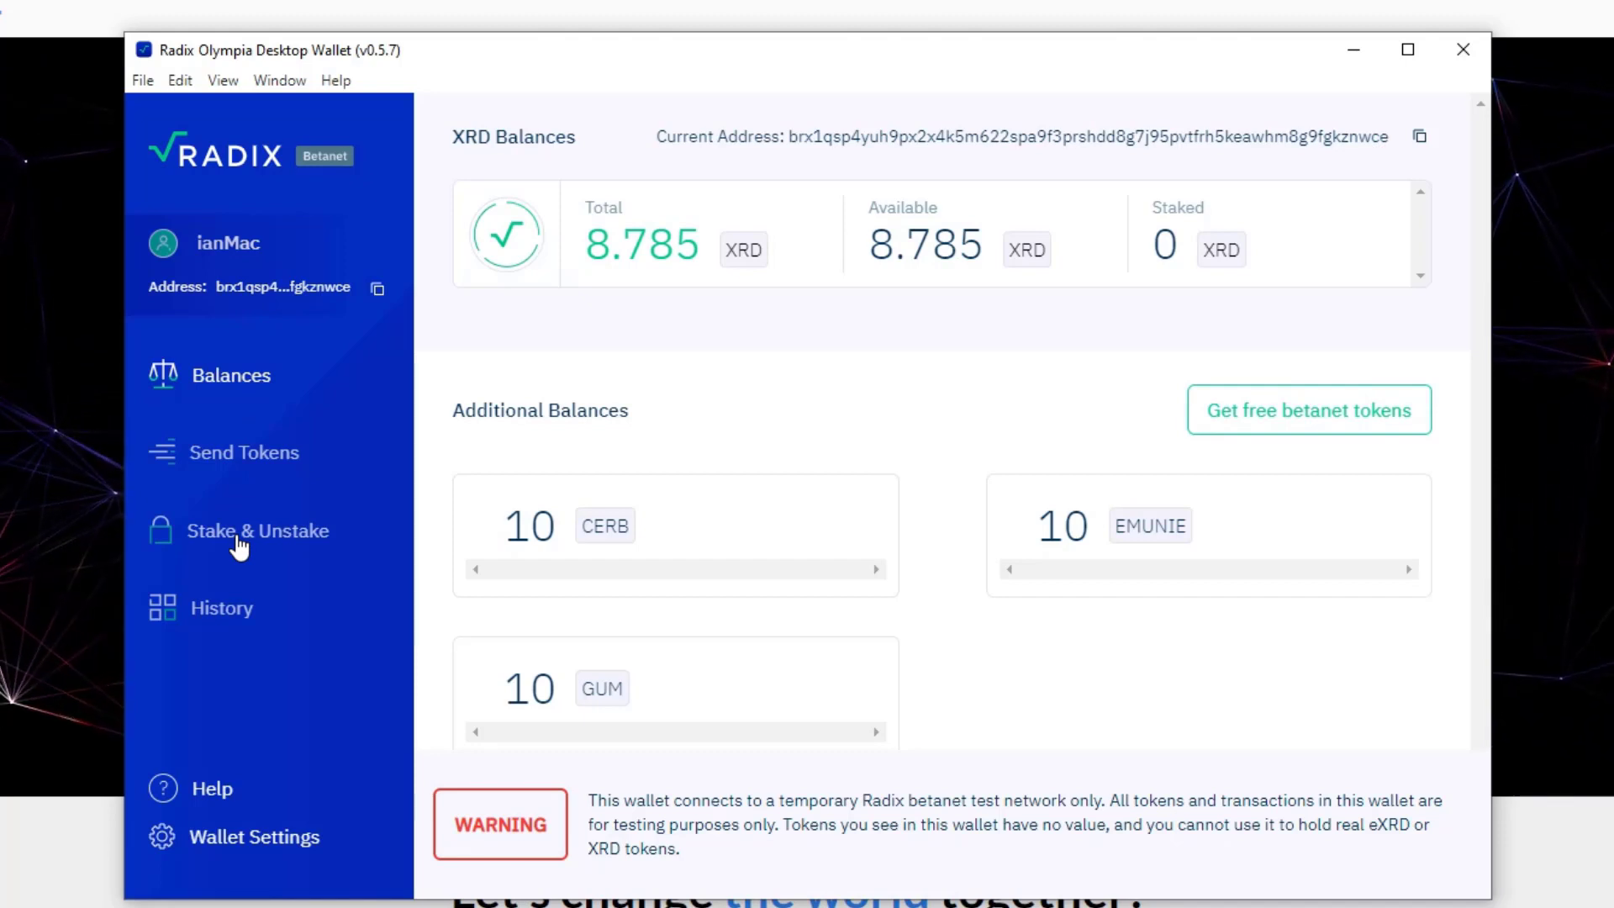
{"action": "left_click", "coordinate": [257, 530]}
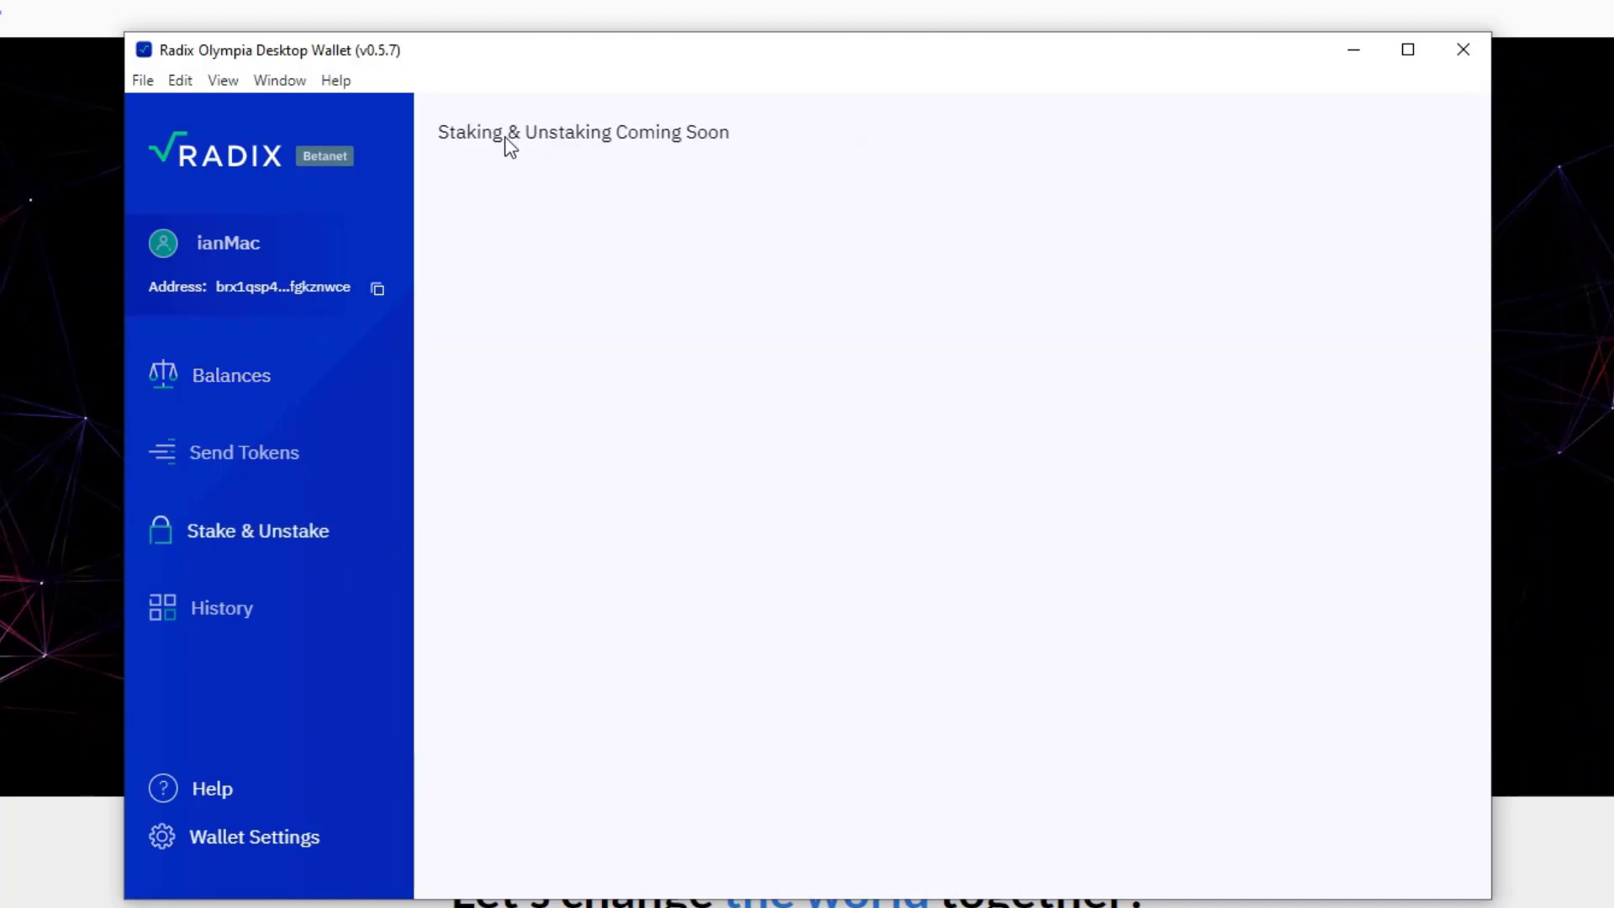
{"action": "mouse_move", "coordinate": [607, 153]}
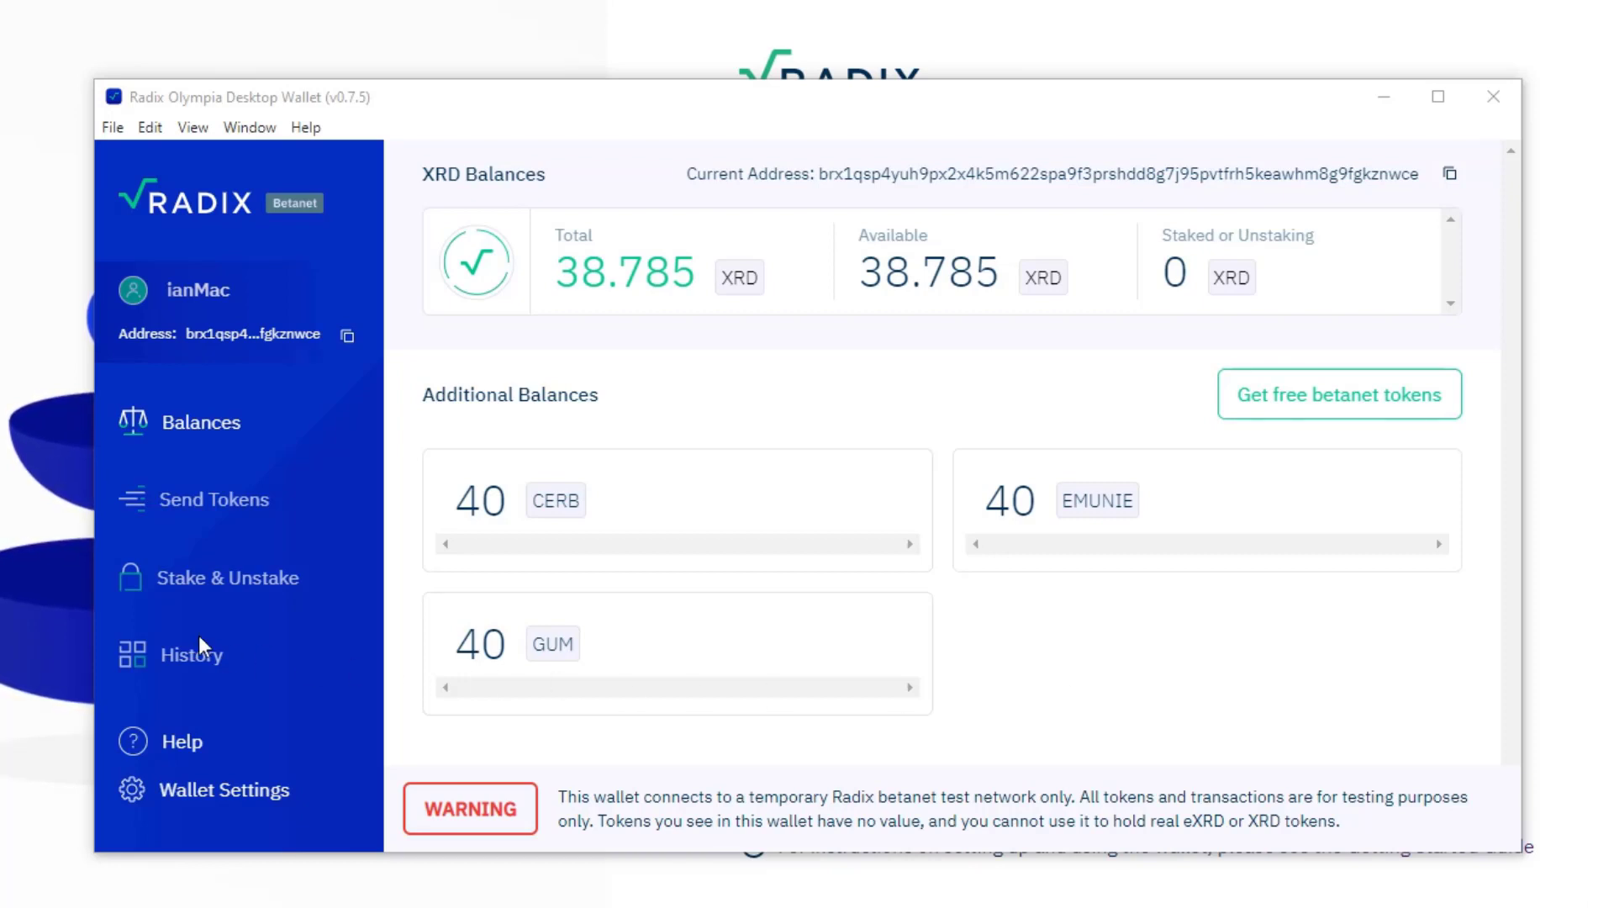
{"action": "left_click", "coordinate": [228, 576]}
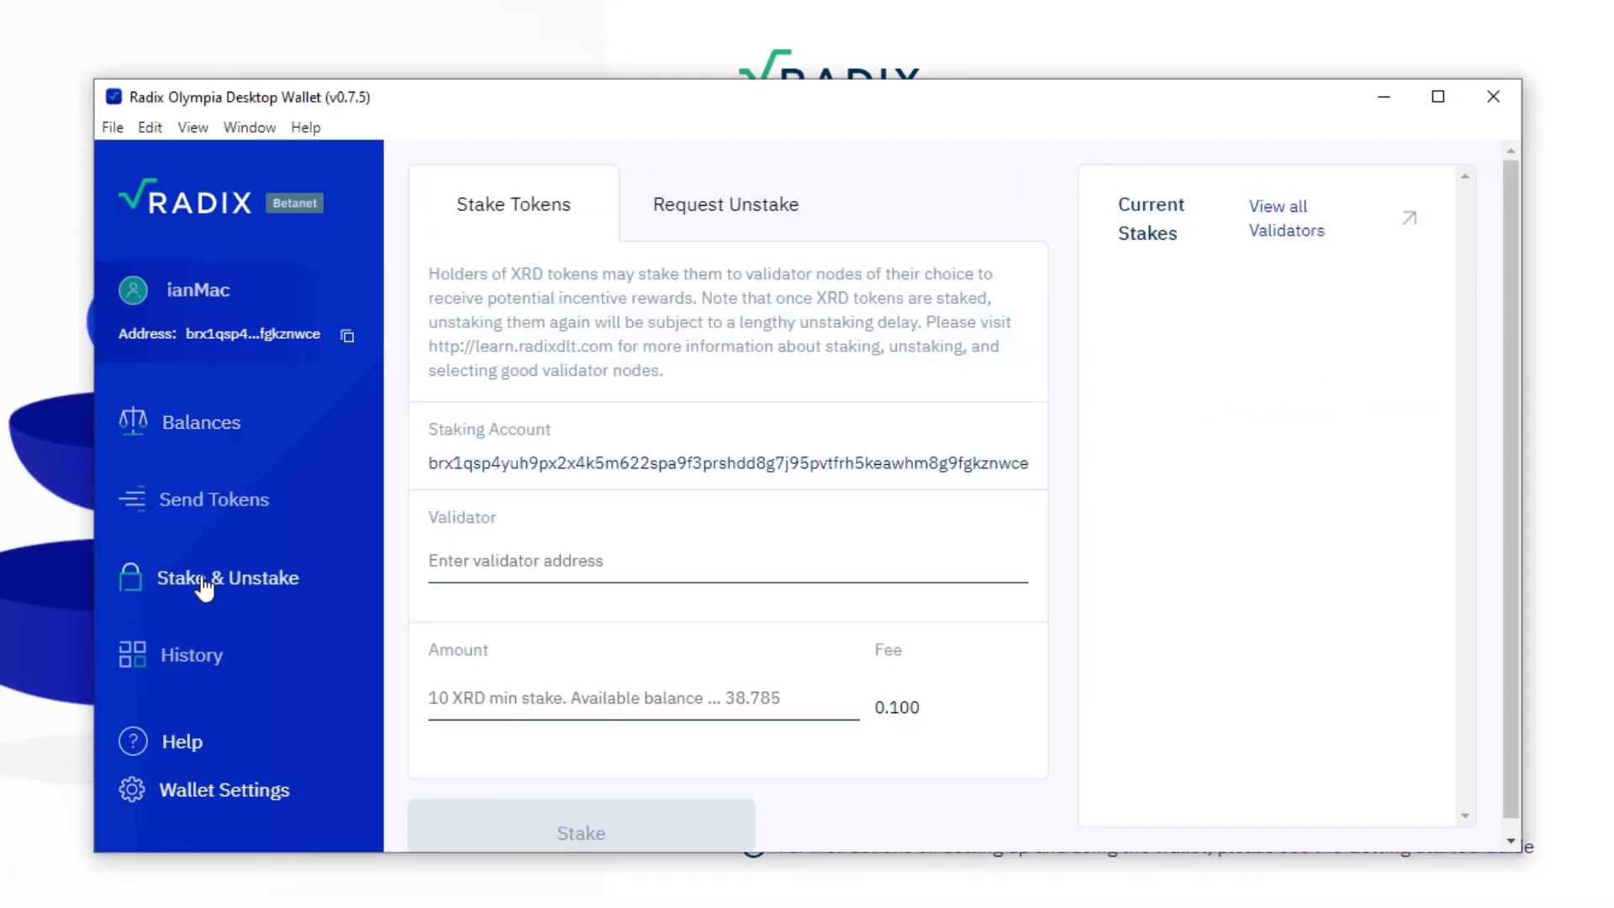
{"action": "mouse_move", "coordinate": [1305, 272]}
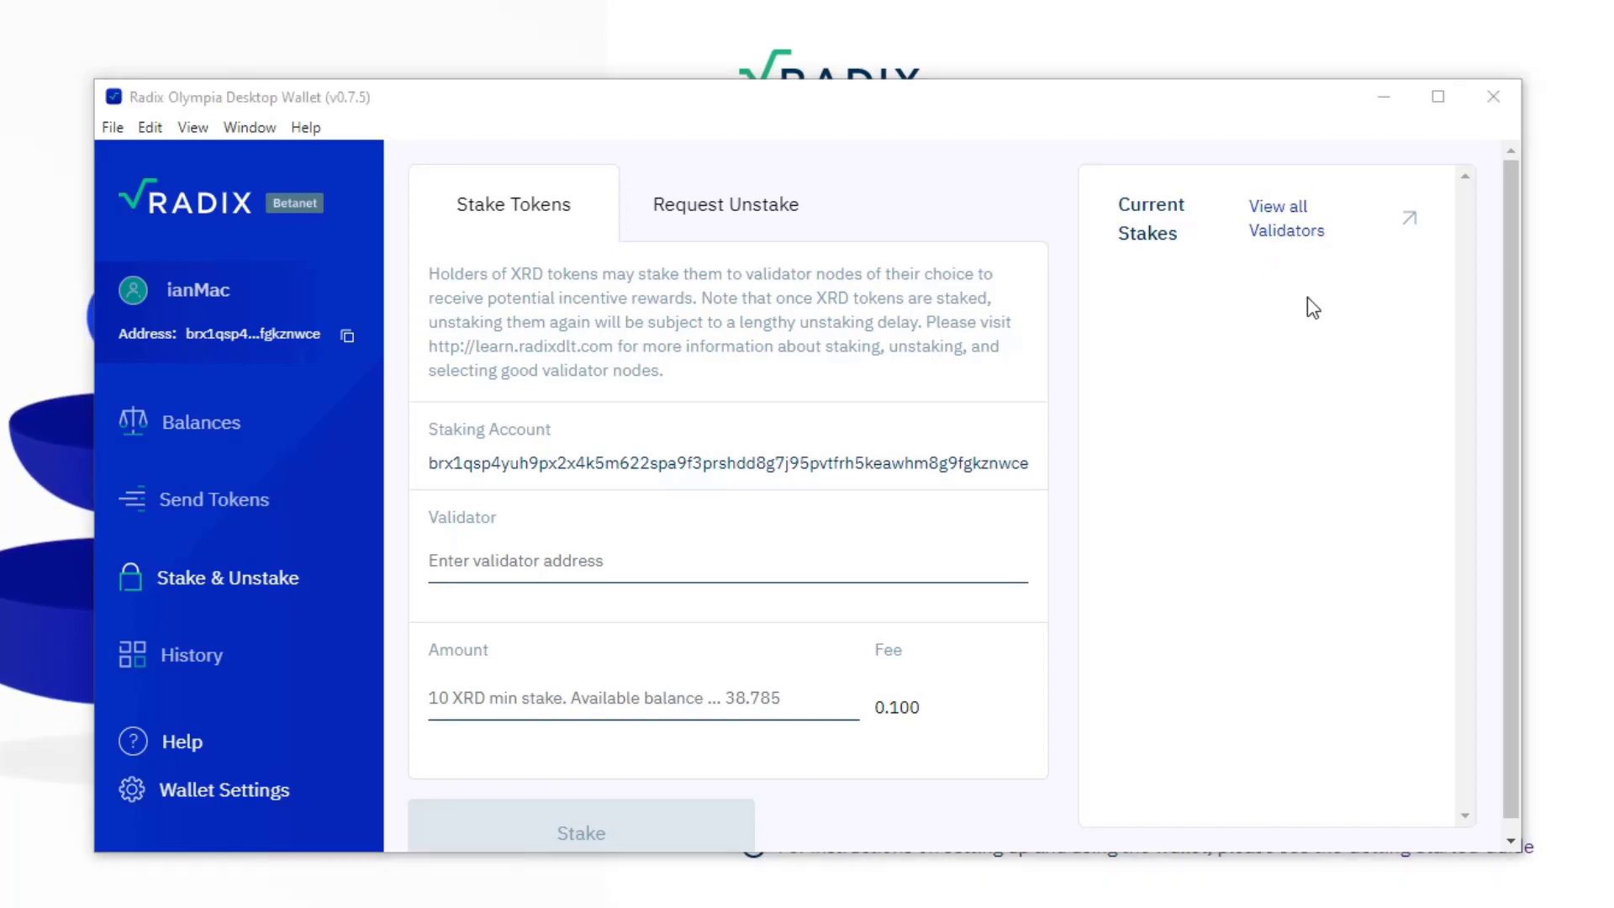
{"action": "left_click", "coordinate": [1287, 217]}
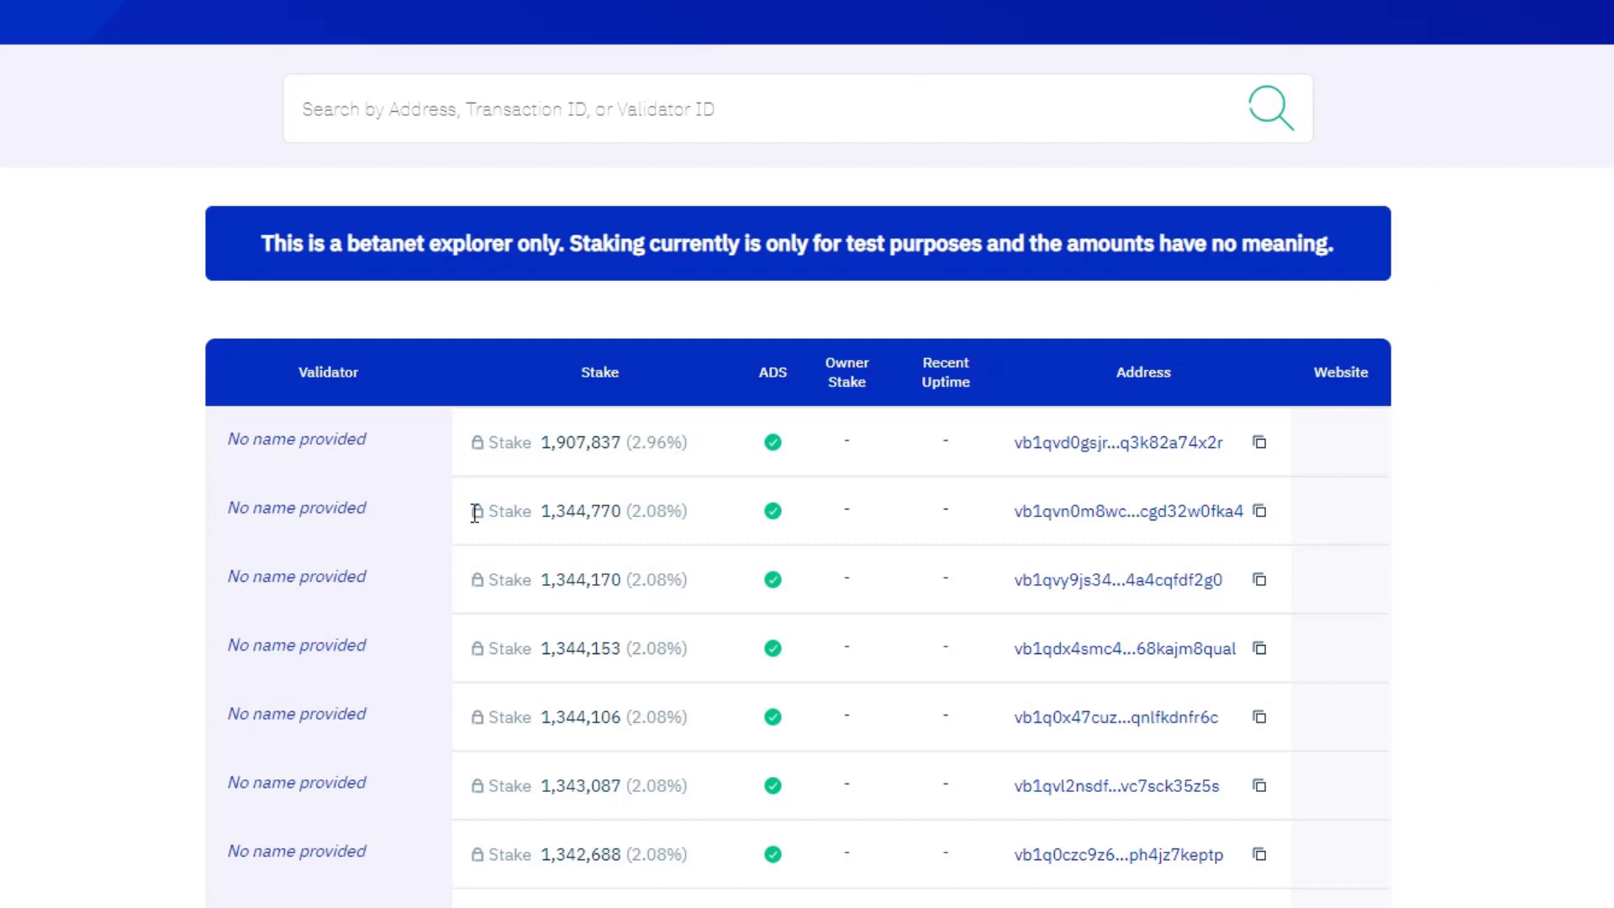
Locate Radix Exchange in the validator table and copy its address
{"action": "scroll", "scroll_direction": "down", "scroll_amount": 3}
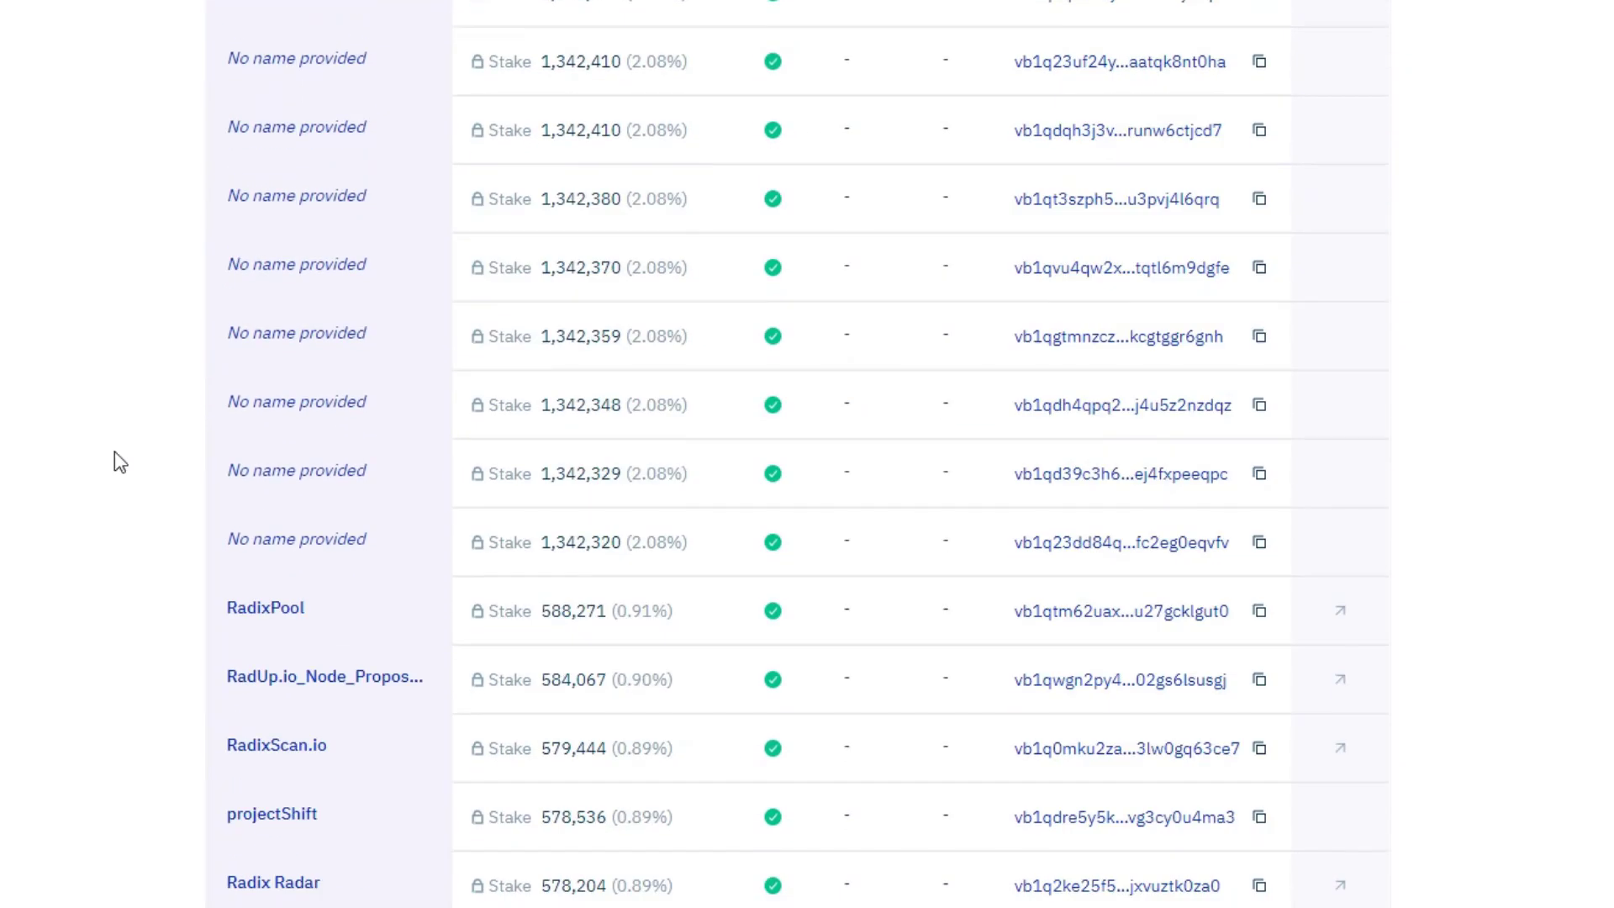
{"action": "scroll", "scroll_direction": "down", "scroll_amount": 3}
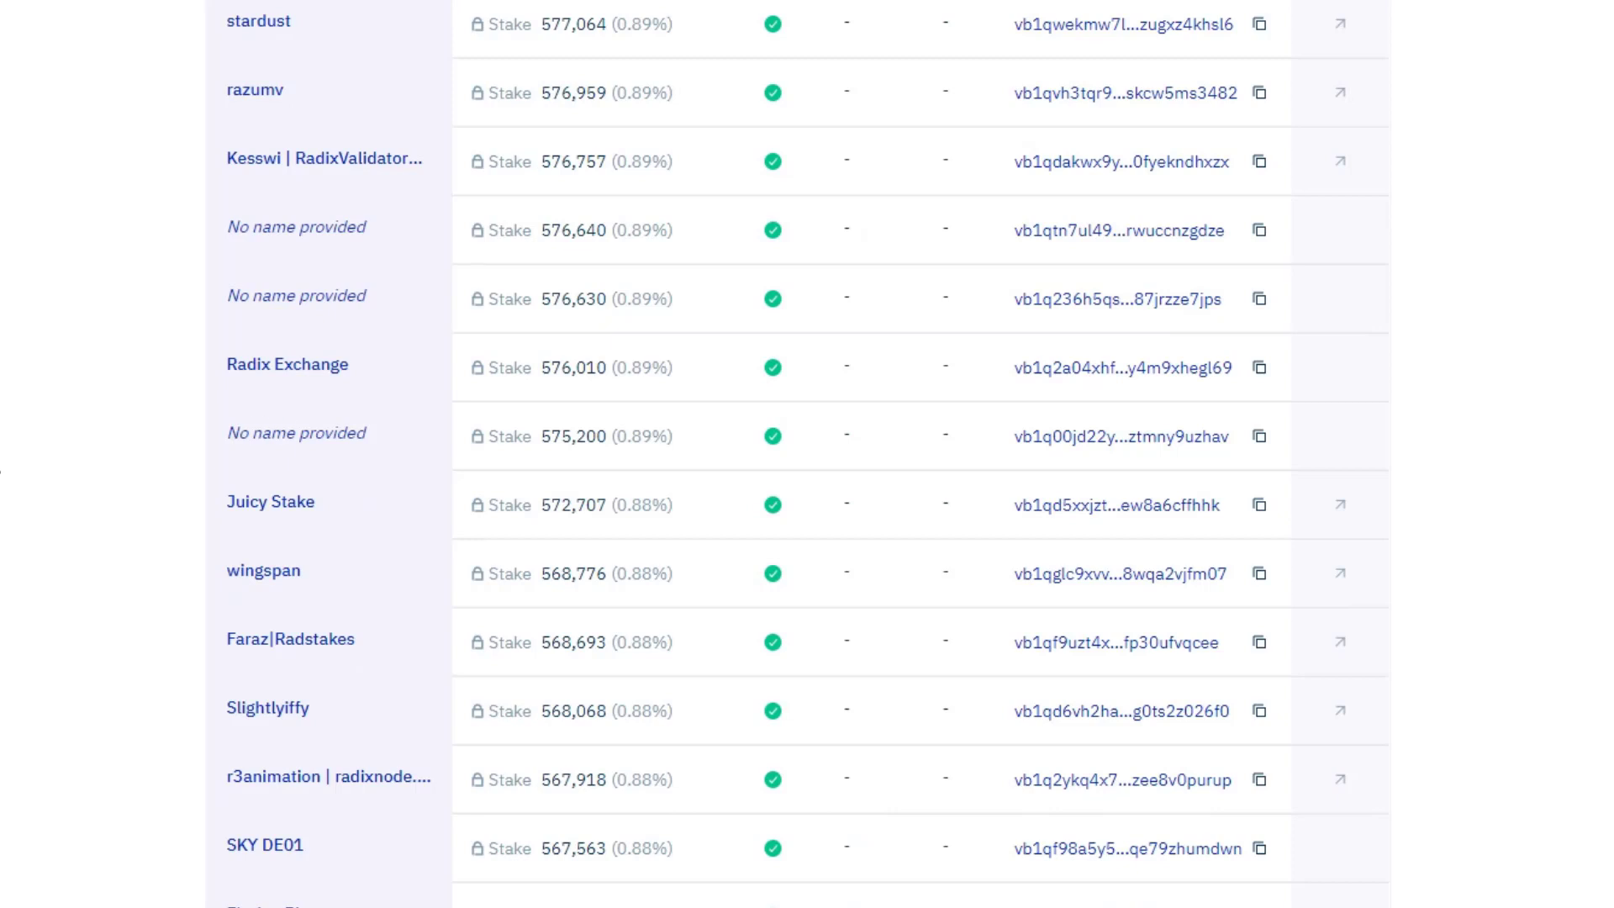
{"action": "mouse_move", "coordinate": [318, 378]}
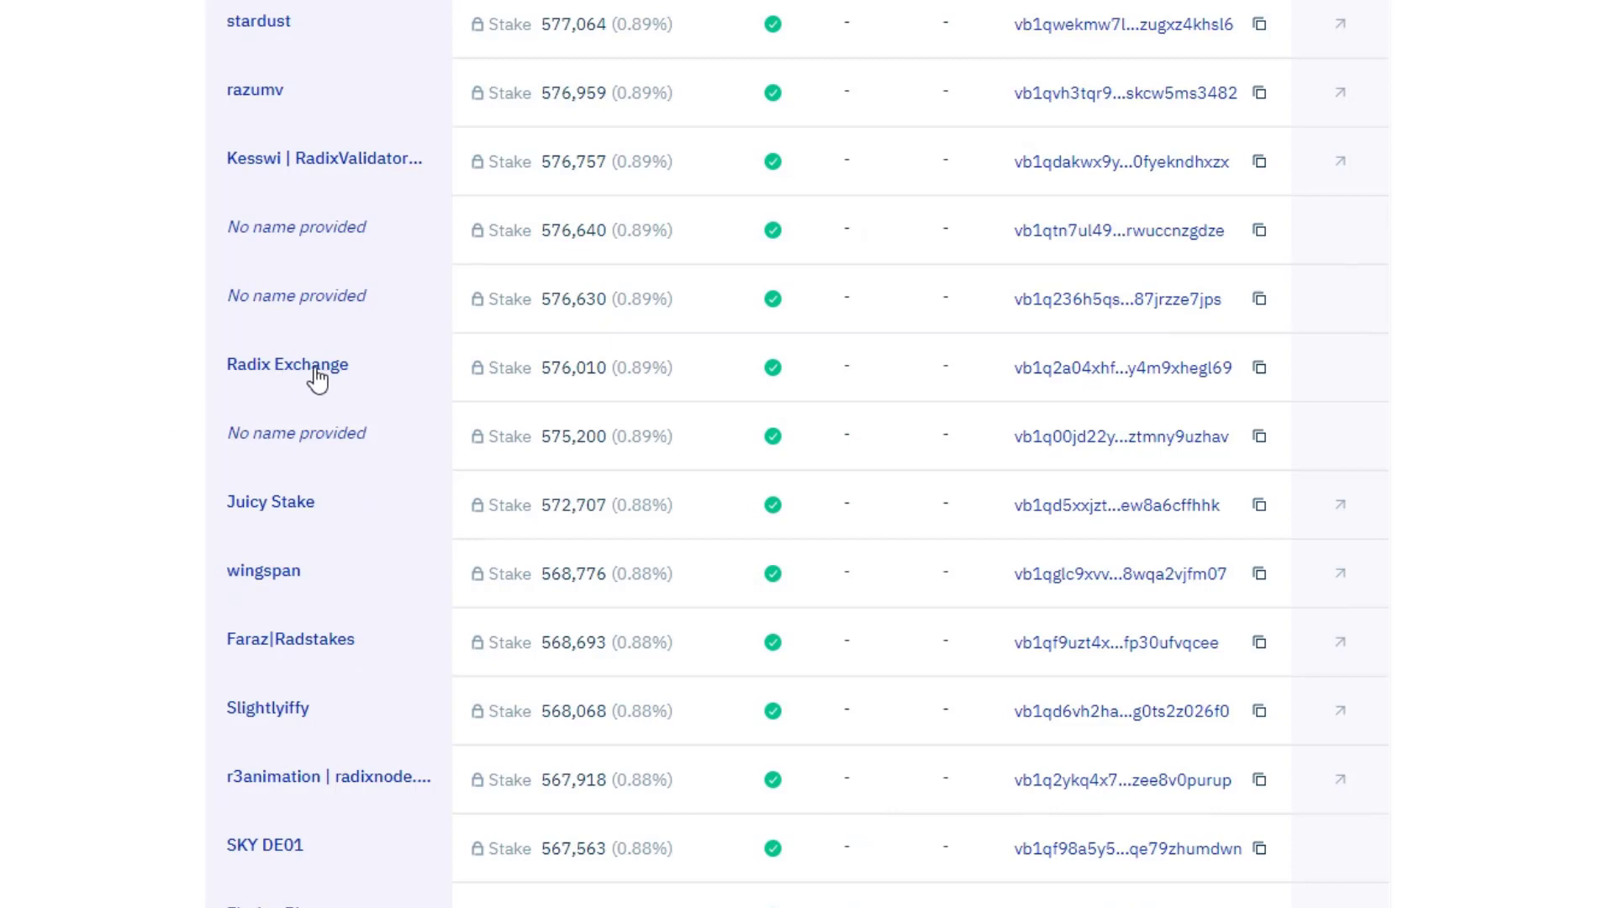
{"action": "left_click", "coordinate": [1260, 368]}
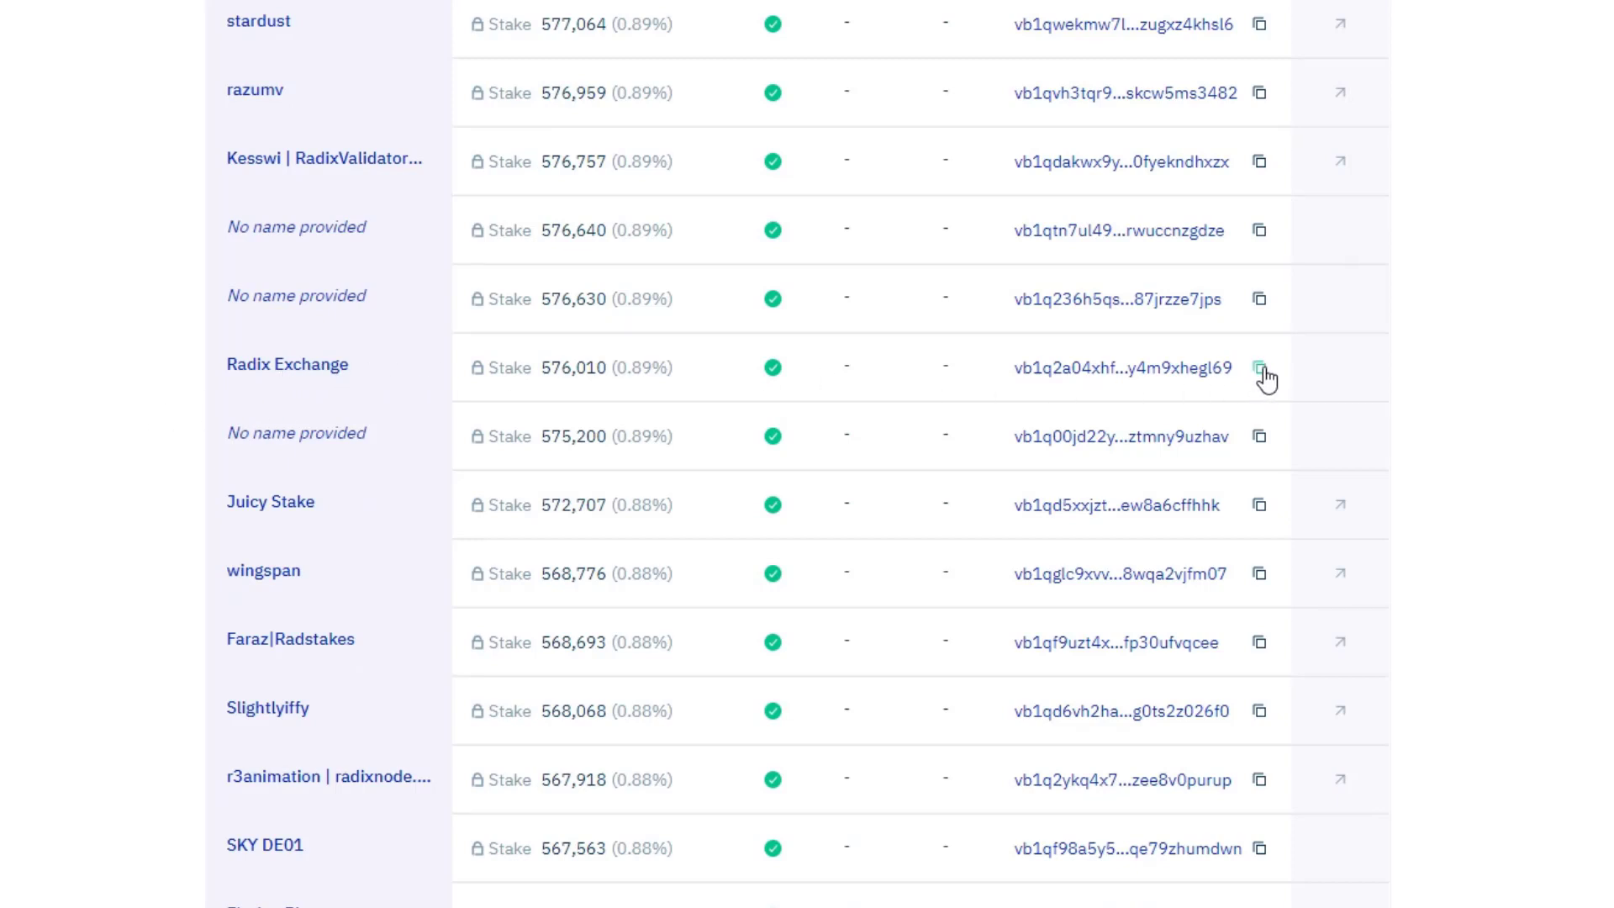
{"action": "left_click", "coordinate": [1259, 368]}
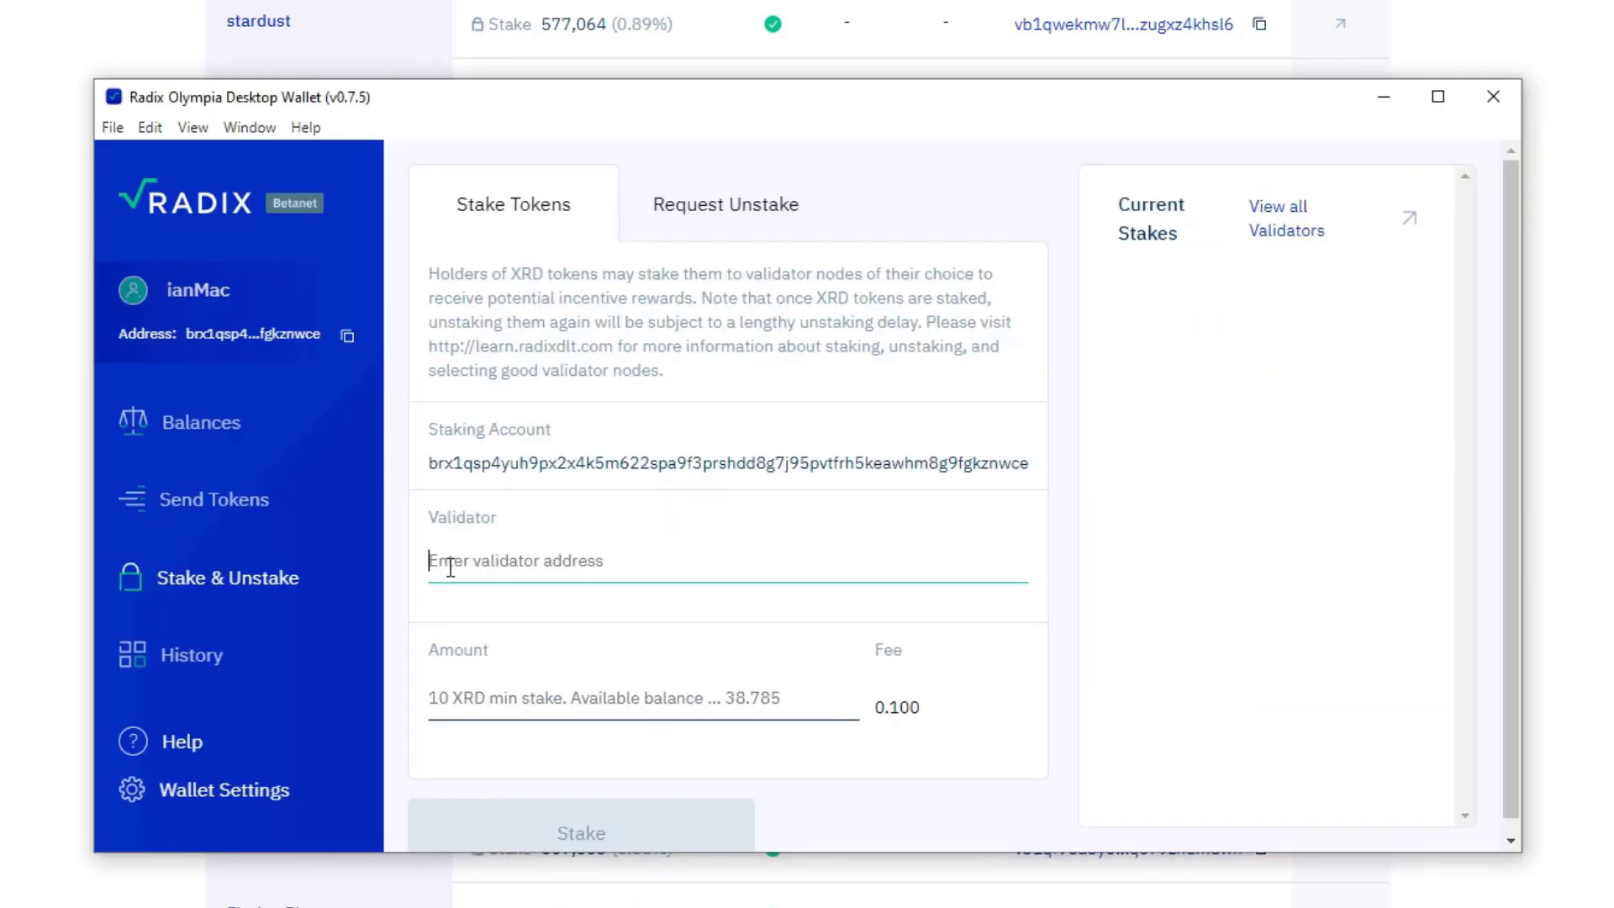
Stake 10 XRD to the Radix Exchange validator address and confirm the transaction
{"action": "type", "text": "vb1q2a04xhff33xxz208nmn5grxltkm0r86dt0smmcye5w7yygwy4m9xhegl69"}
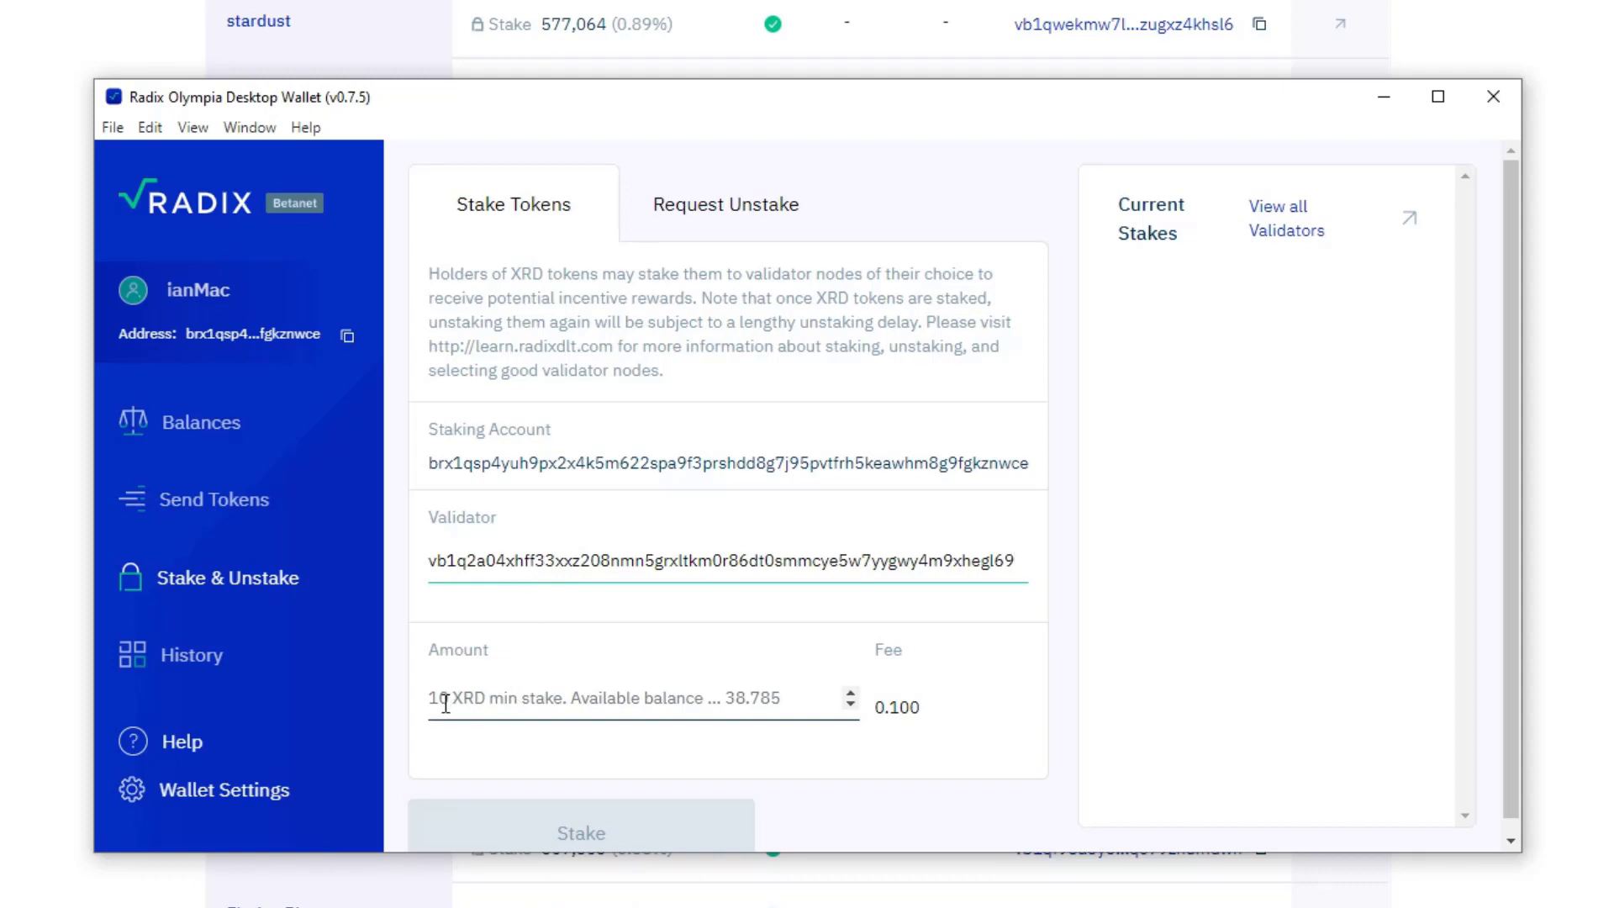
{"action": "type", "text": "10"}
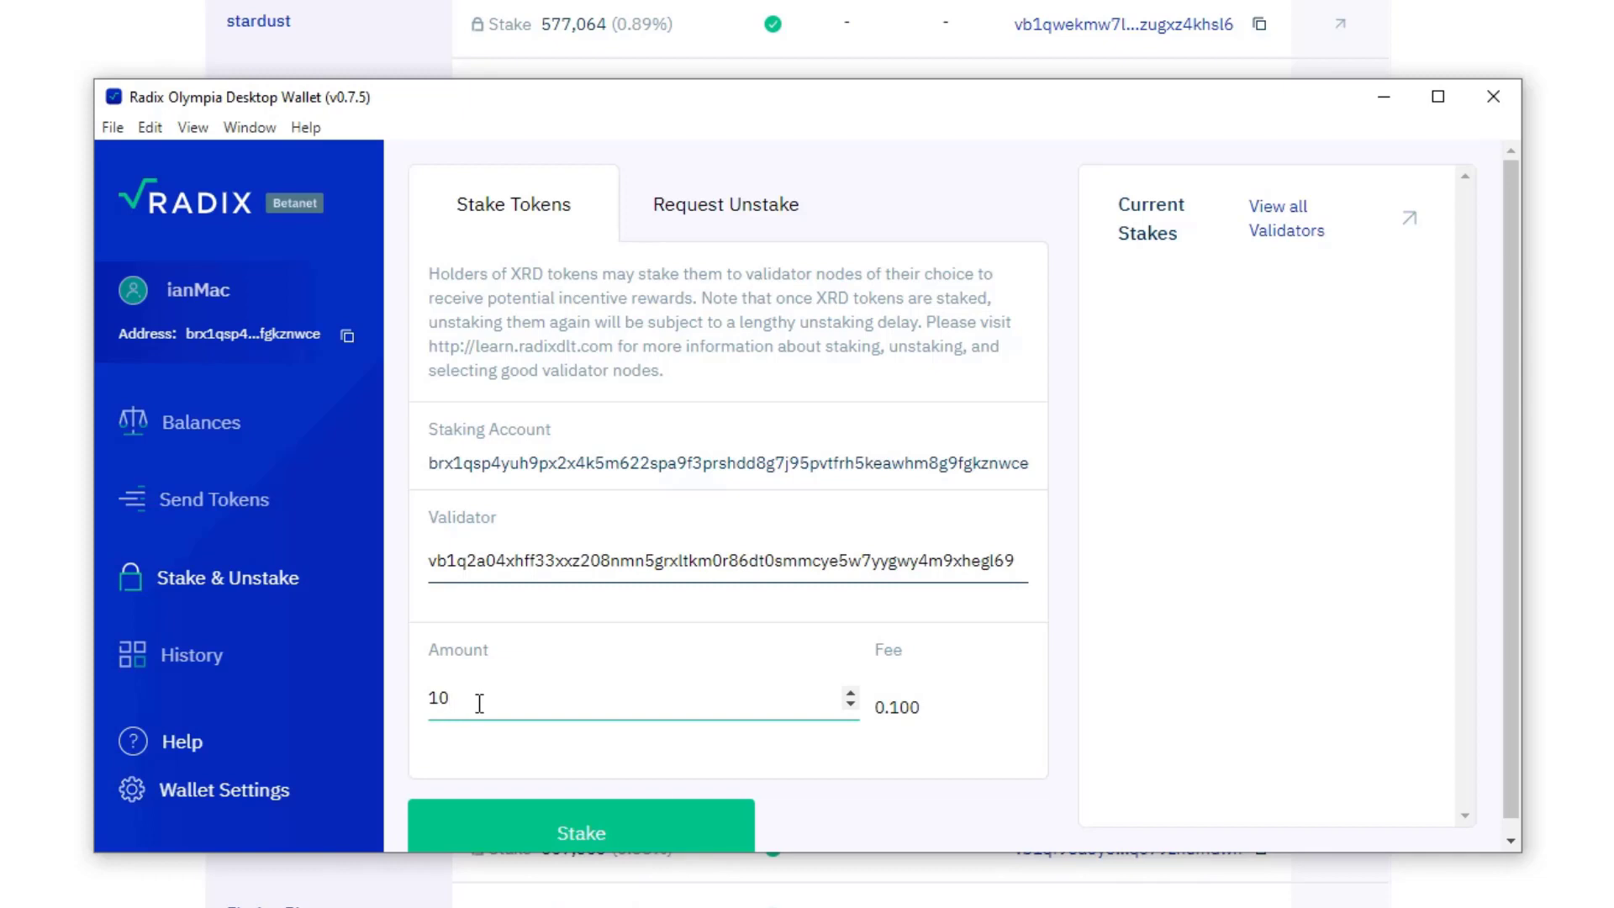
{"action": "mouse_move", "coordinate": [553, 794]}
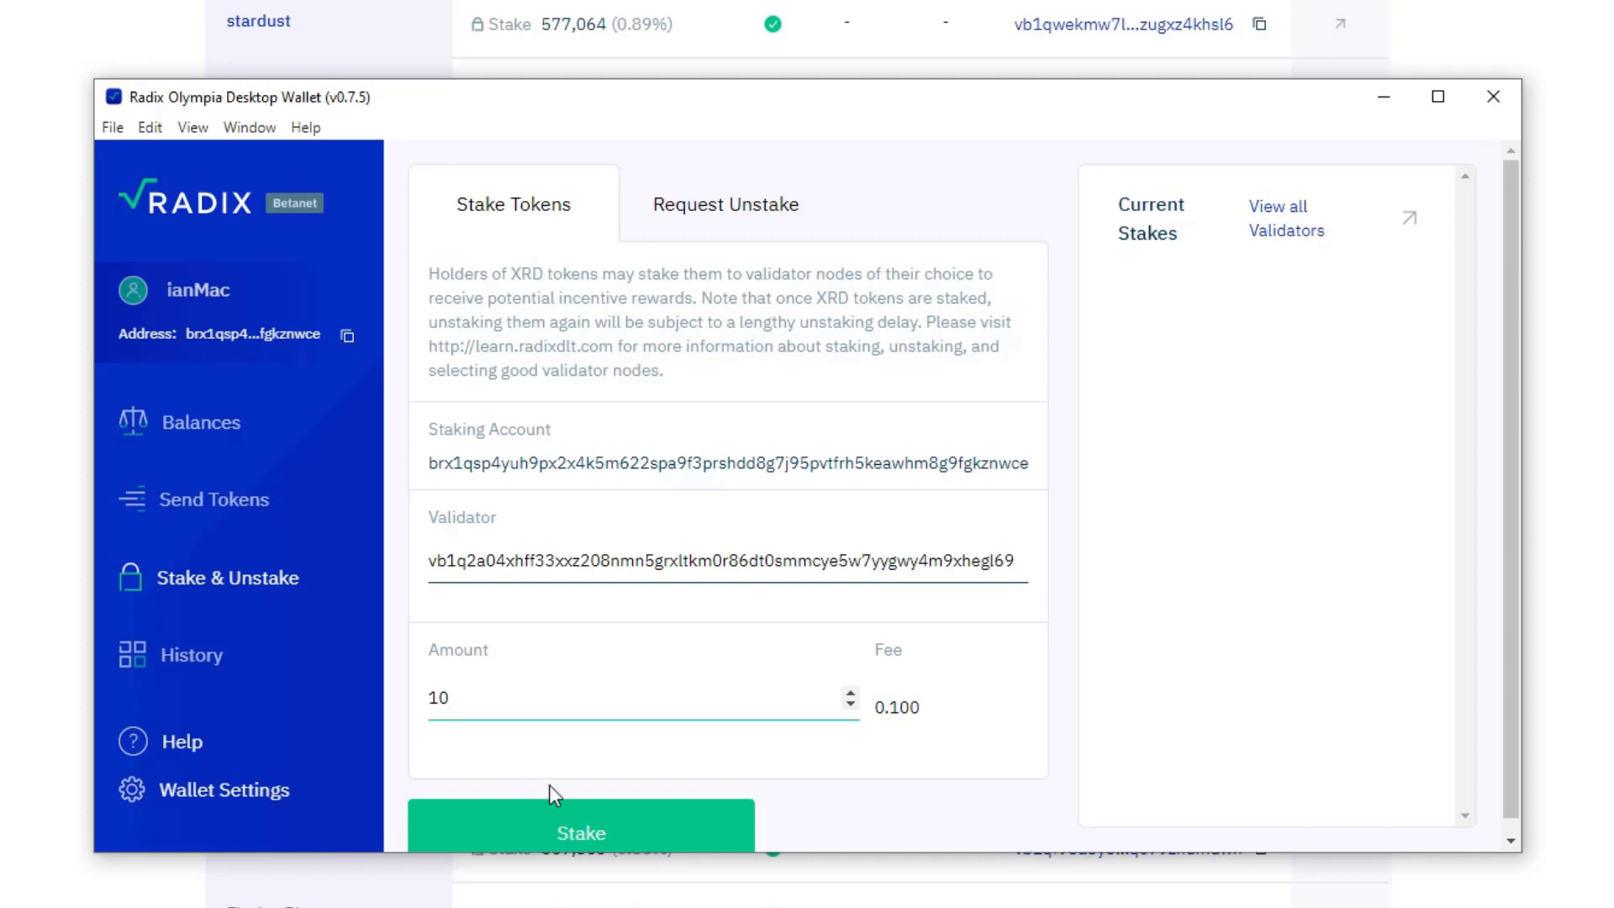
{"action": "left_click", "coordinate": [580, 833]}
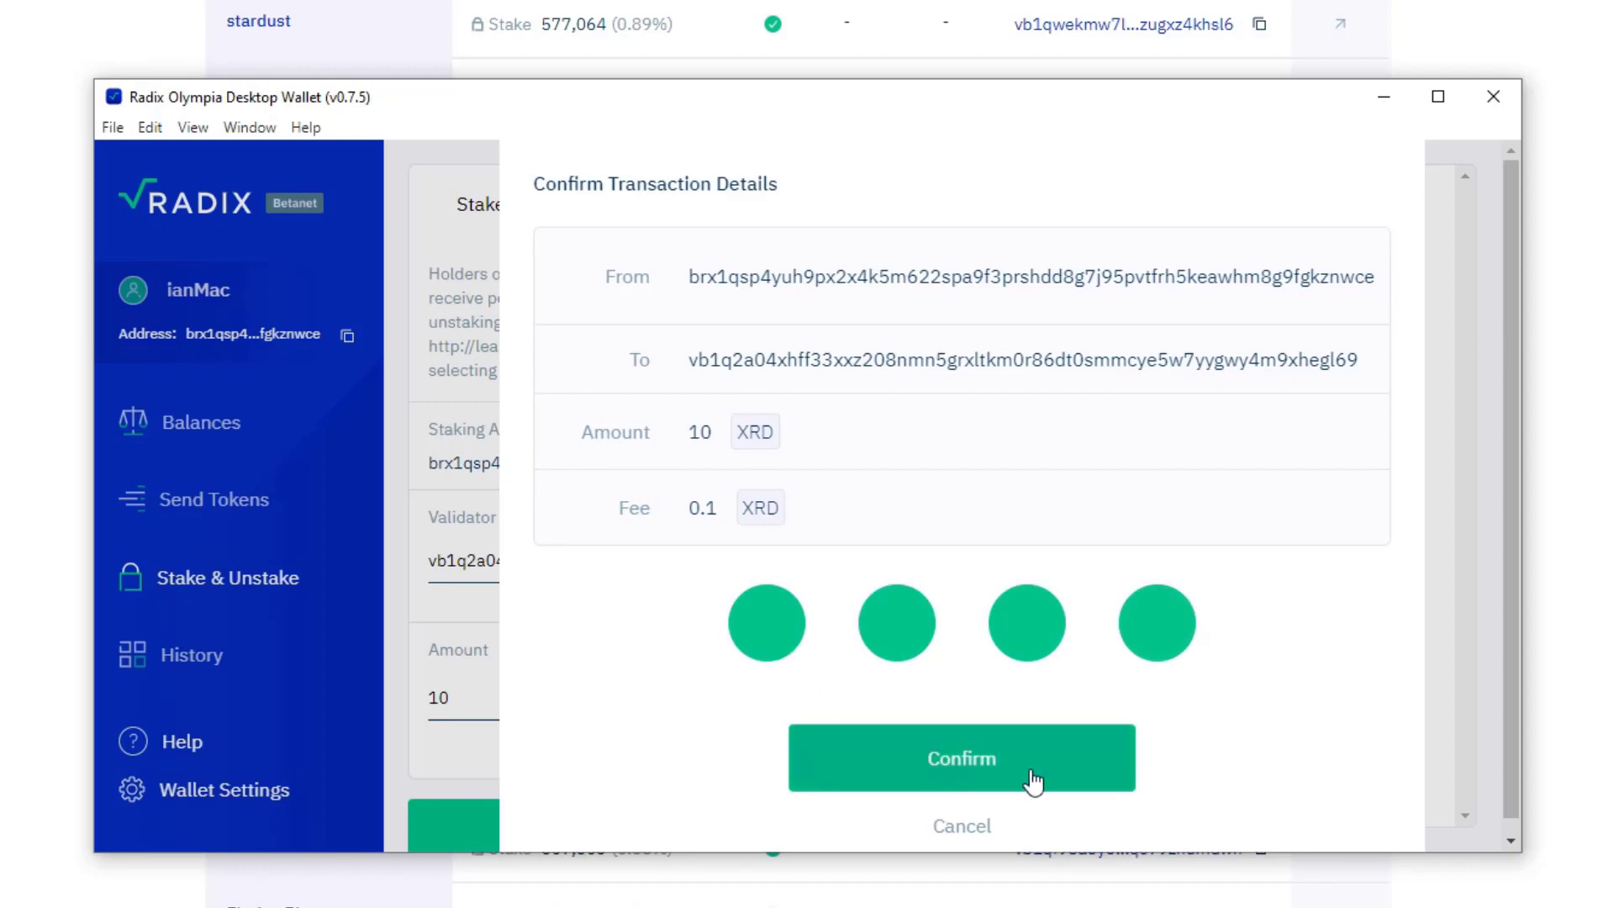
{"action": "left_click", "coordinate": [960, 758]}
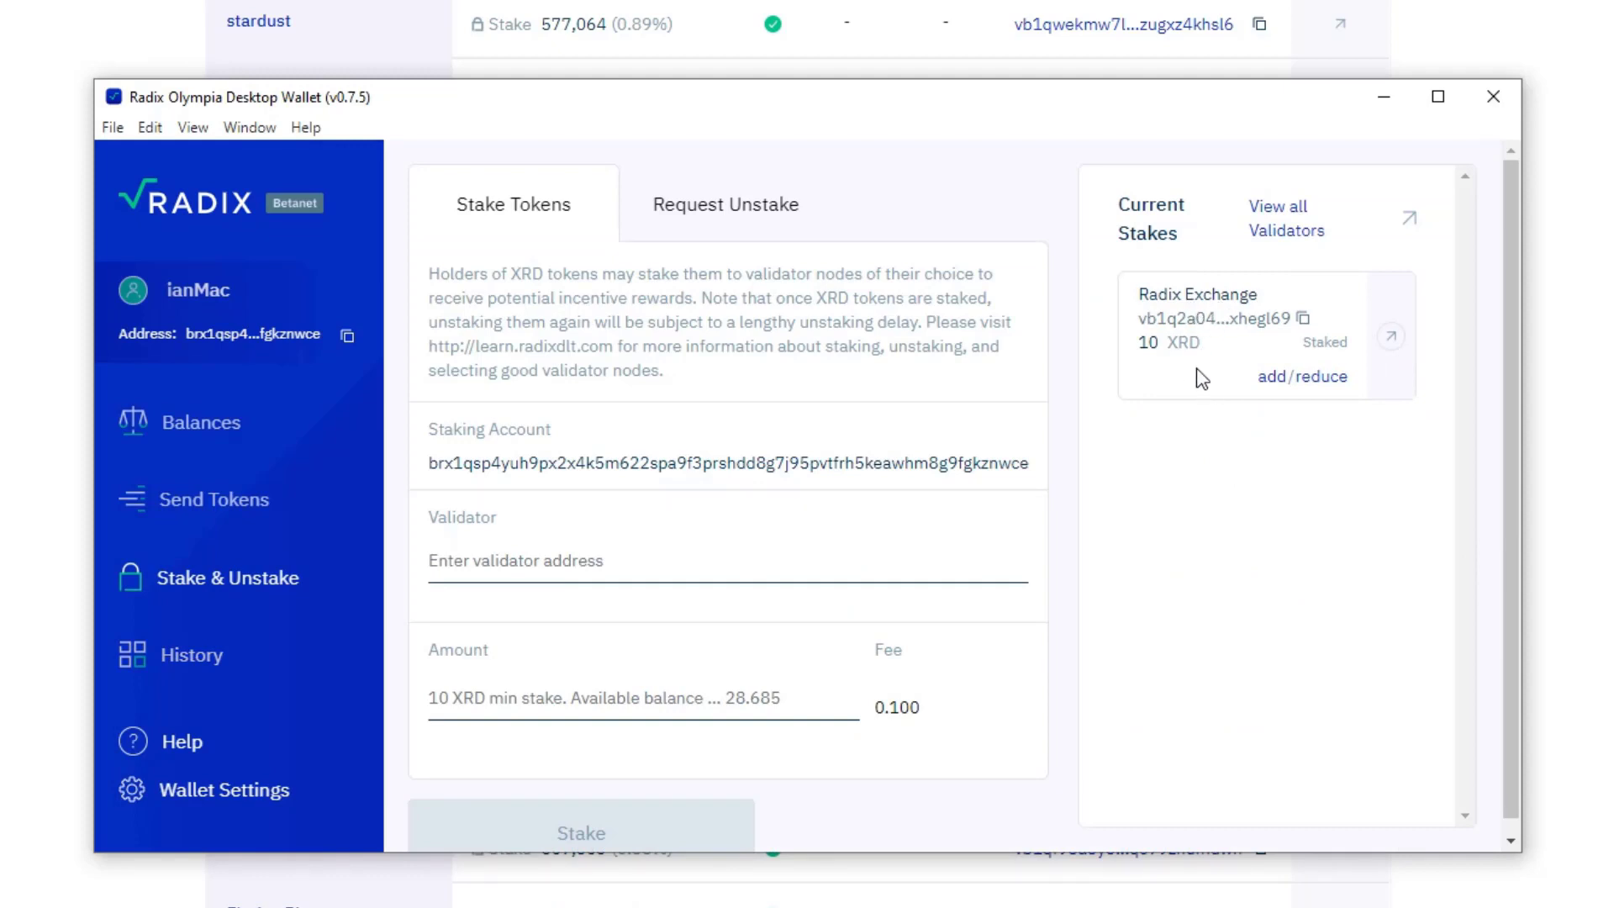
View Balances showing 10 XRD staked and 28.685 XRD available of 38.685 total
{"action": "left_click", "coordinate": [202, 422]}
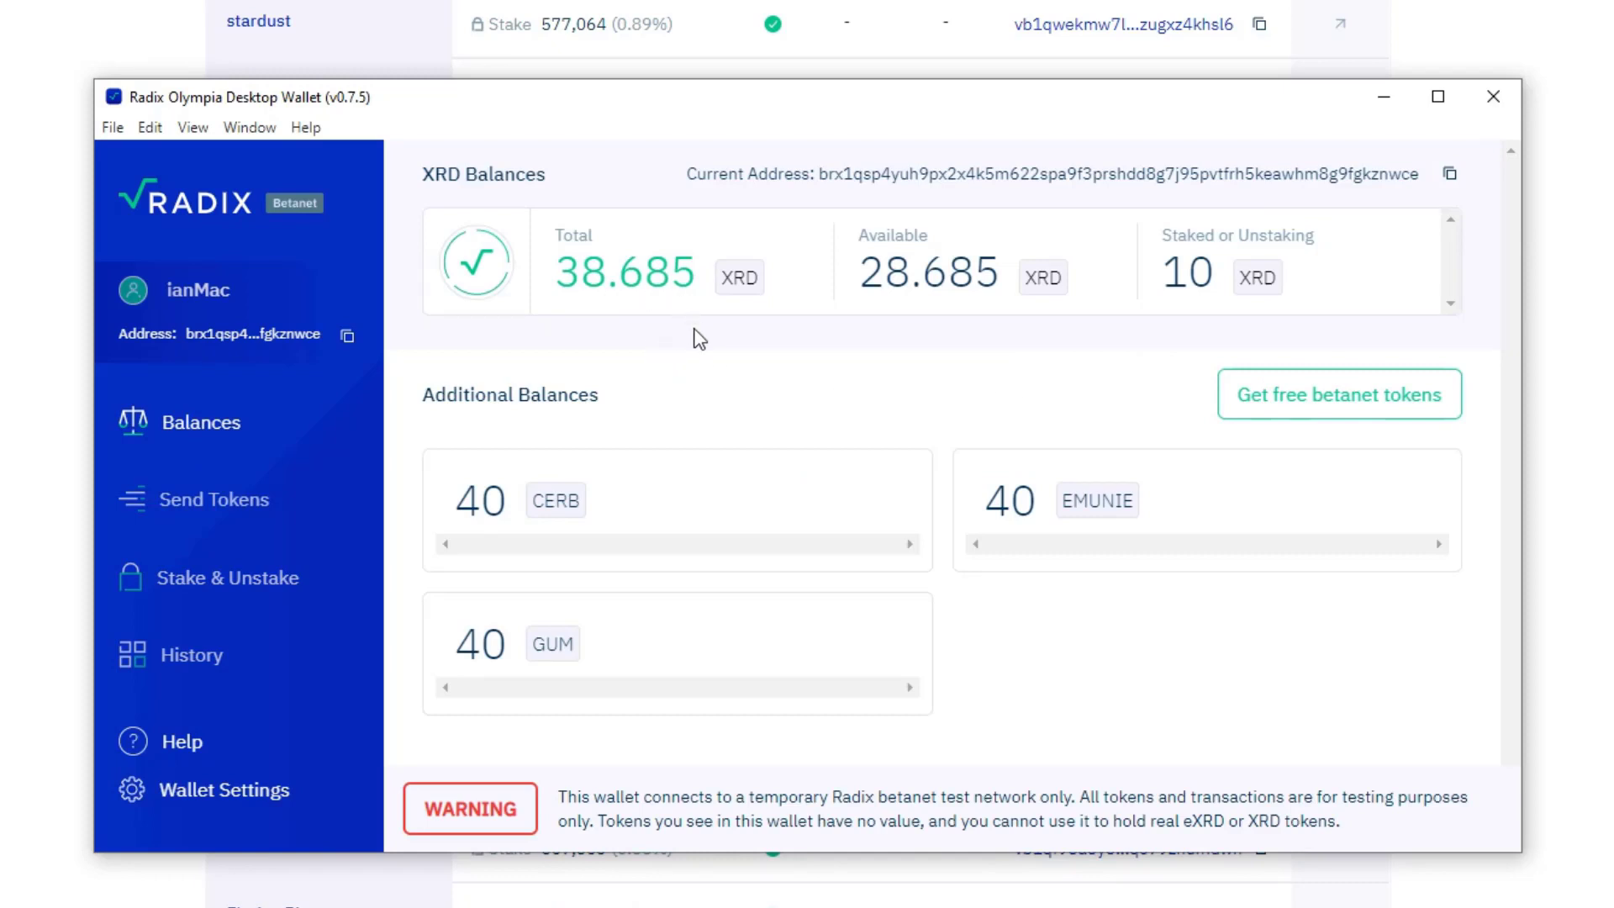
{"action": "mouse_move", "coordinate": [628, 313]}
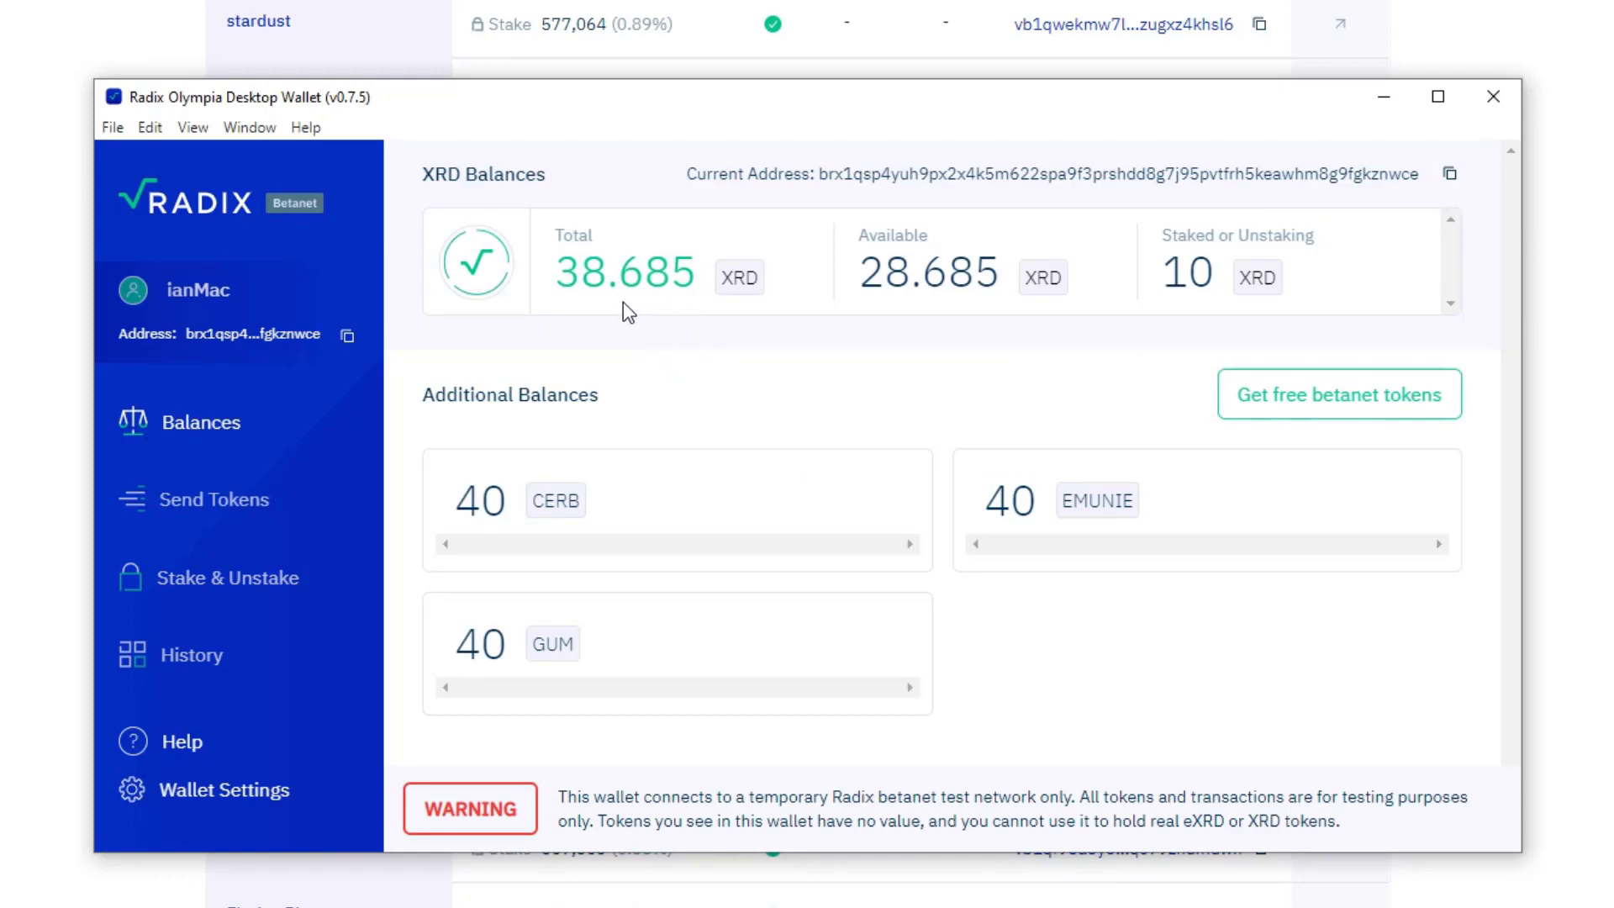
{"action": "mouse_move", "coordinate": [908, 355]}
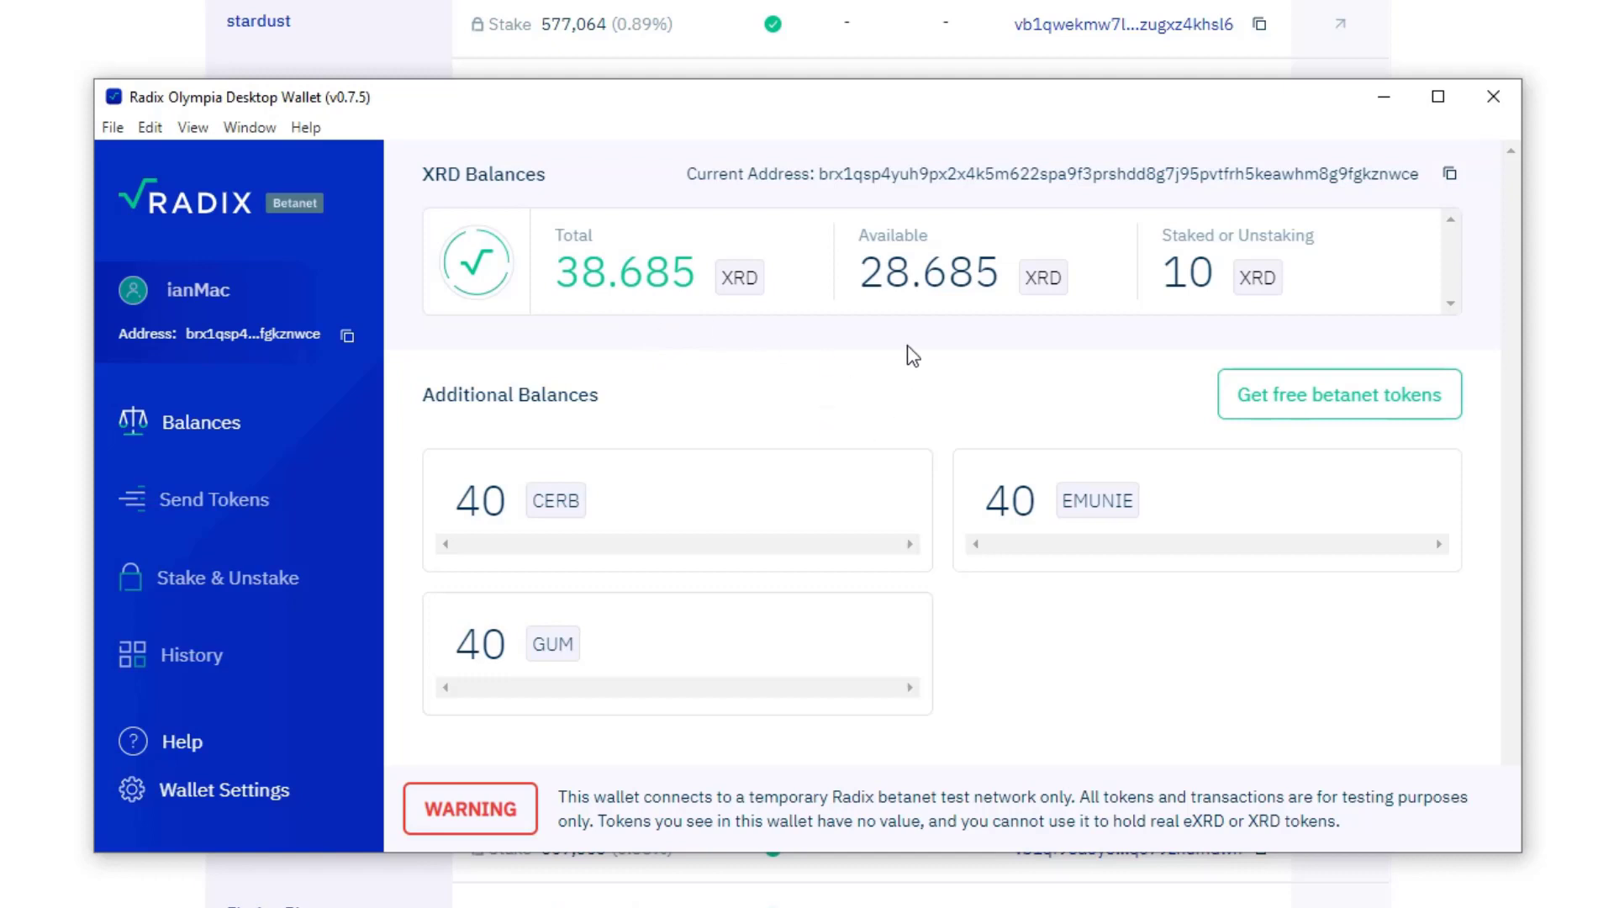
{"action": "mouse_move", "coordinate": [962, 297]}
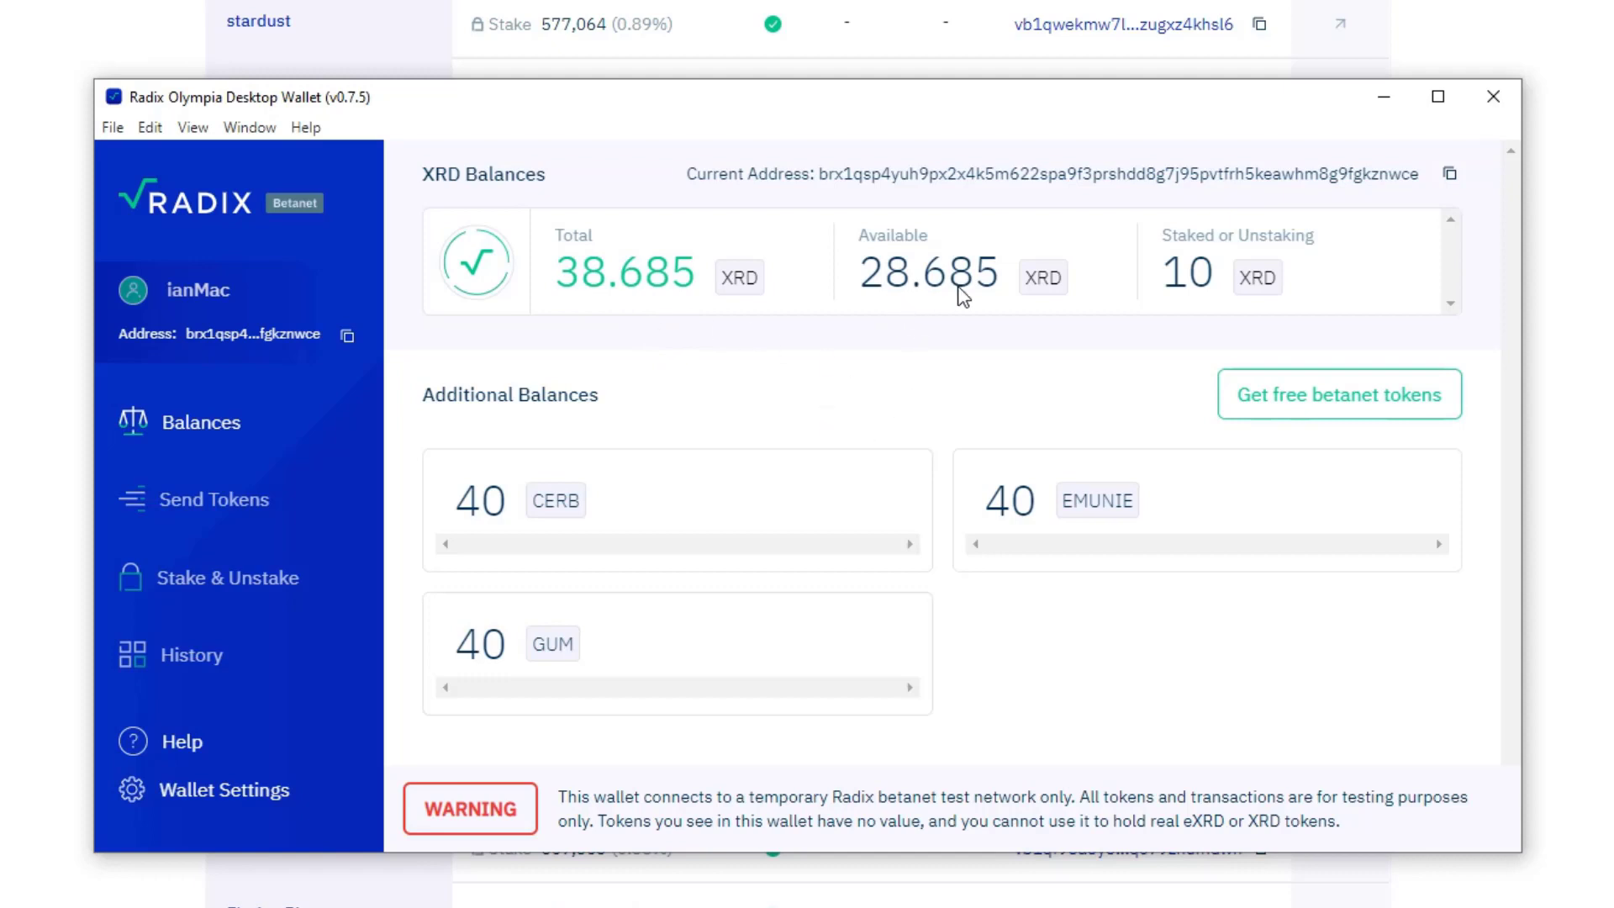
{"action": "mouse_move", "coordinate": [1210, 299]}
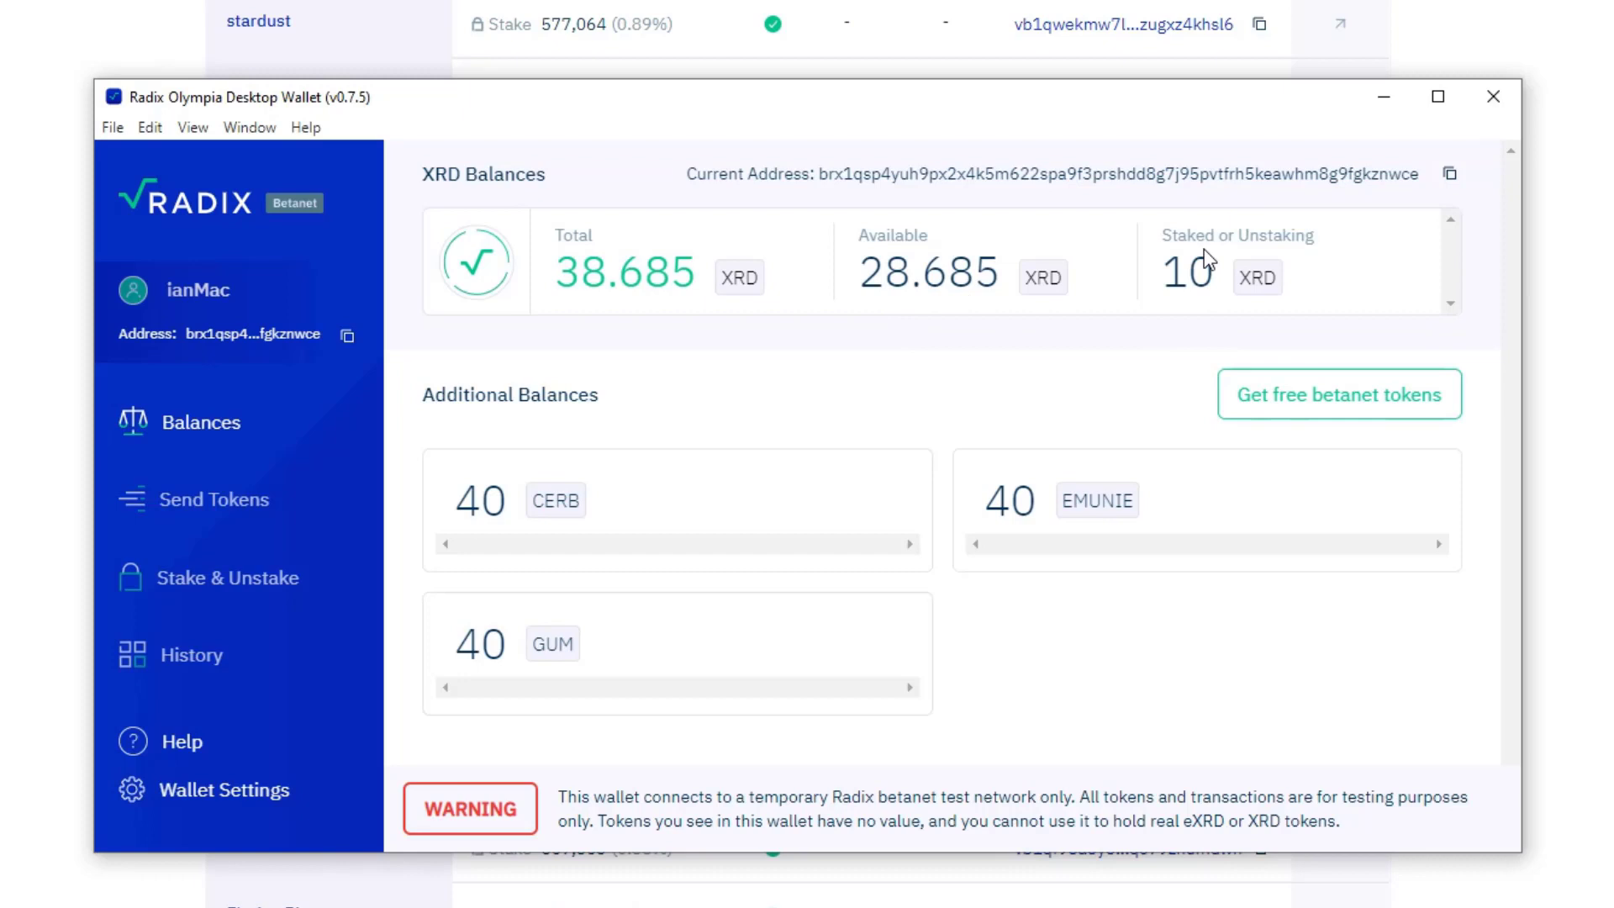
{"action": "mouse_move", "coordinate": [1150, 375]}
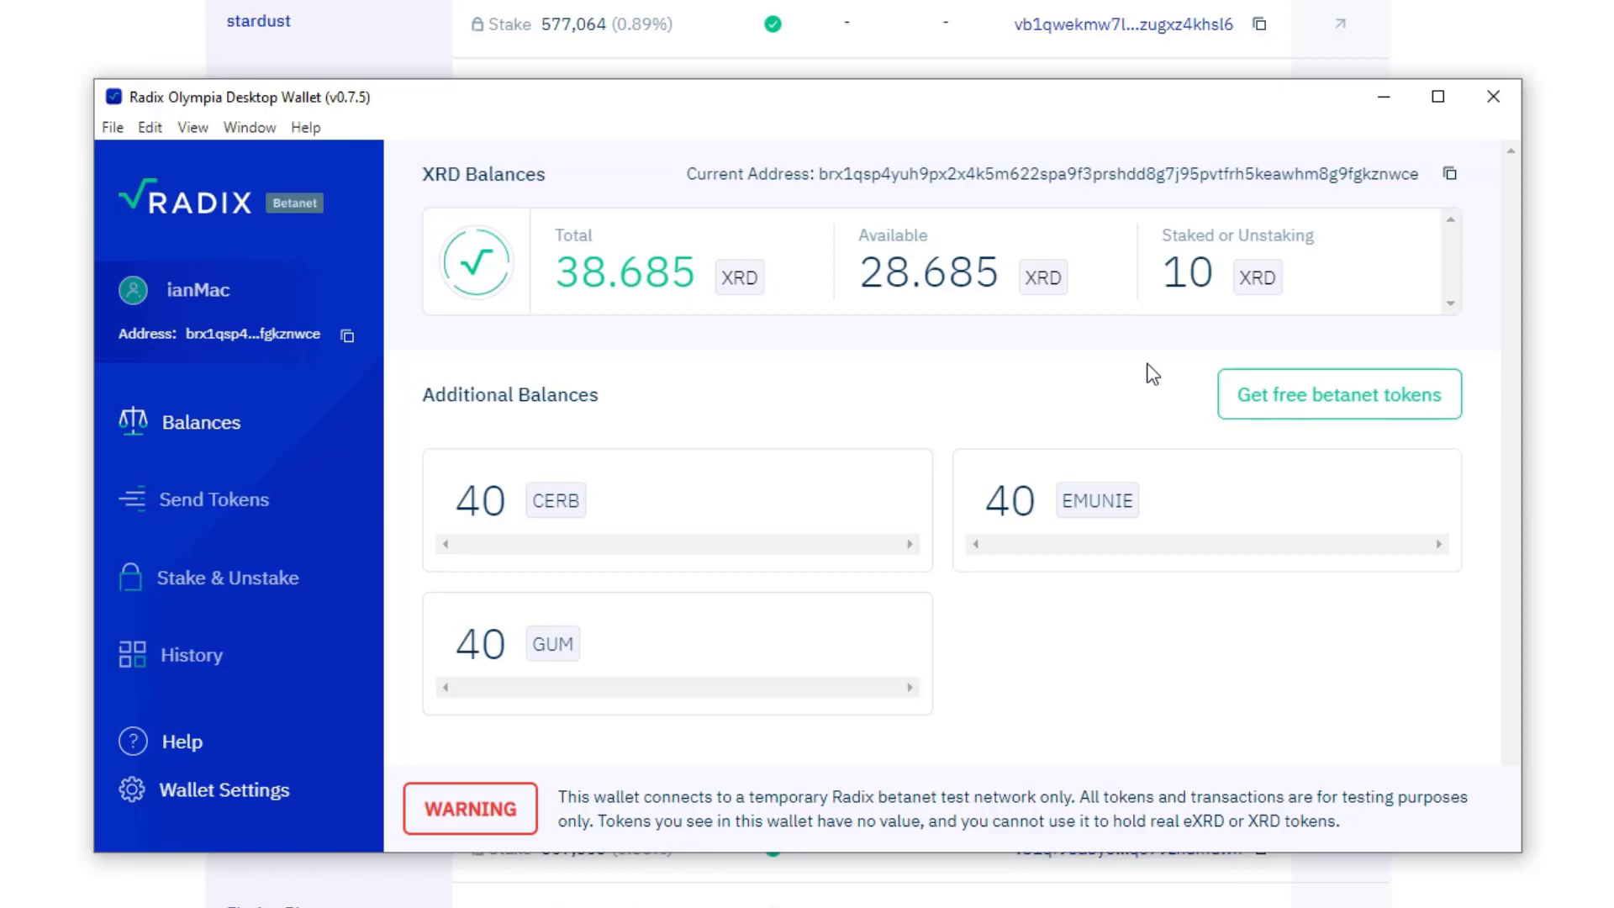
{"action": "mouse_move", "coordinate": [237, 617]}
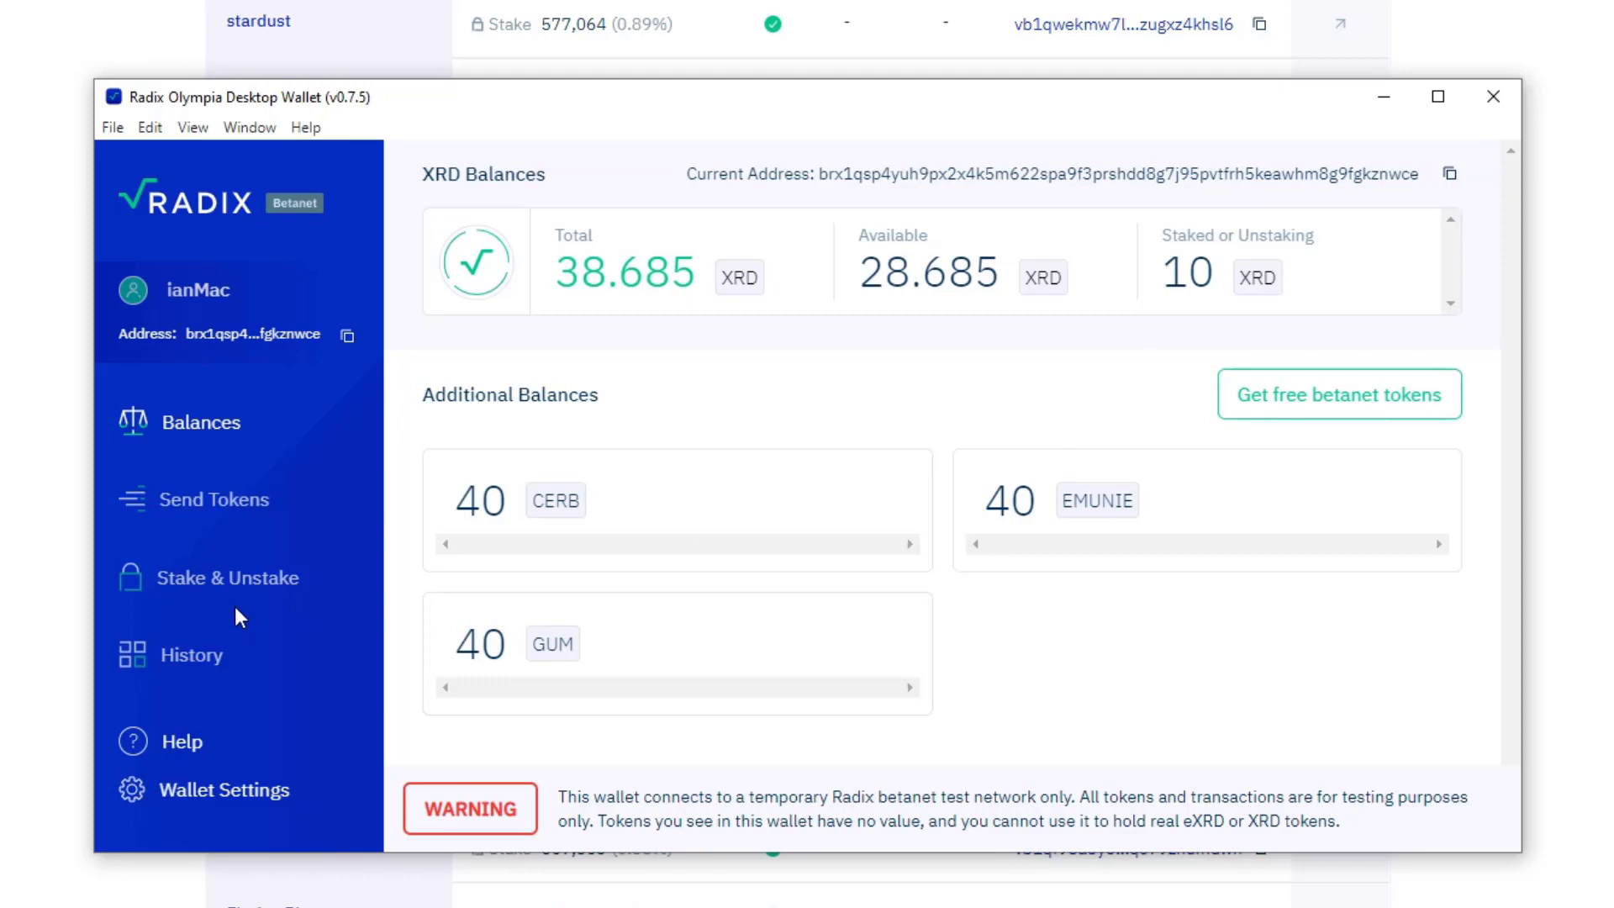
Begin an add/reduce request on the Radix Exchange stake, ready to enter the unstake amount
{"action": "left_click", "coordinate": [225, 577]}
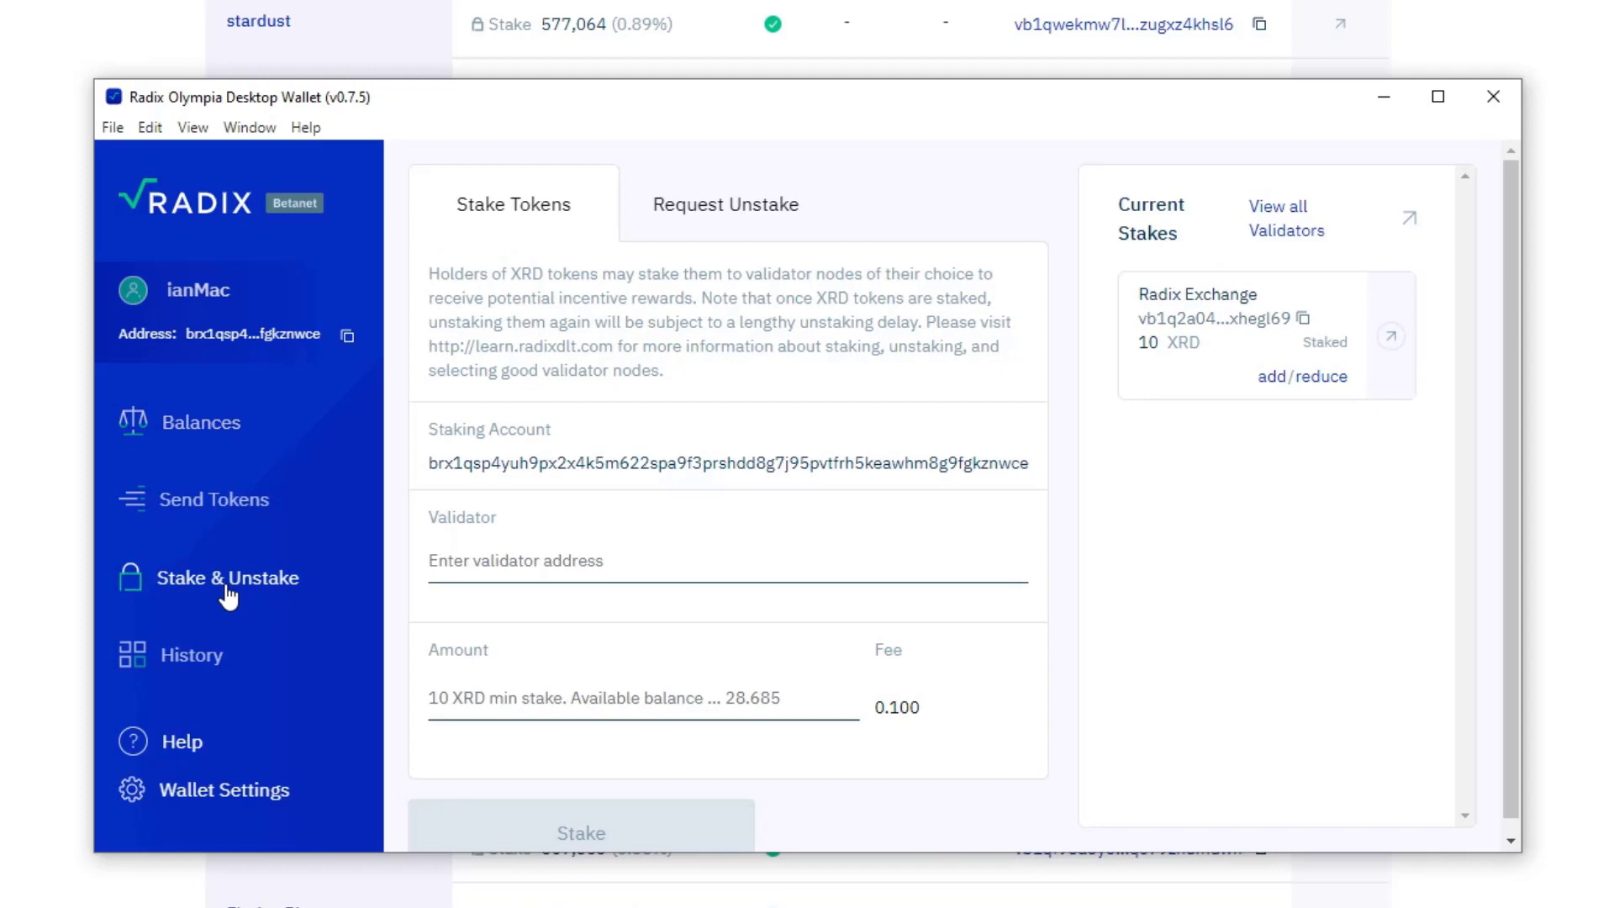
{"action": "mouse_move", "coordinate": [1308, 393]}
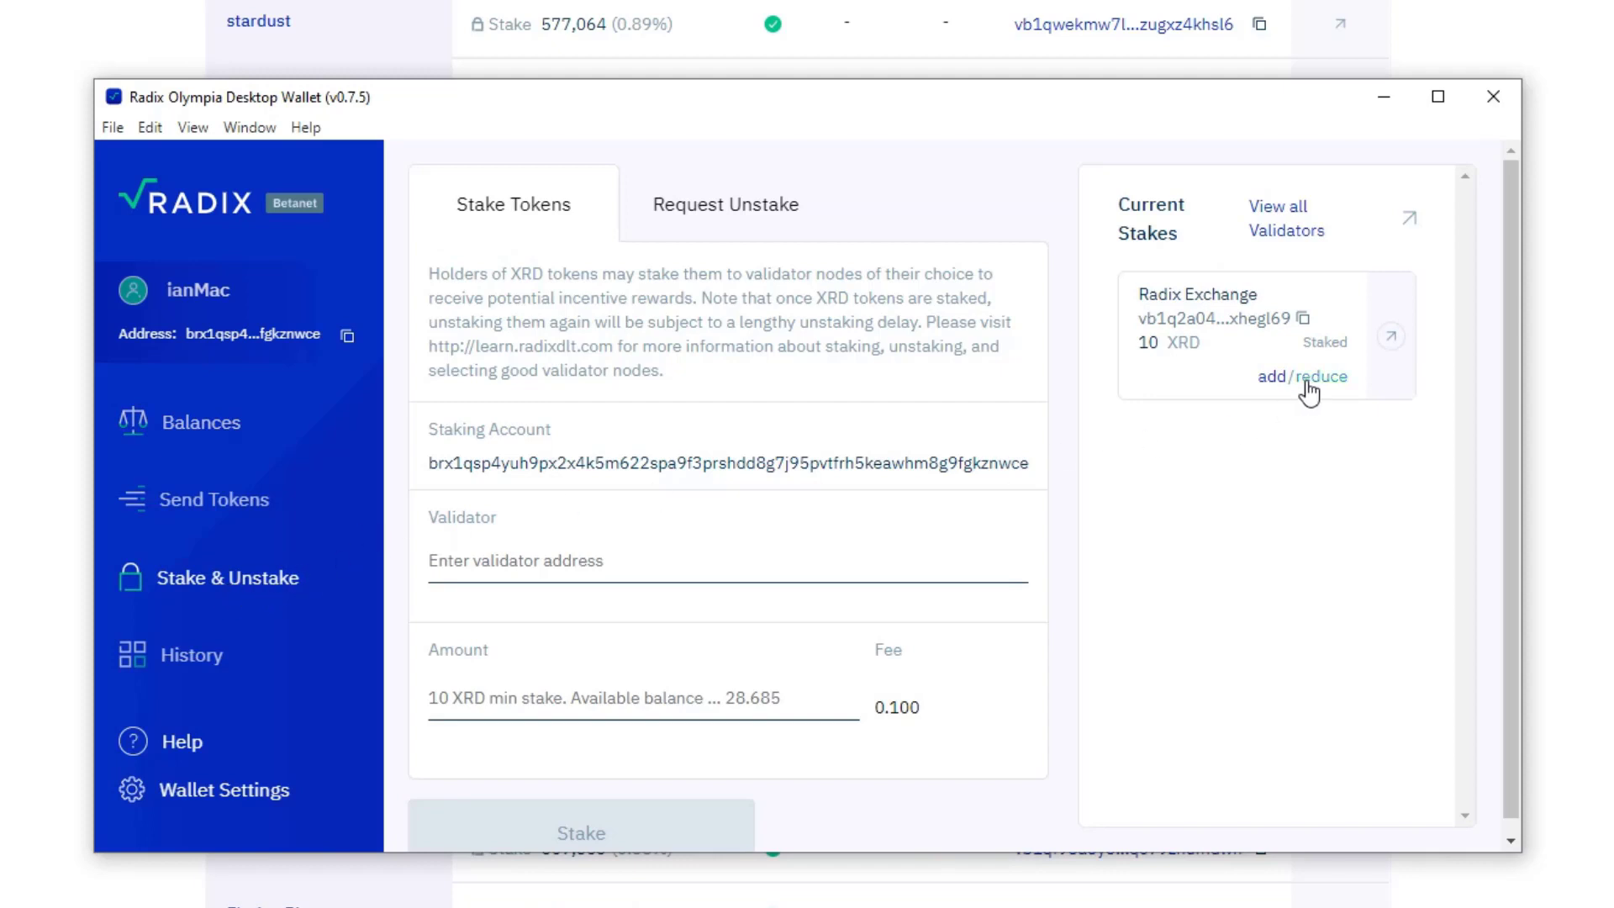
{"action": "left_click", "coordinate": [726, 203]}
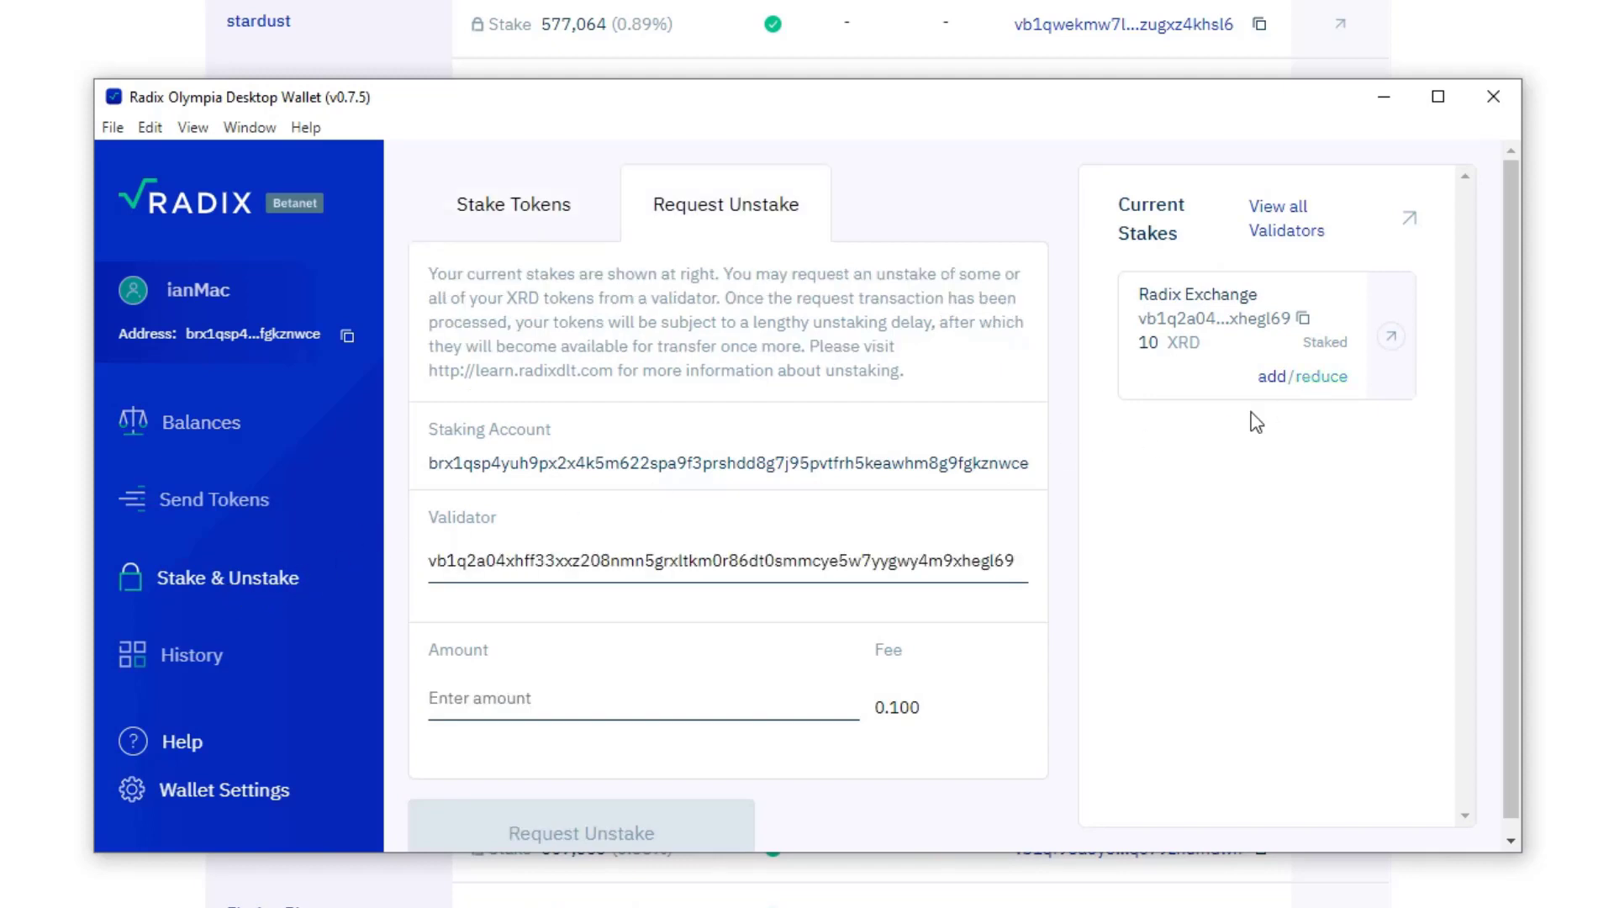
{"action": "mouse_move", "coordinate": [614, 759]}
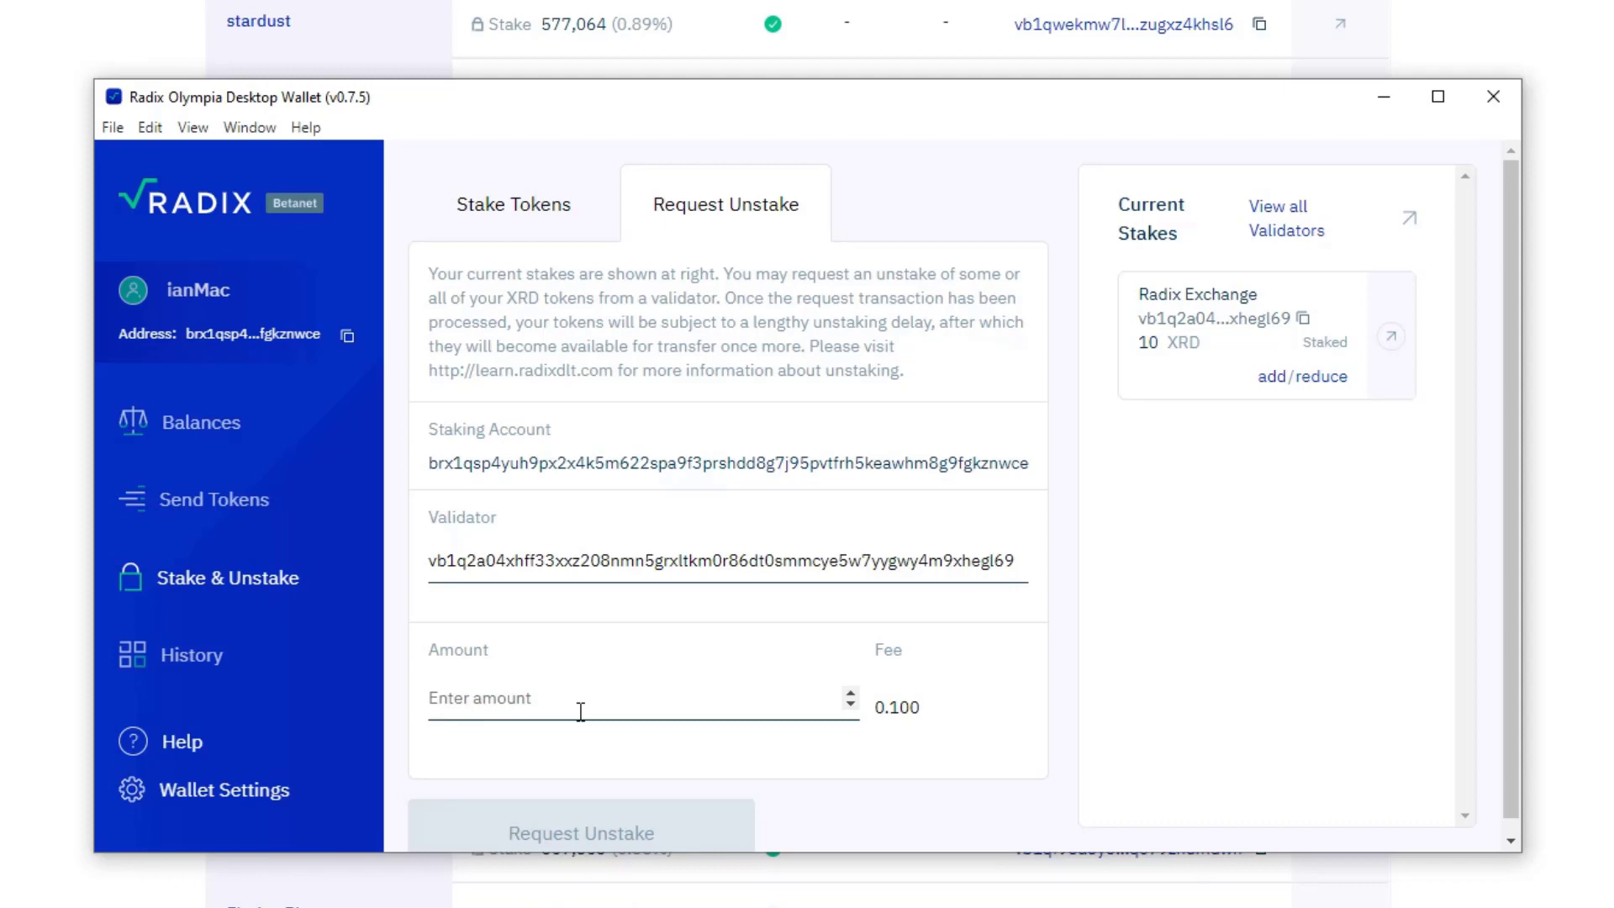
{"action": "left_click", "coordinate": [198, 422]}
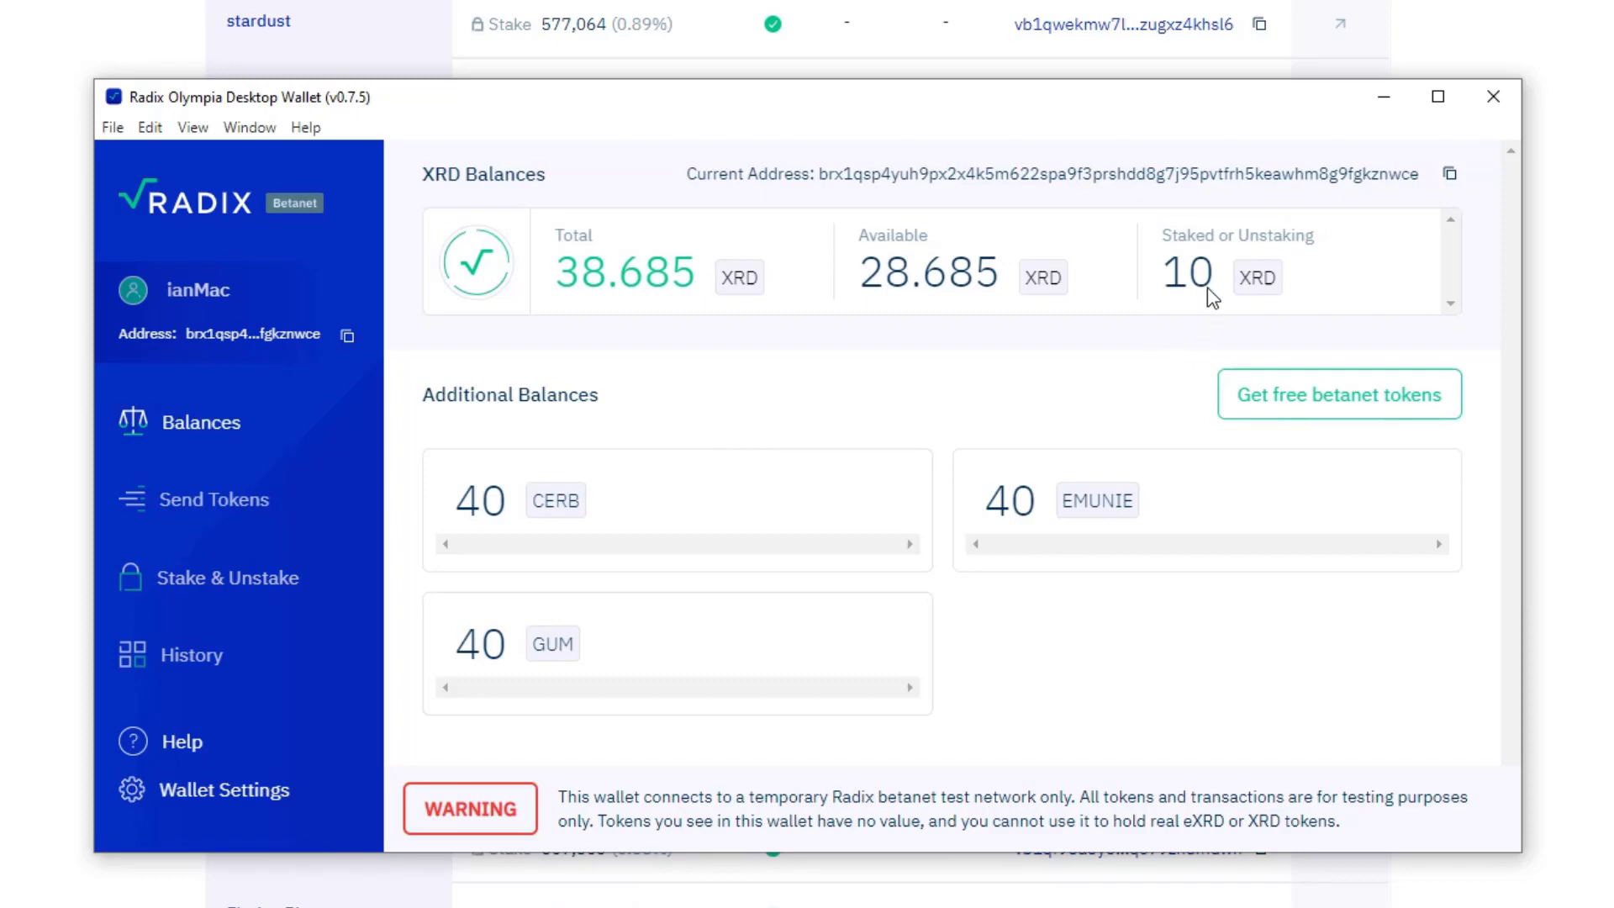
{"action": "mouse_move", "coordinate": [1152, 378]}
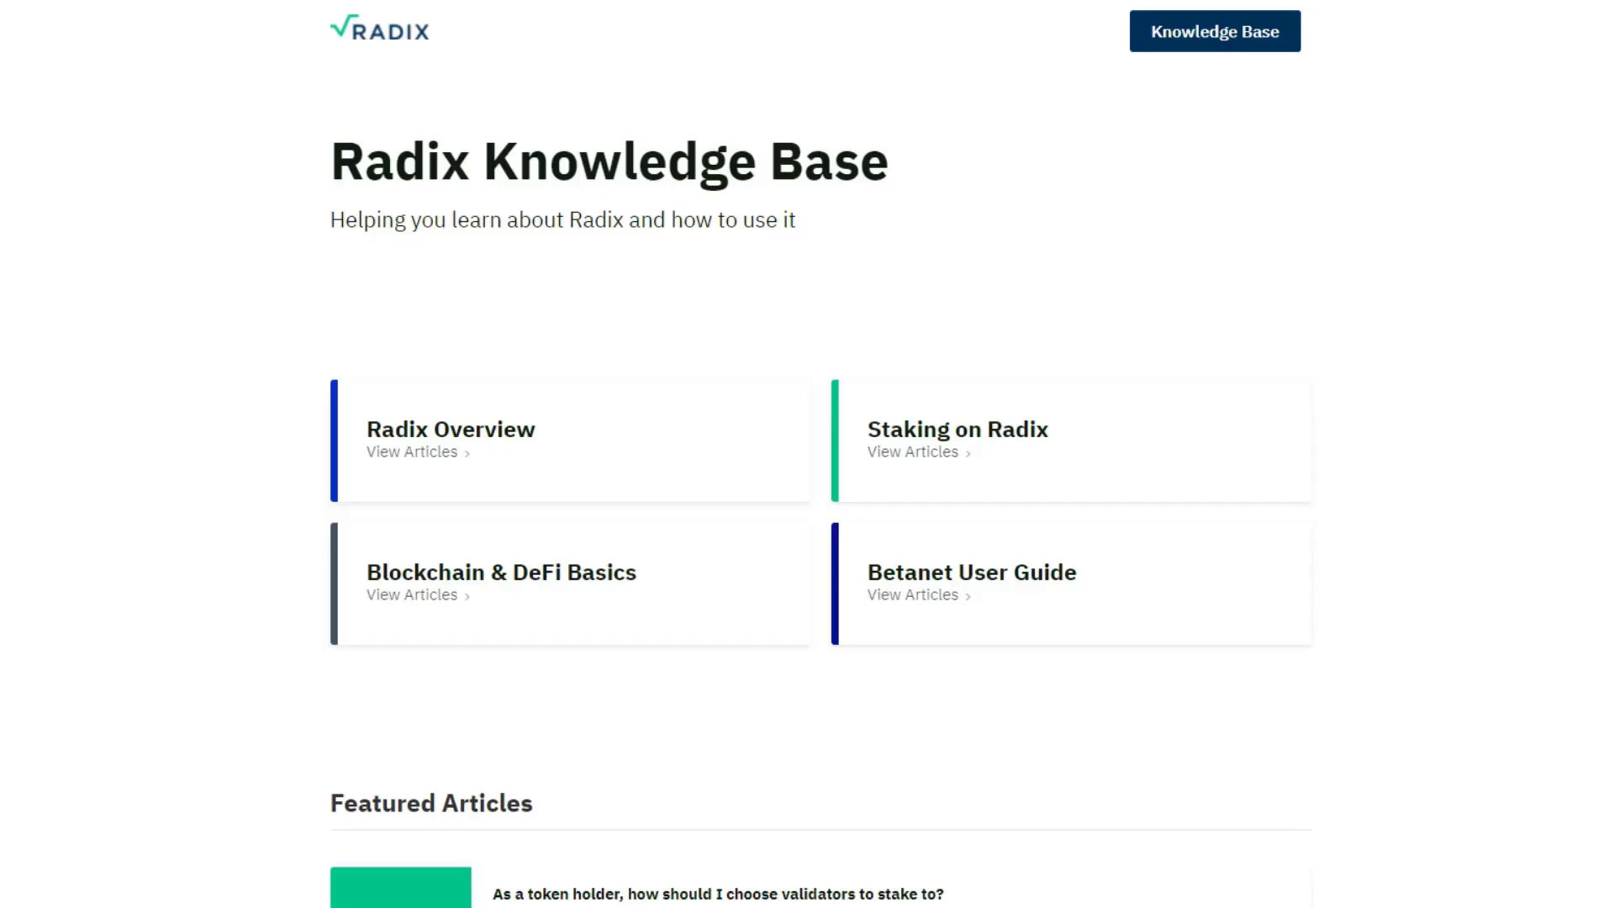
{"action": "mouse_move", "coordinate": [1009, 427]}
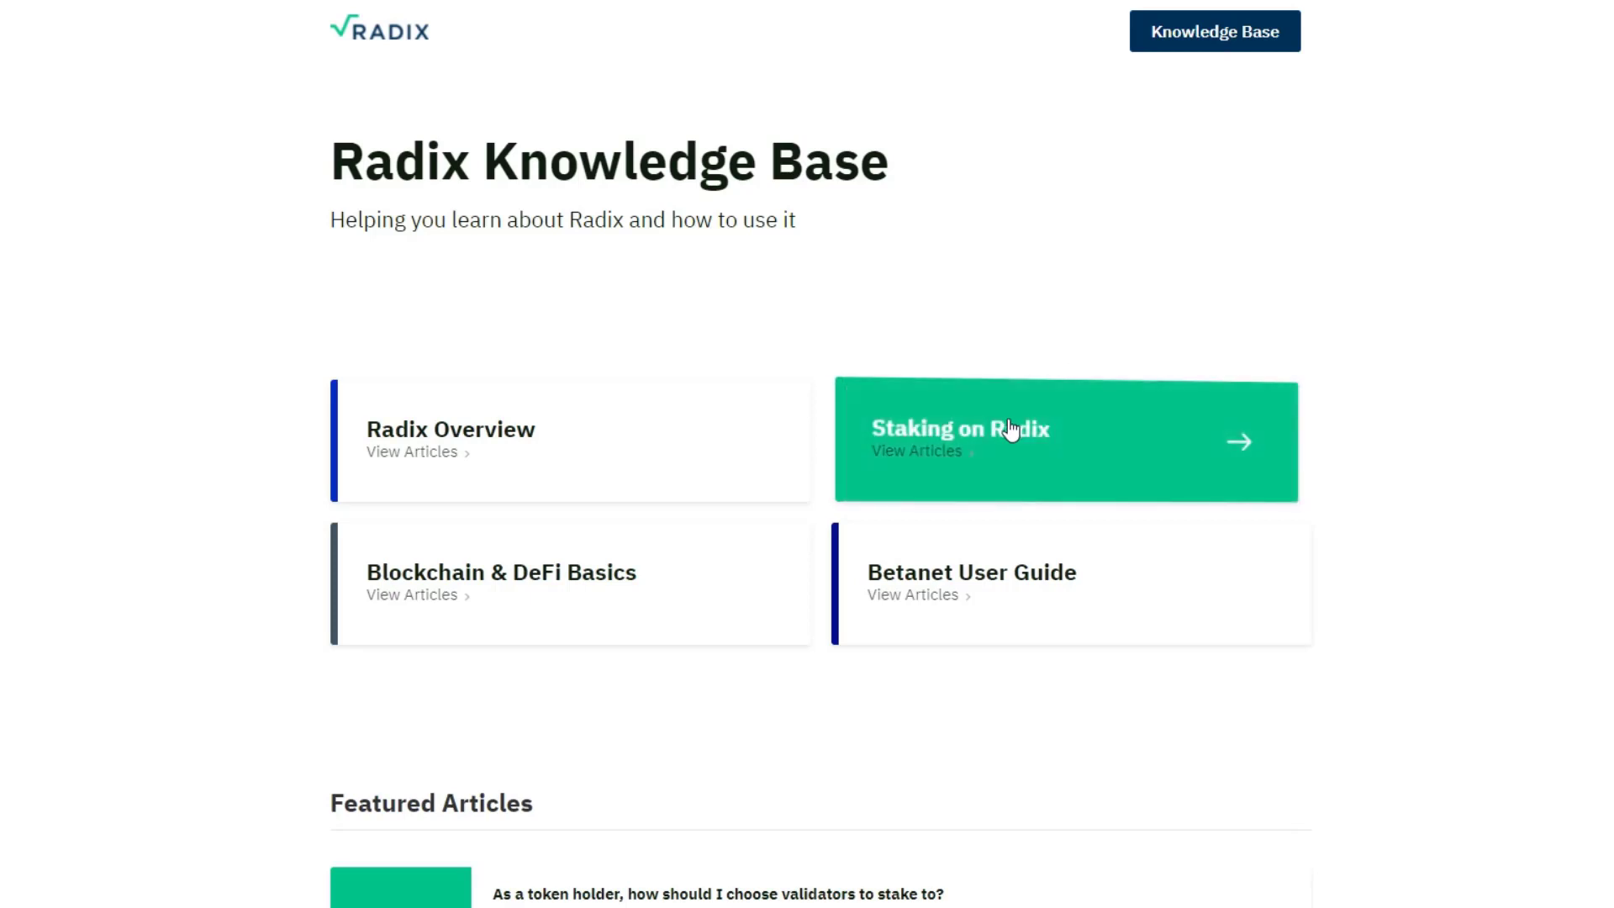
Read 'What is Radix staking?' and select the phrase about validator nodes operating the network
{"action": "left_click", "coordinate": [1066, 440]}
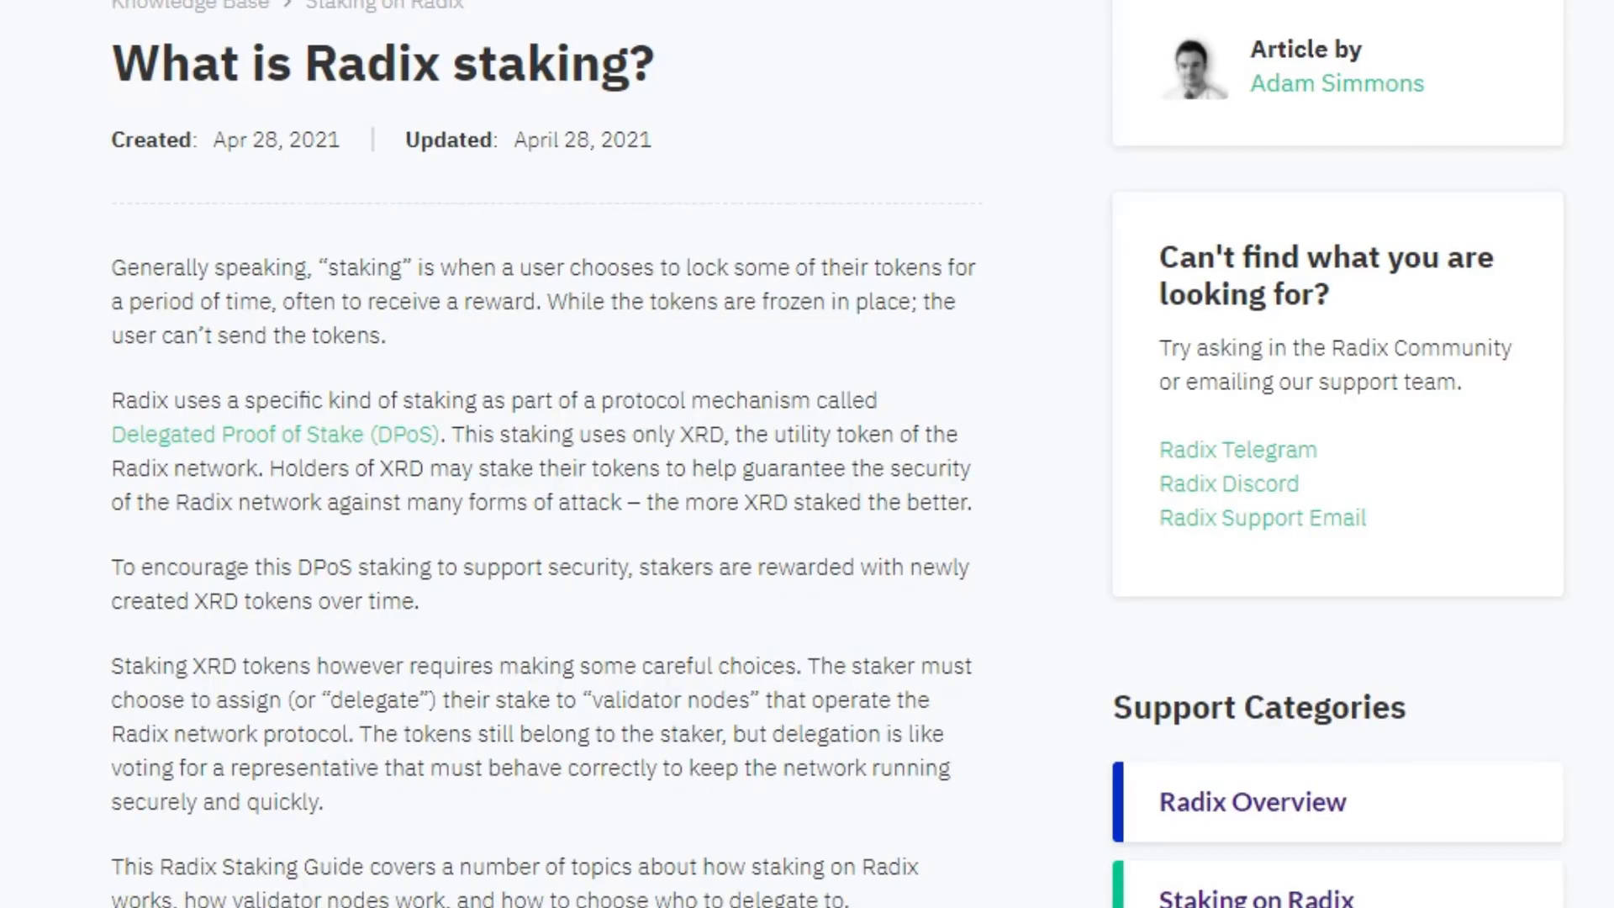
{"action": "scroll", "scroll_direction": "down", "scroll_amount": 3}
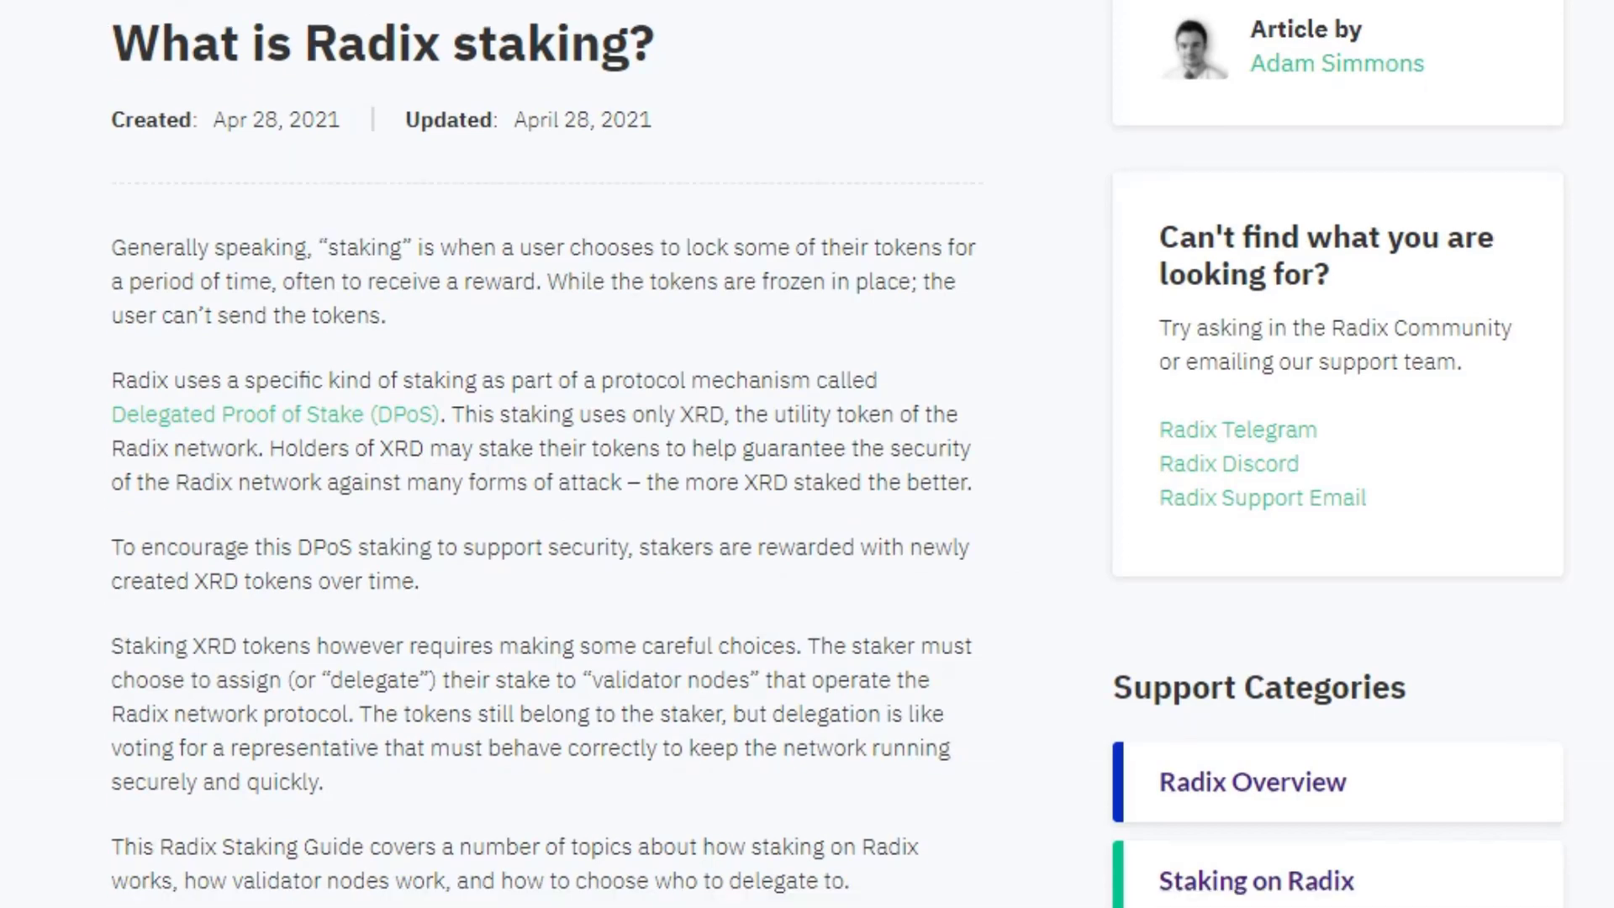
{"action": "scroll", "scroll_direction": "down", "scroll_amount": 3}
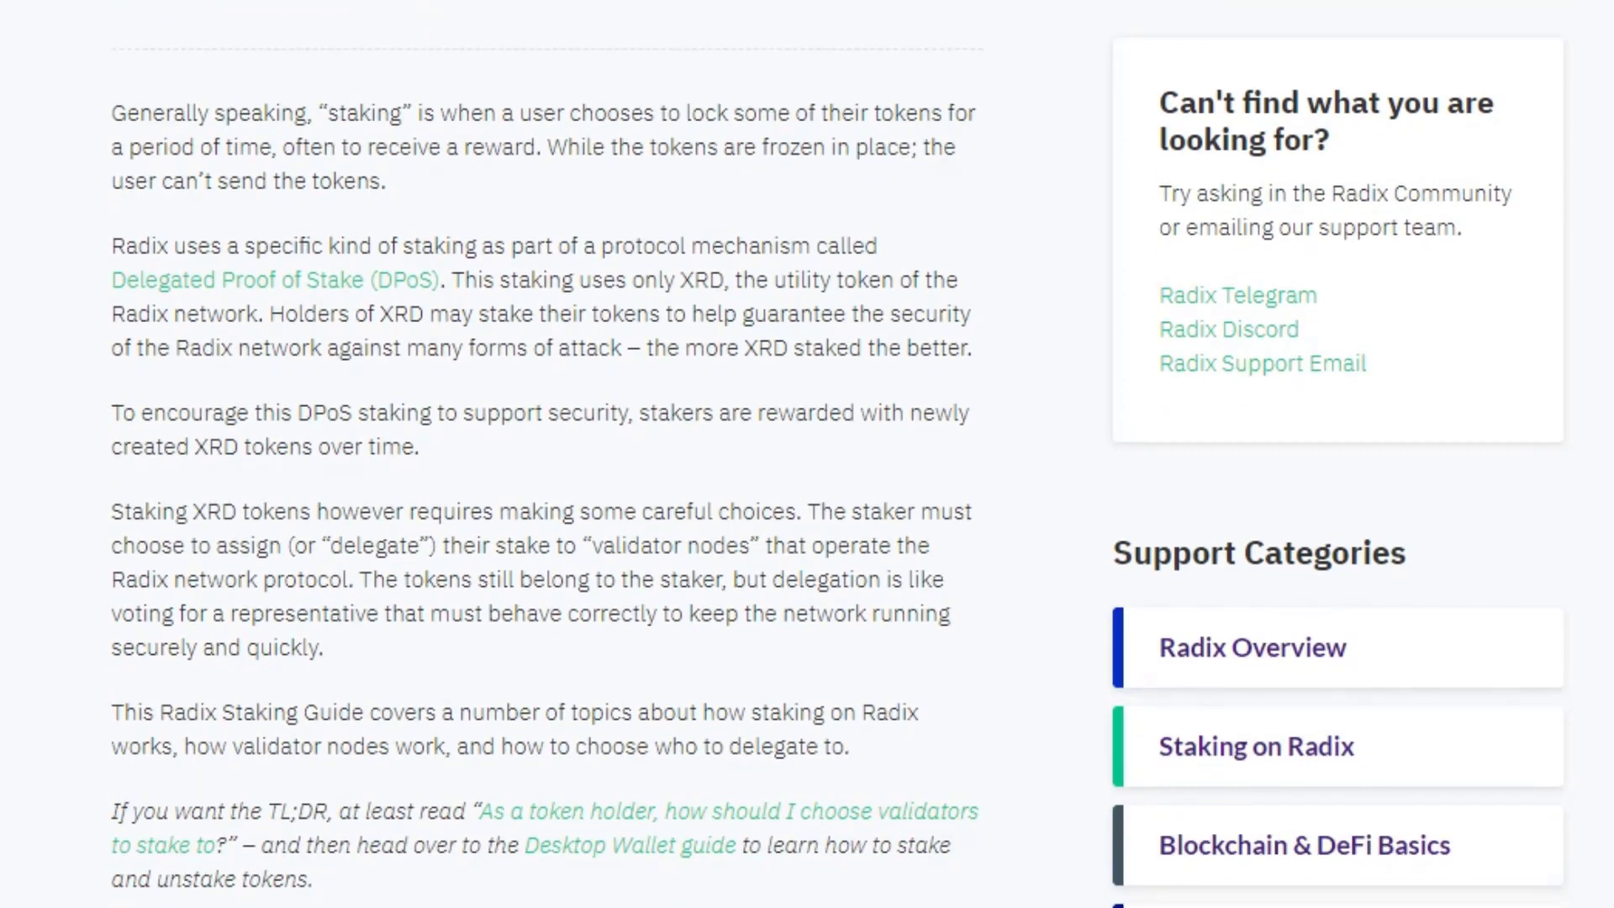
{"action": "scroll", "scroll_direction": "down", "scroll_amount": 3}
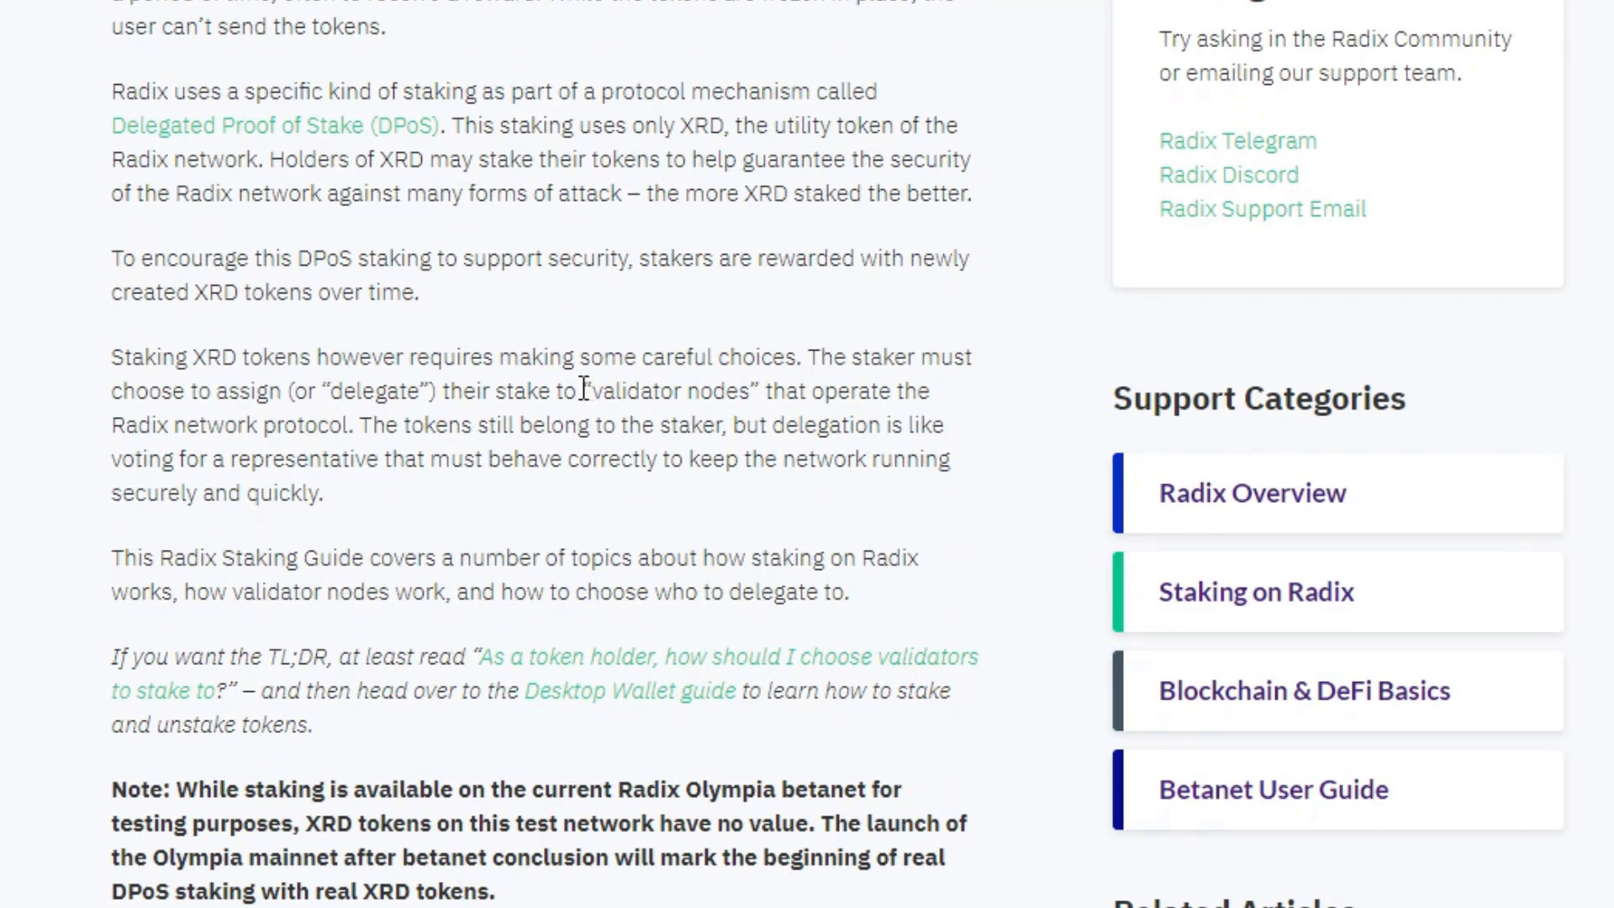
{"action": "left_click_drag", "start_coordinate": [587, 390], "coordinate": [349, 424]}
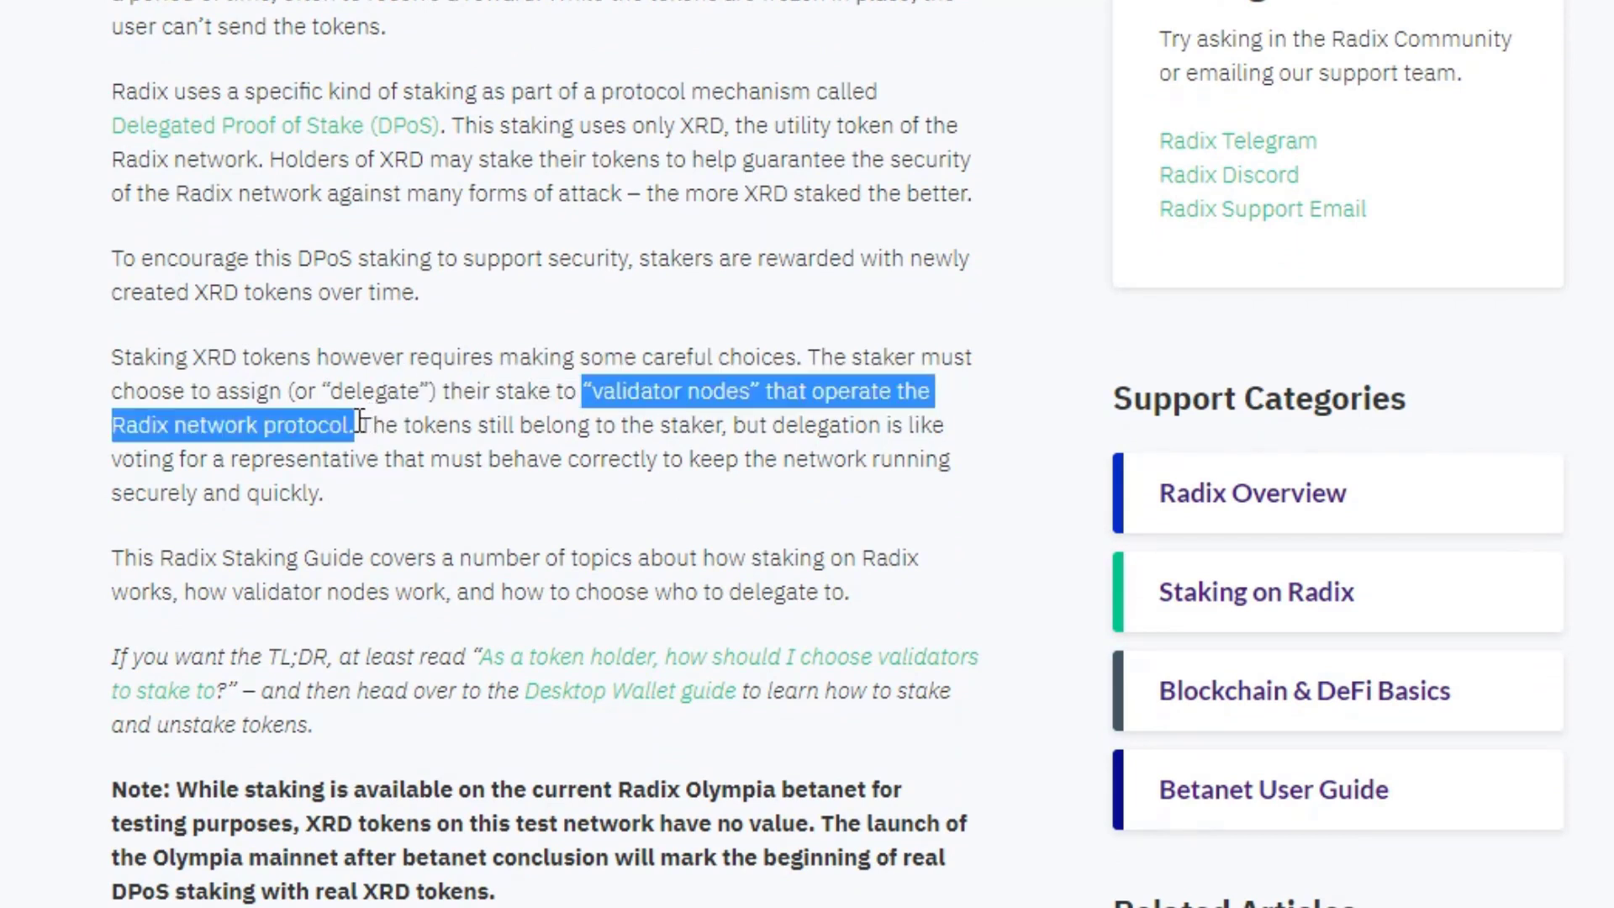
{"action": "mouse_move", "coordinate": [1544, 460]}
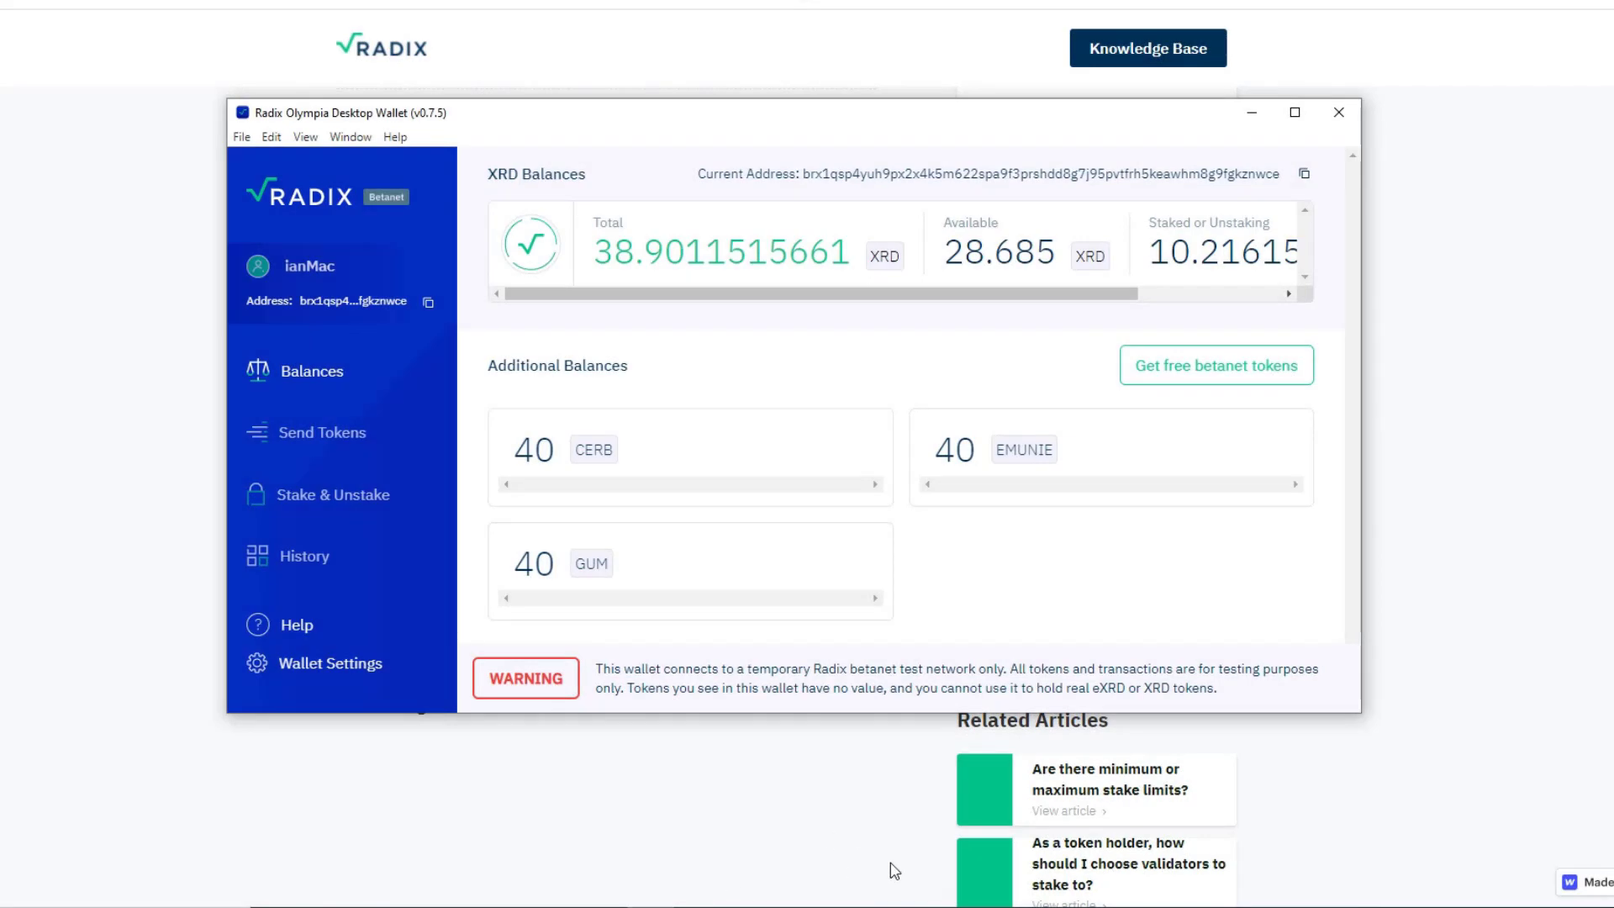
{"action": "mouse_move", "coordinate": [1016, 296]}
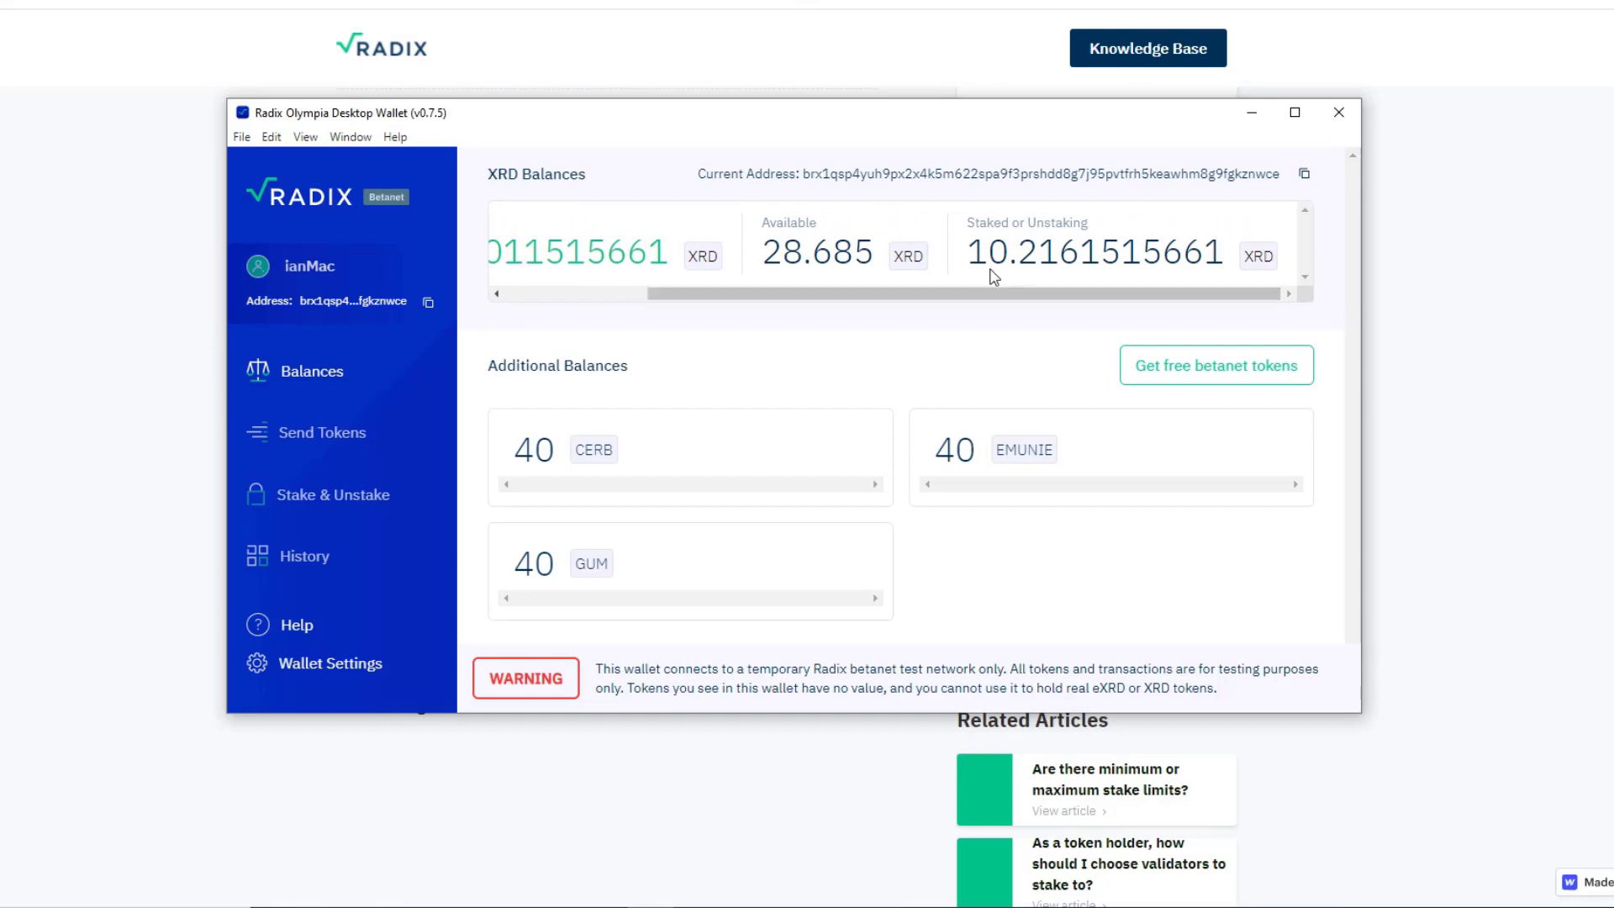
{"action": "mouse_move", "coordinate": [1024, 277]}
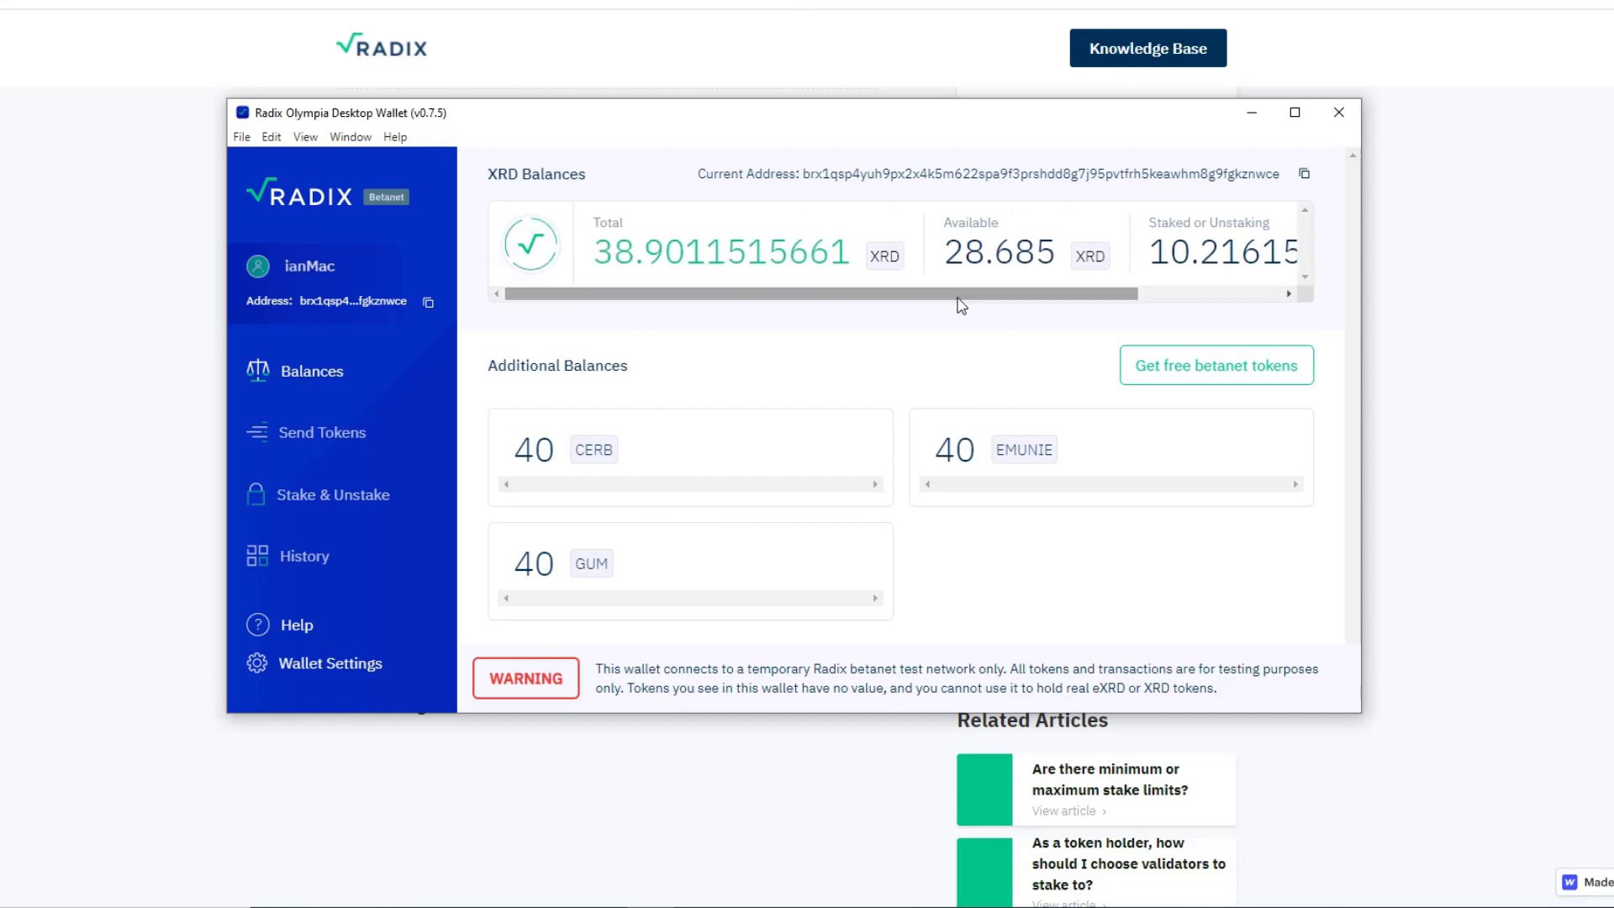
{"action": "mouse_move", "coordinate": [1560, 421]}
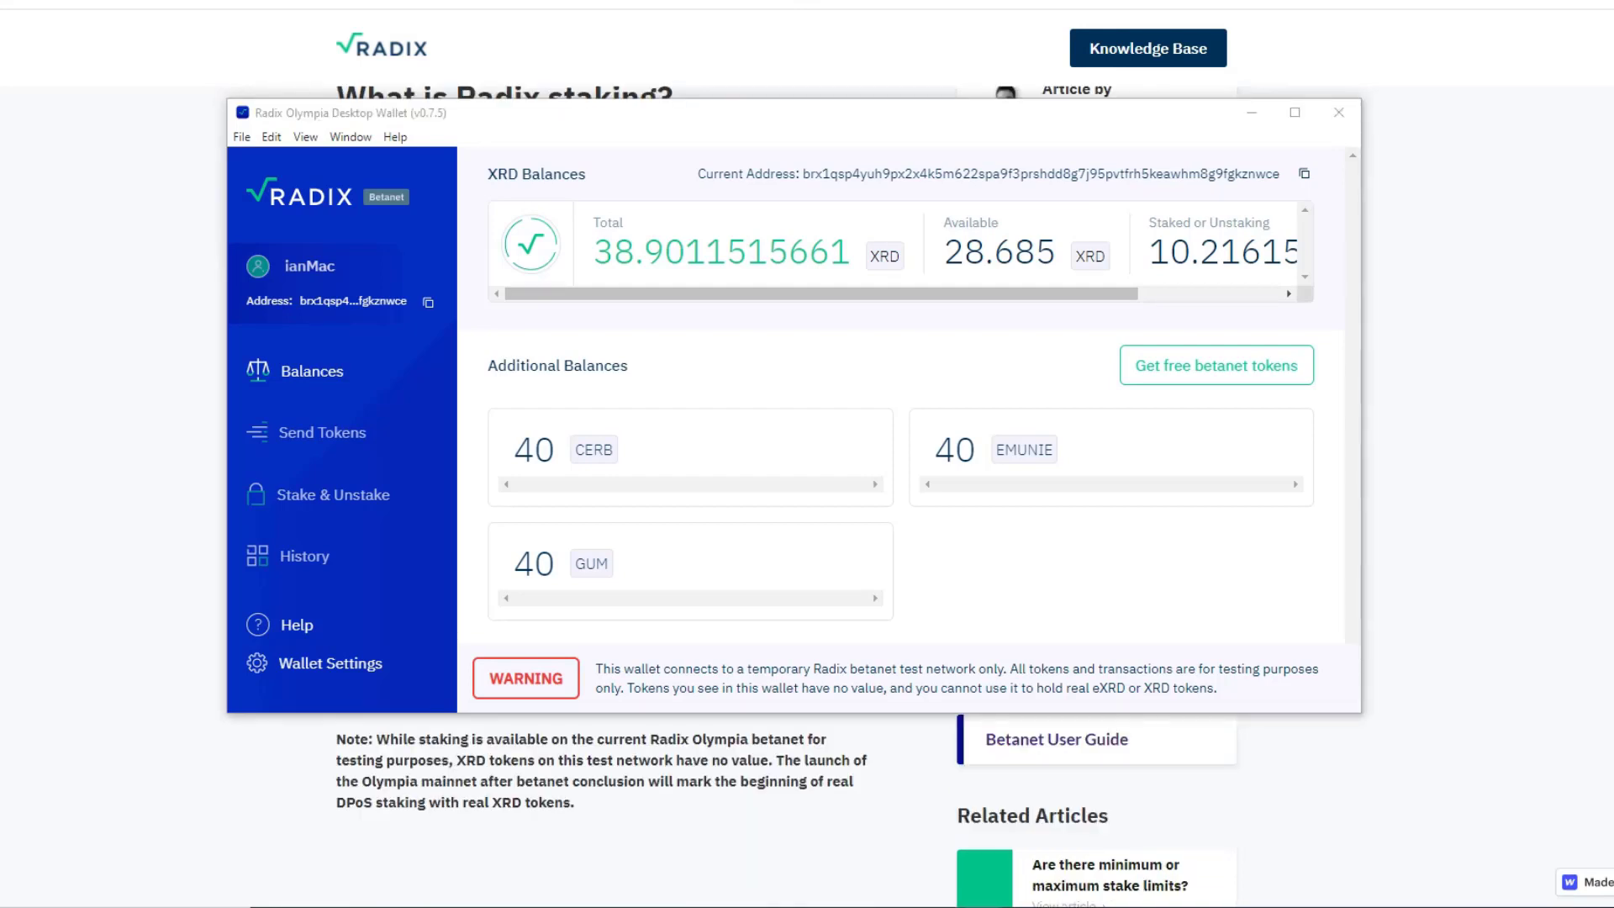
Switch from the wallet balances to the betanet validator explorer
{"action": "left_click", "coordinate": [333, 495]}
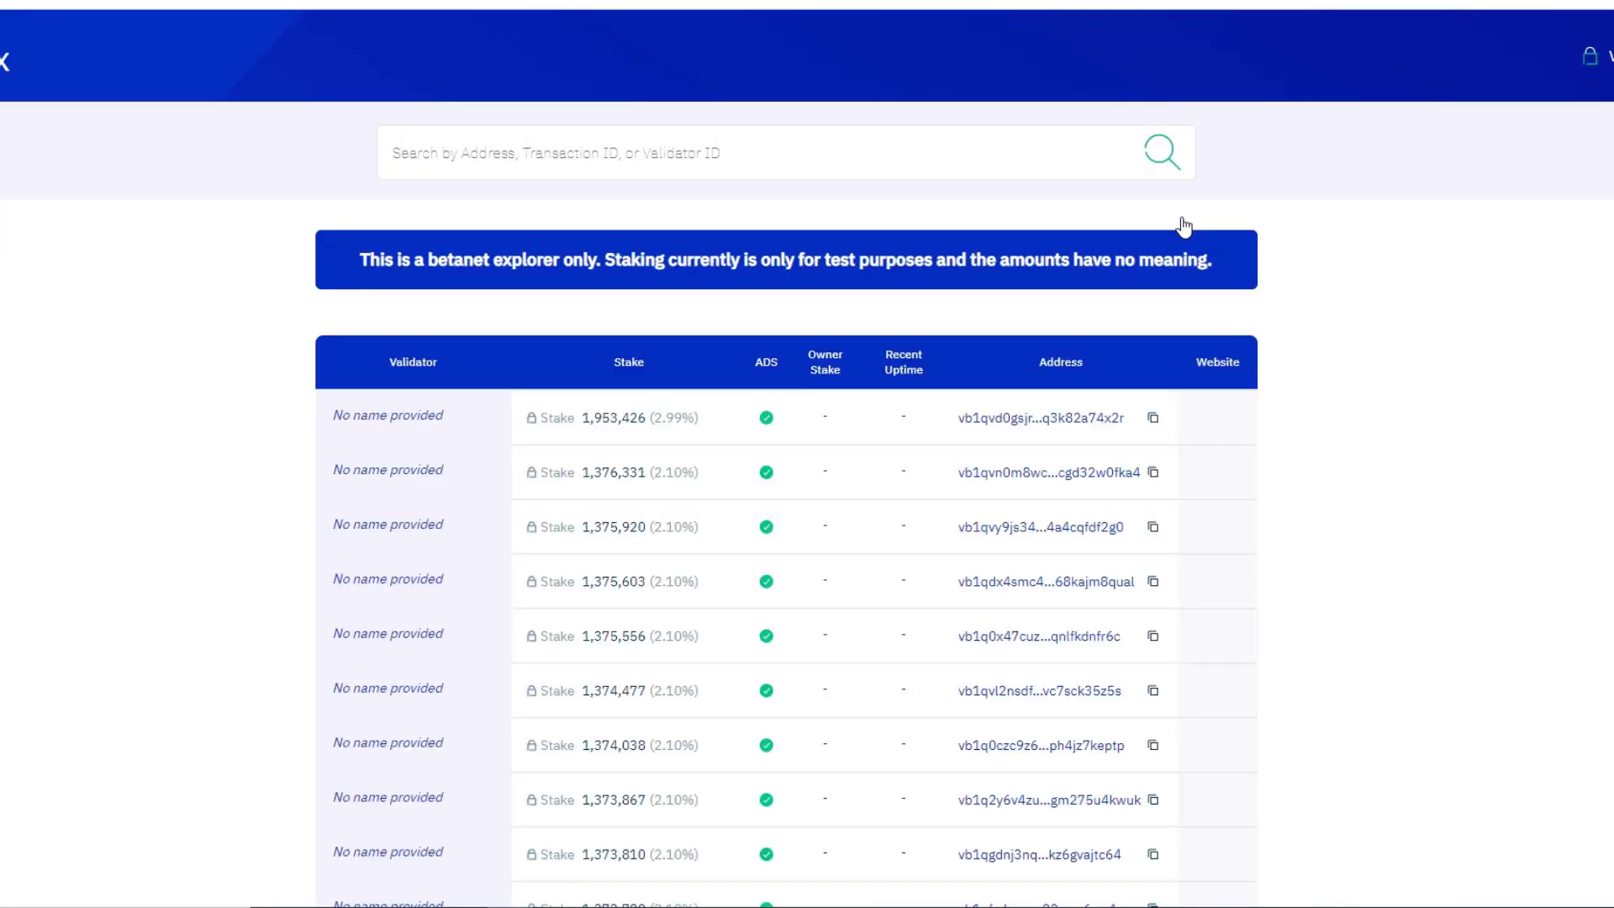
Scroll the validator table down to named validators such as RadixPool and StakeAmsterdam
{"action": "scroll", "scroll_direction": "down", "scroll_amount": 3}
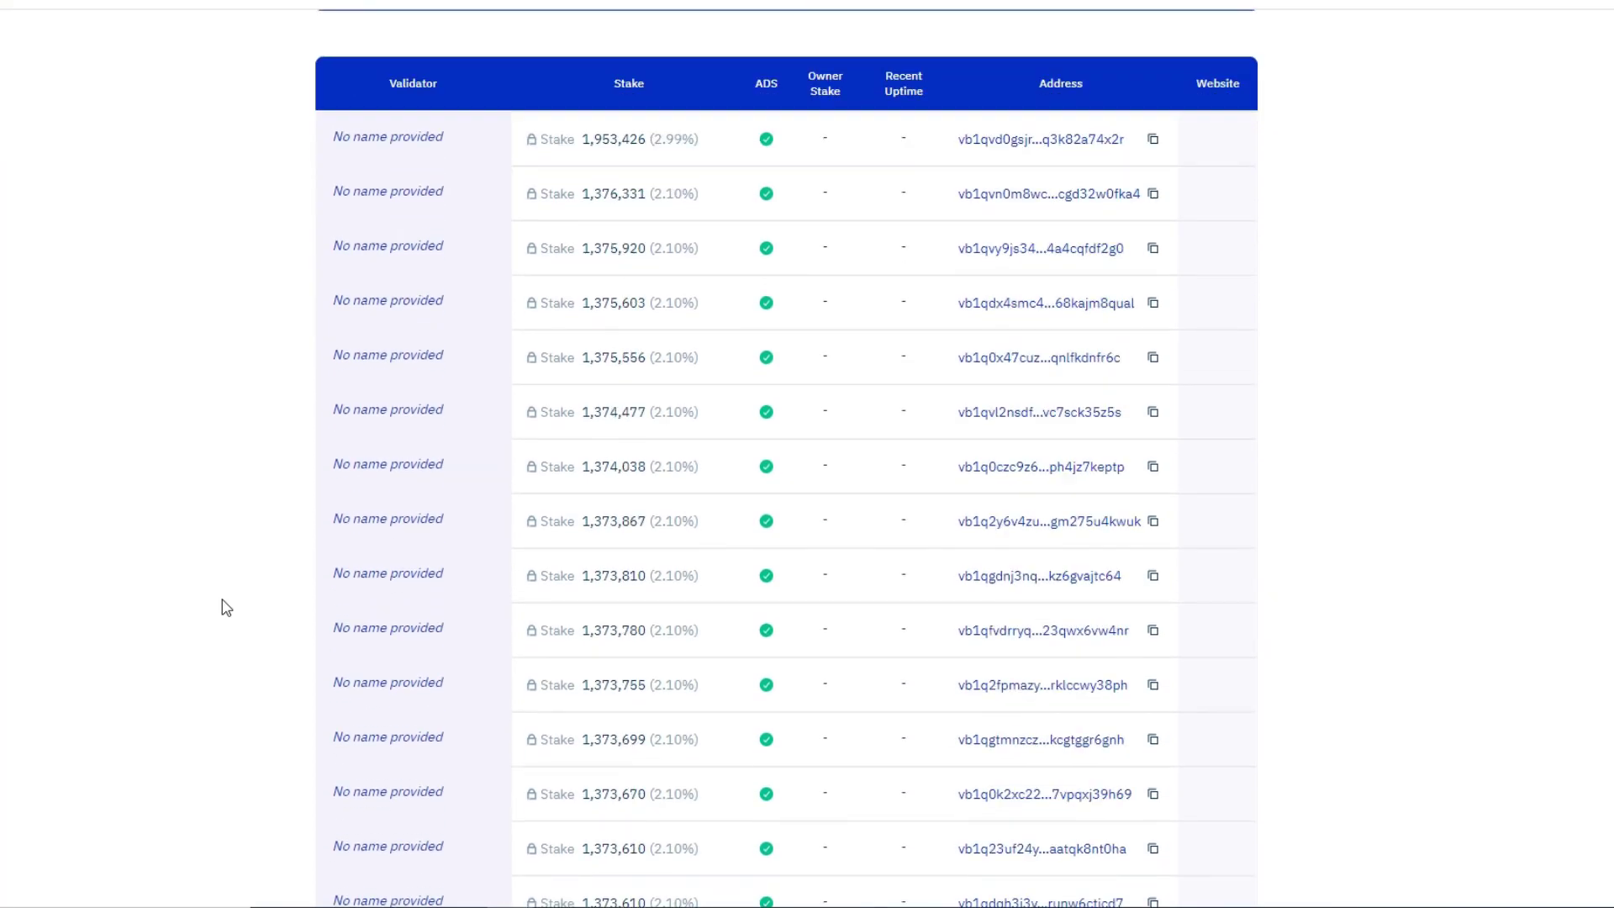
{"action": "scroll", "scroll_direction": "down", "scroll_amount": 3}
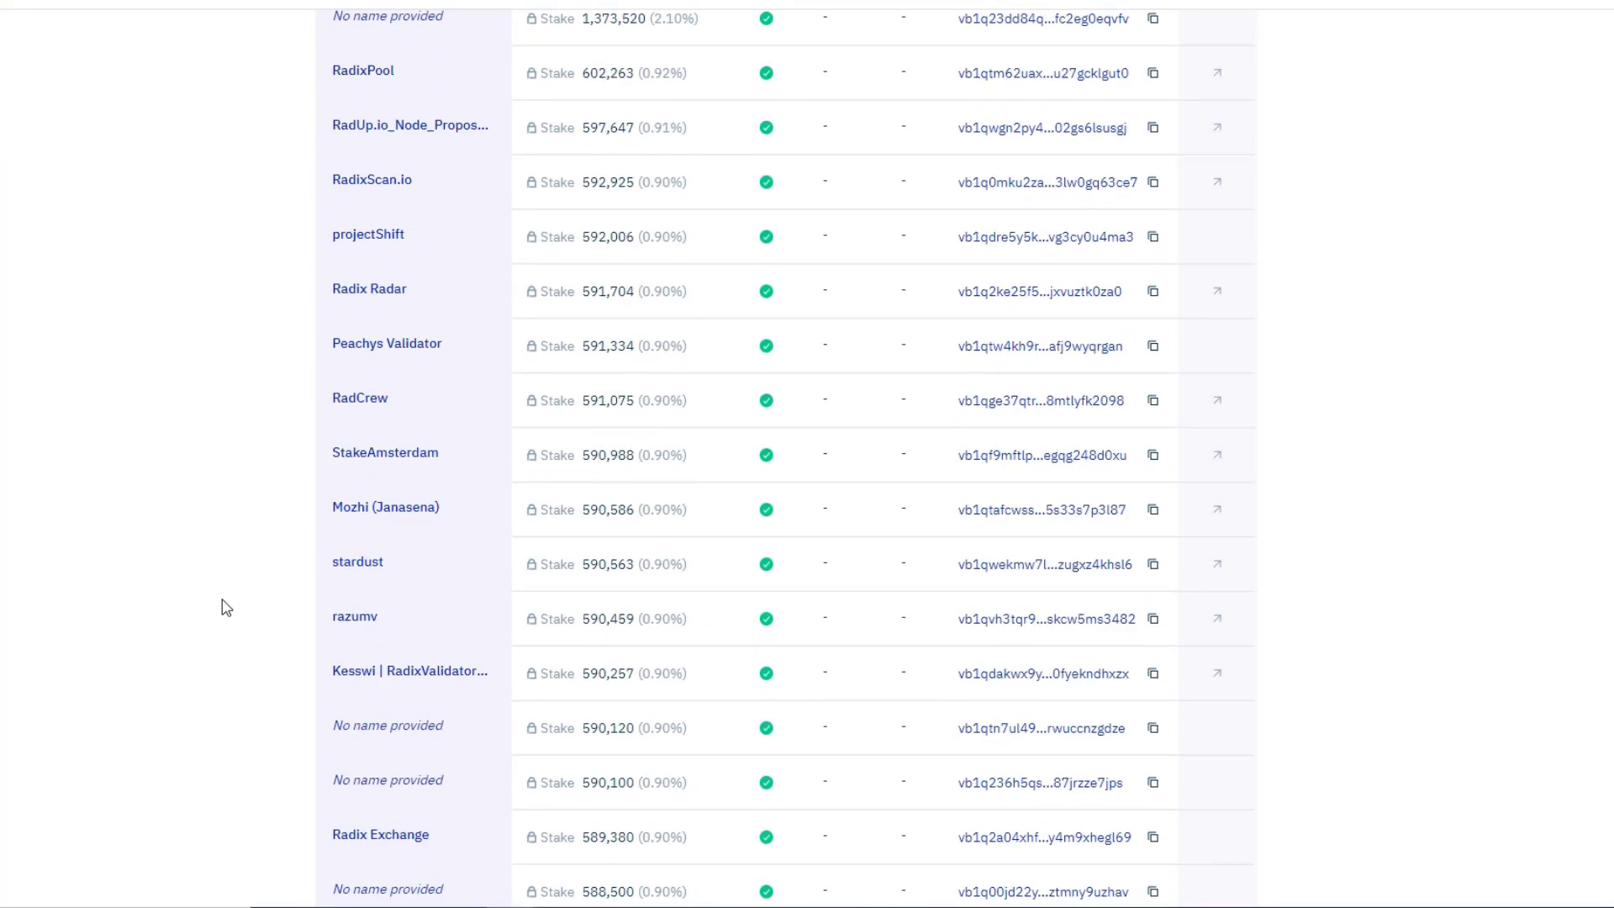
{"action": "scroll", "scroll_direction": "down", "scroll_amount": 3}
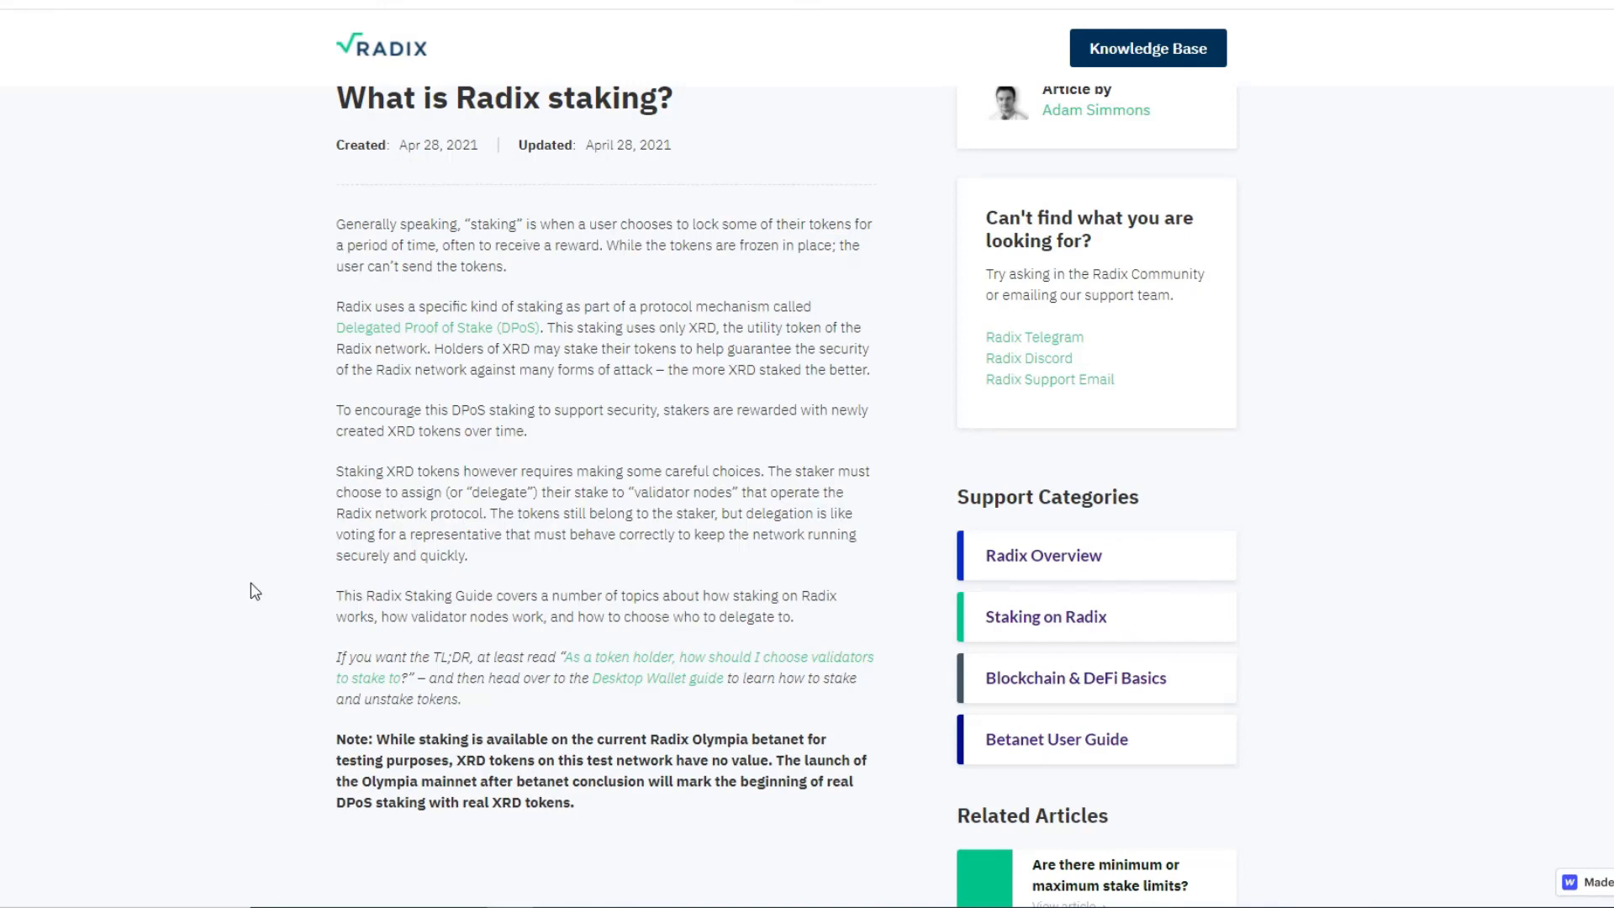
{"action": "mouse_move", "coordinate": [583, 676]}
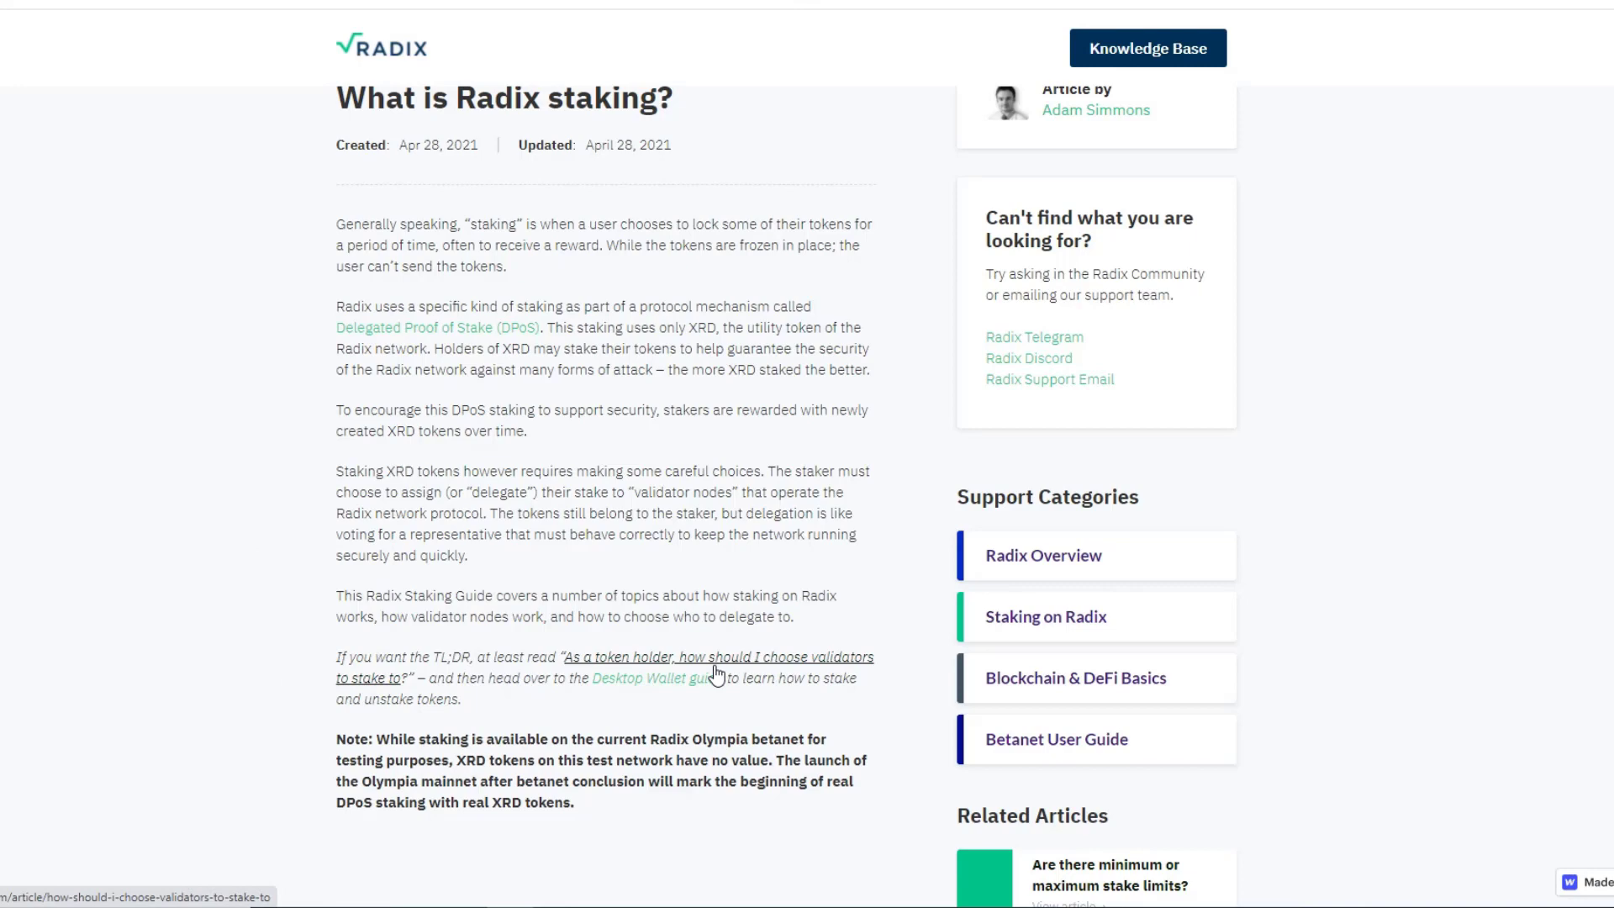
{"action": "mouse_move", "coordinate": [718, 671]}
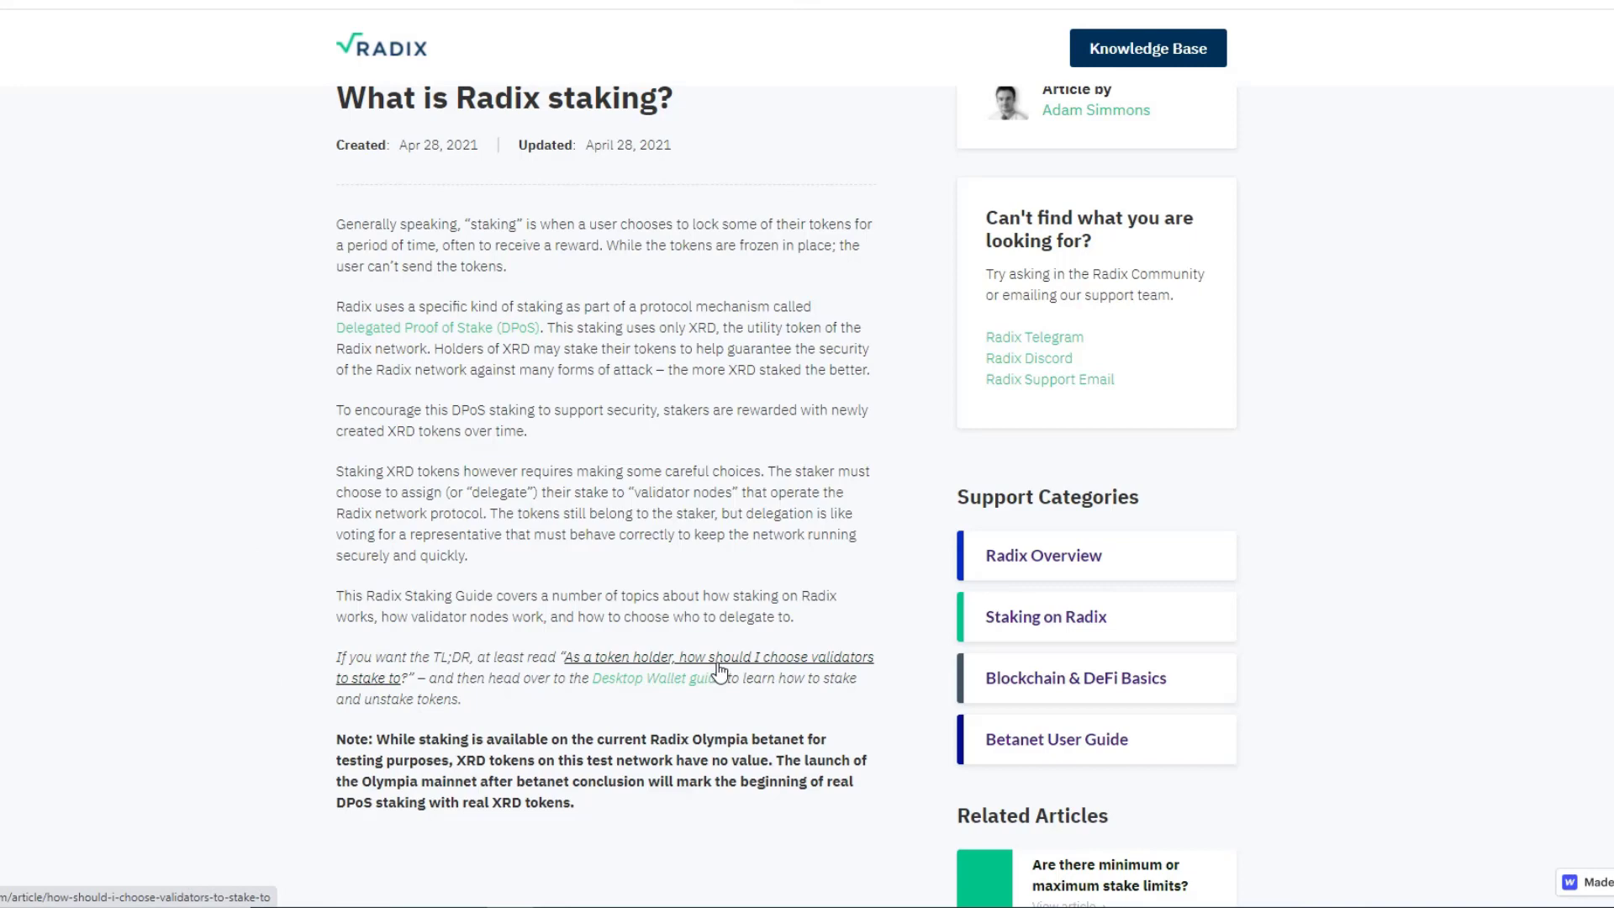
Read the 'How should I choose validators to stake to?' guide for token holders
{"action": "left_click", "coordinate": [718, 667]}
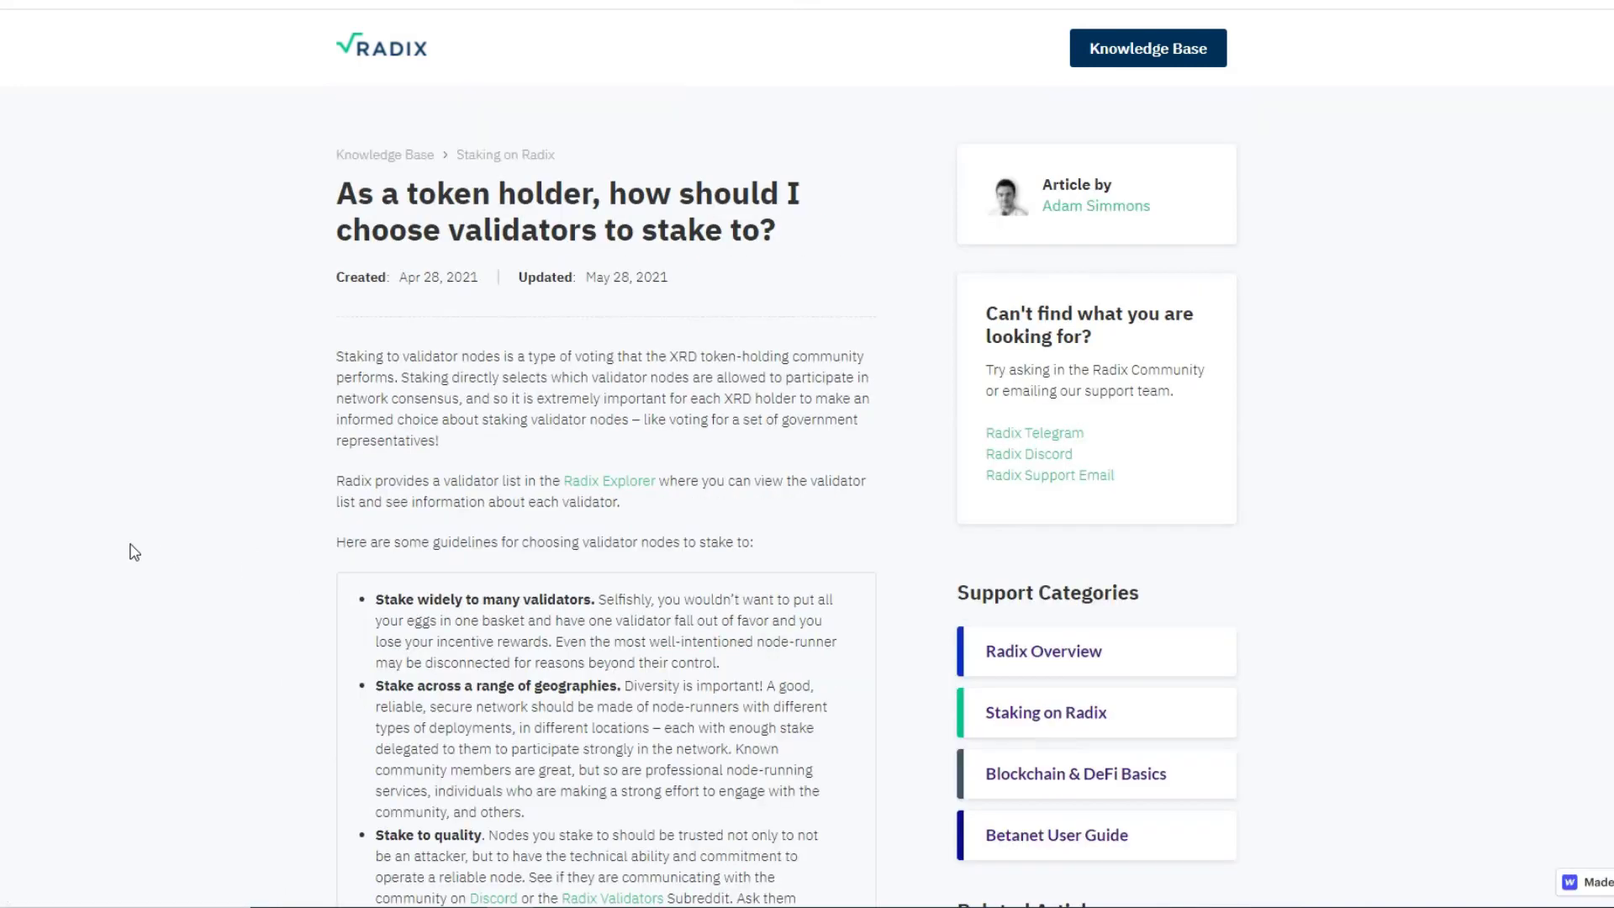
{"action": "scroll", "scroll_direction": "down", "scroll_amount": 3}
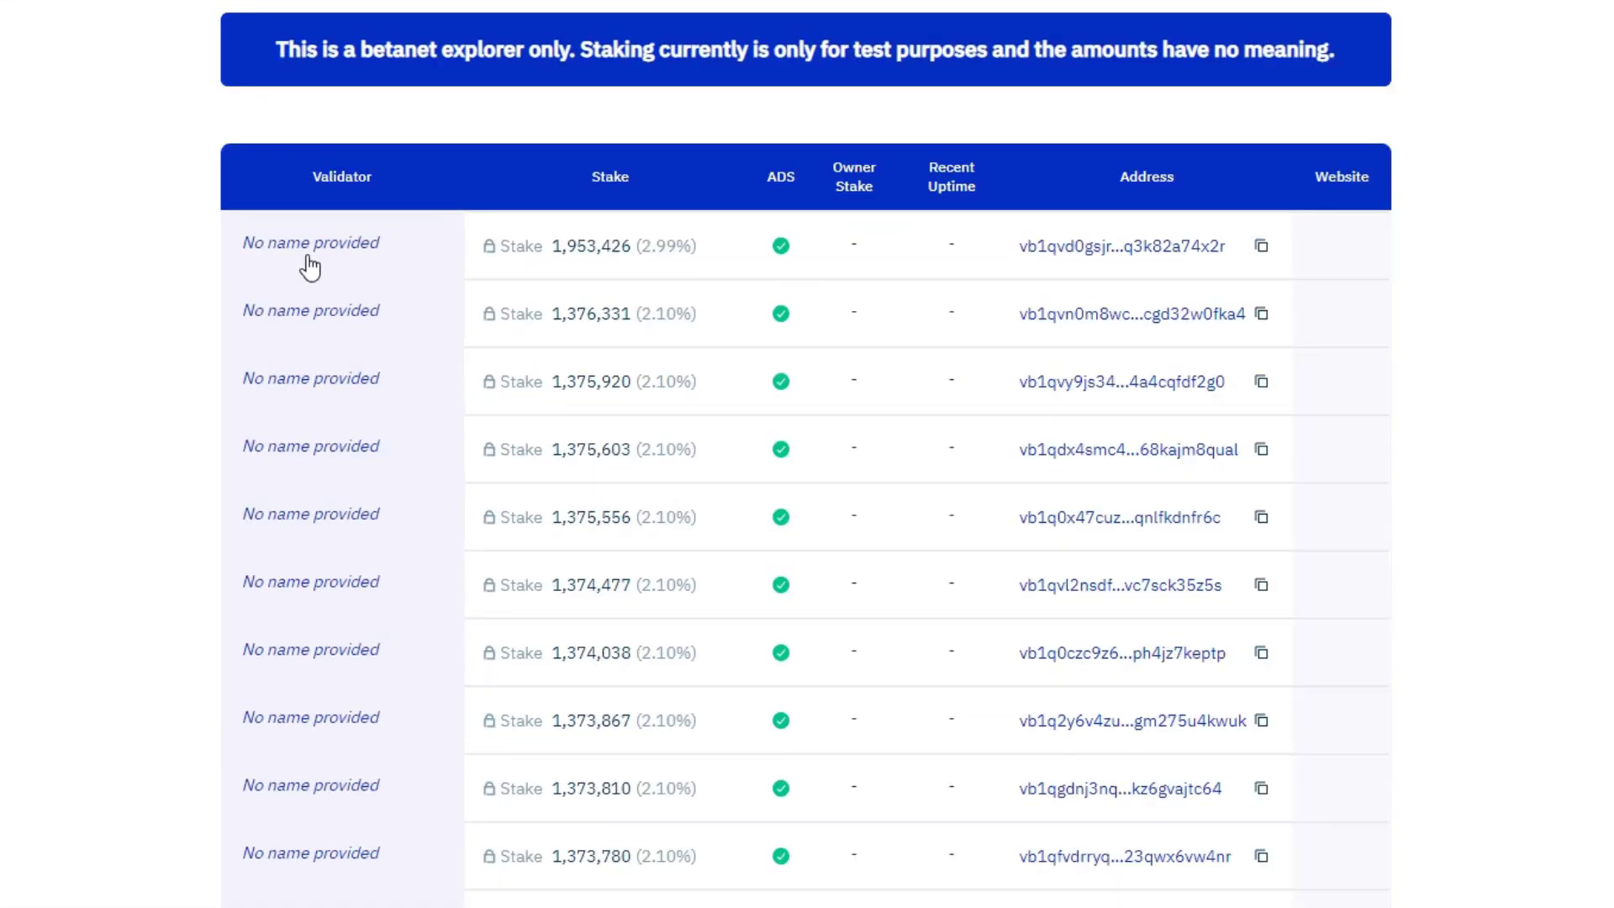
{"action": "mouse_move", "coordinate": [91, 356]}
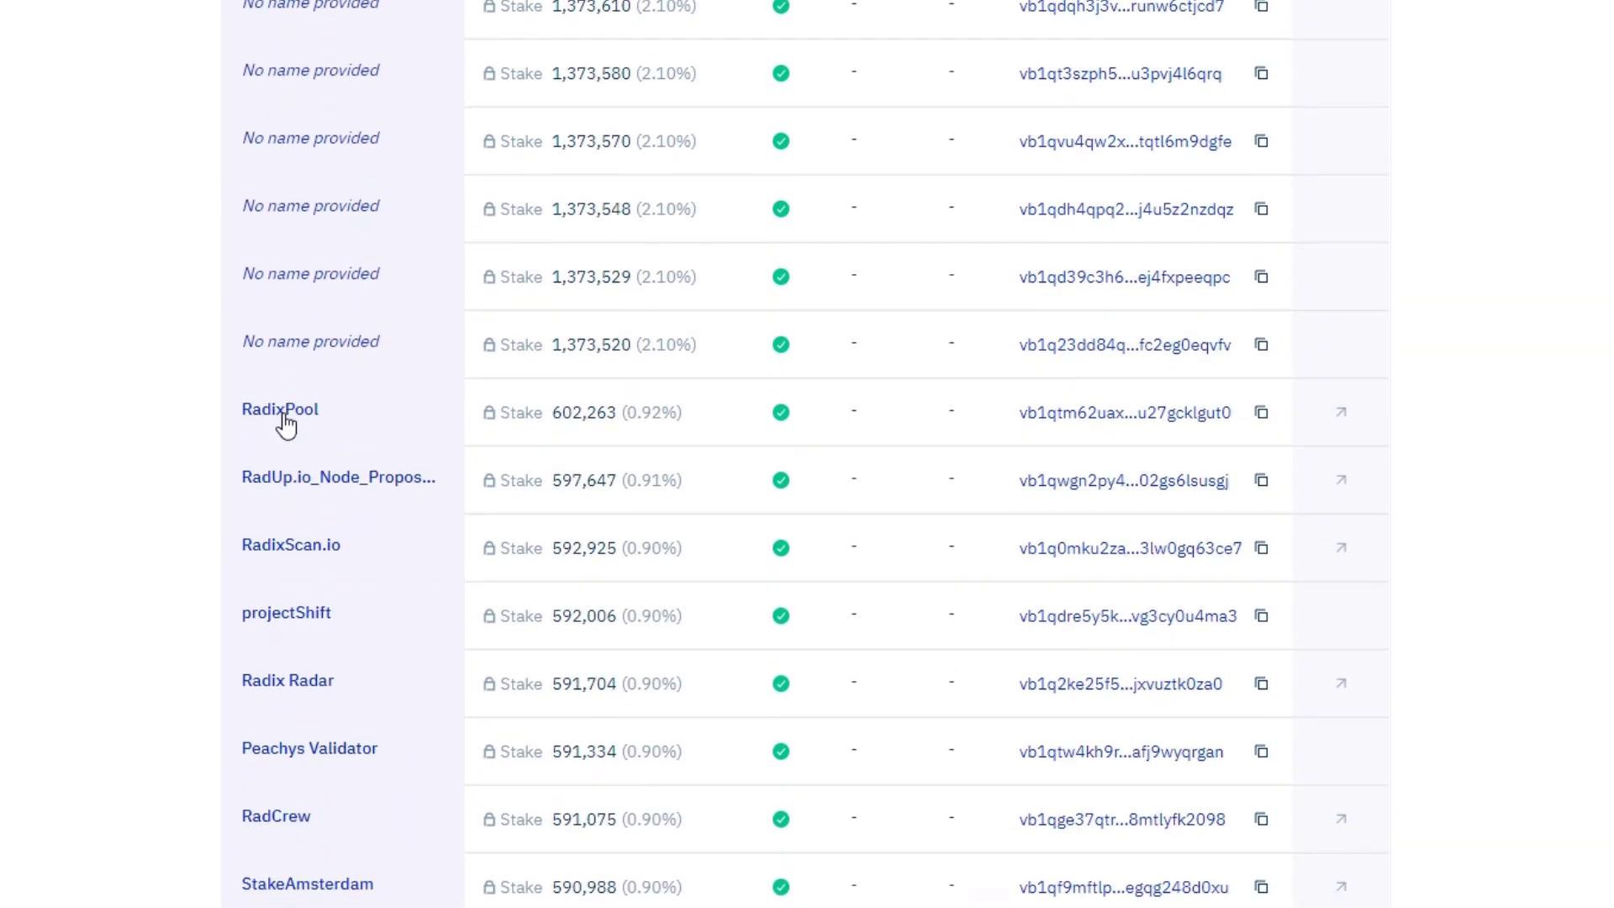
{"action": "mouse_move", "coordinate": [100, 431]}
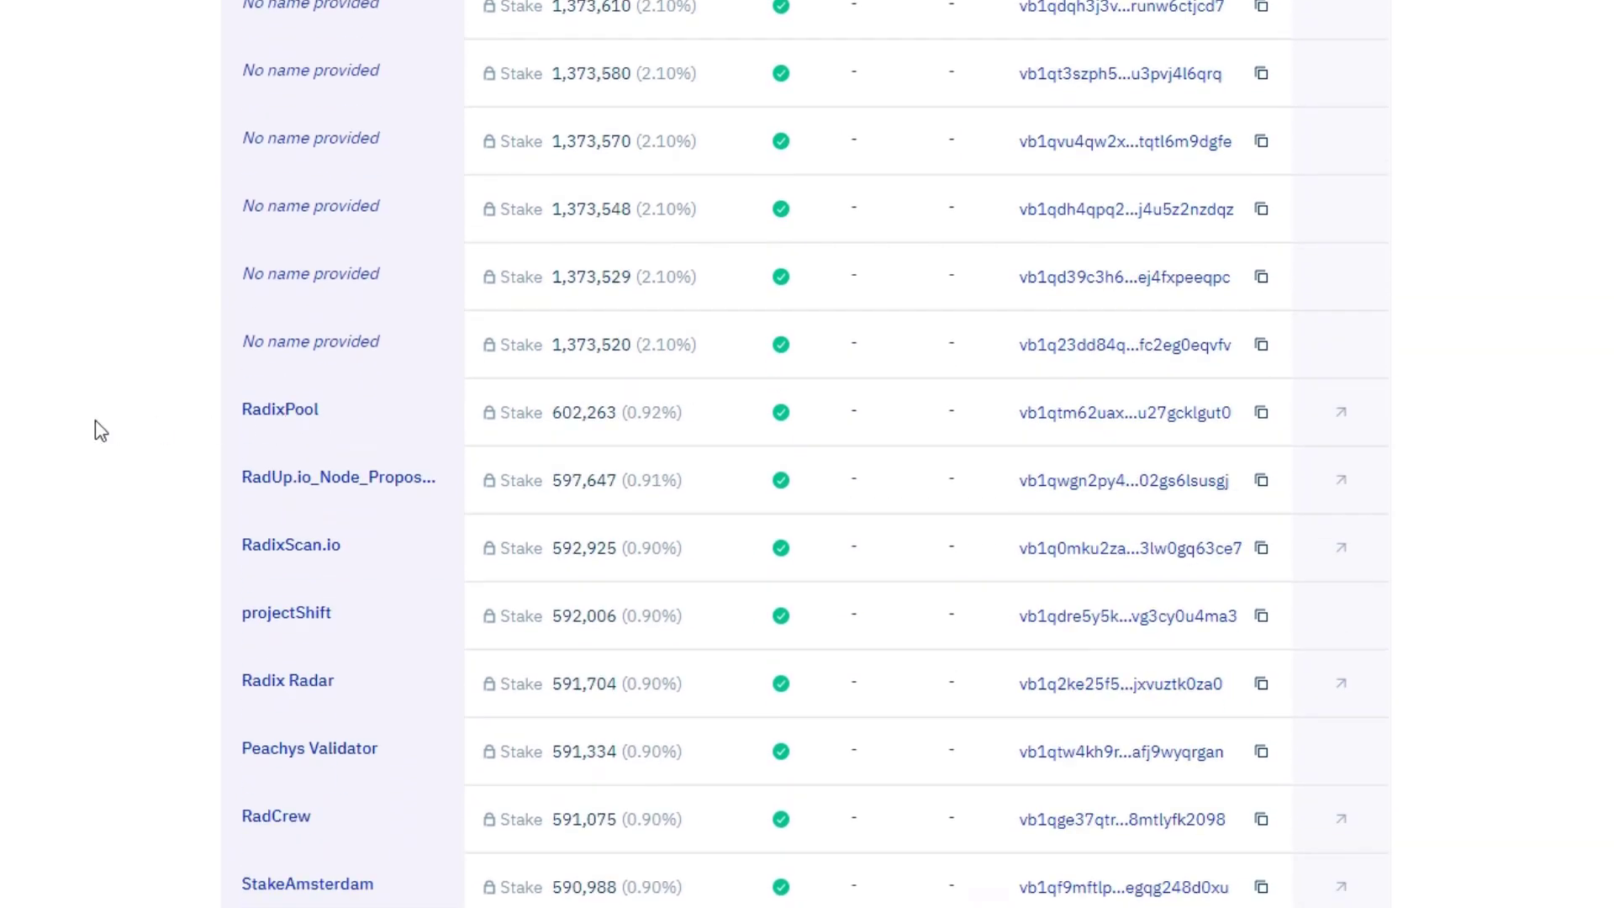
Scroll the Radix Explorer validator stakes past unnamed validators to RadixPool, Mozhi and Kesswi
{"action": "scroll", "scroll_direction": "down", "scroll_amount": 3}
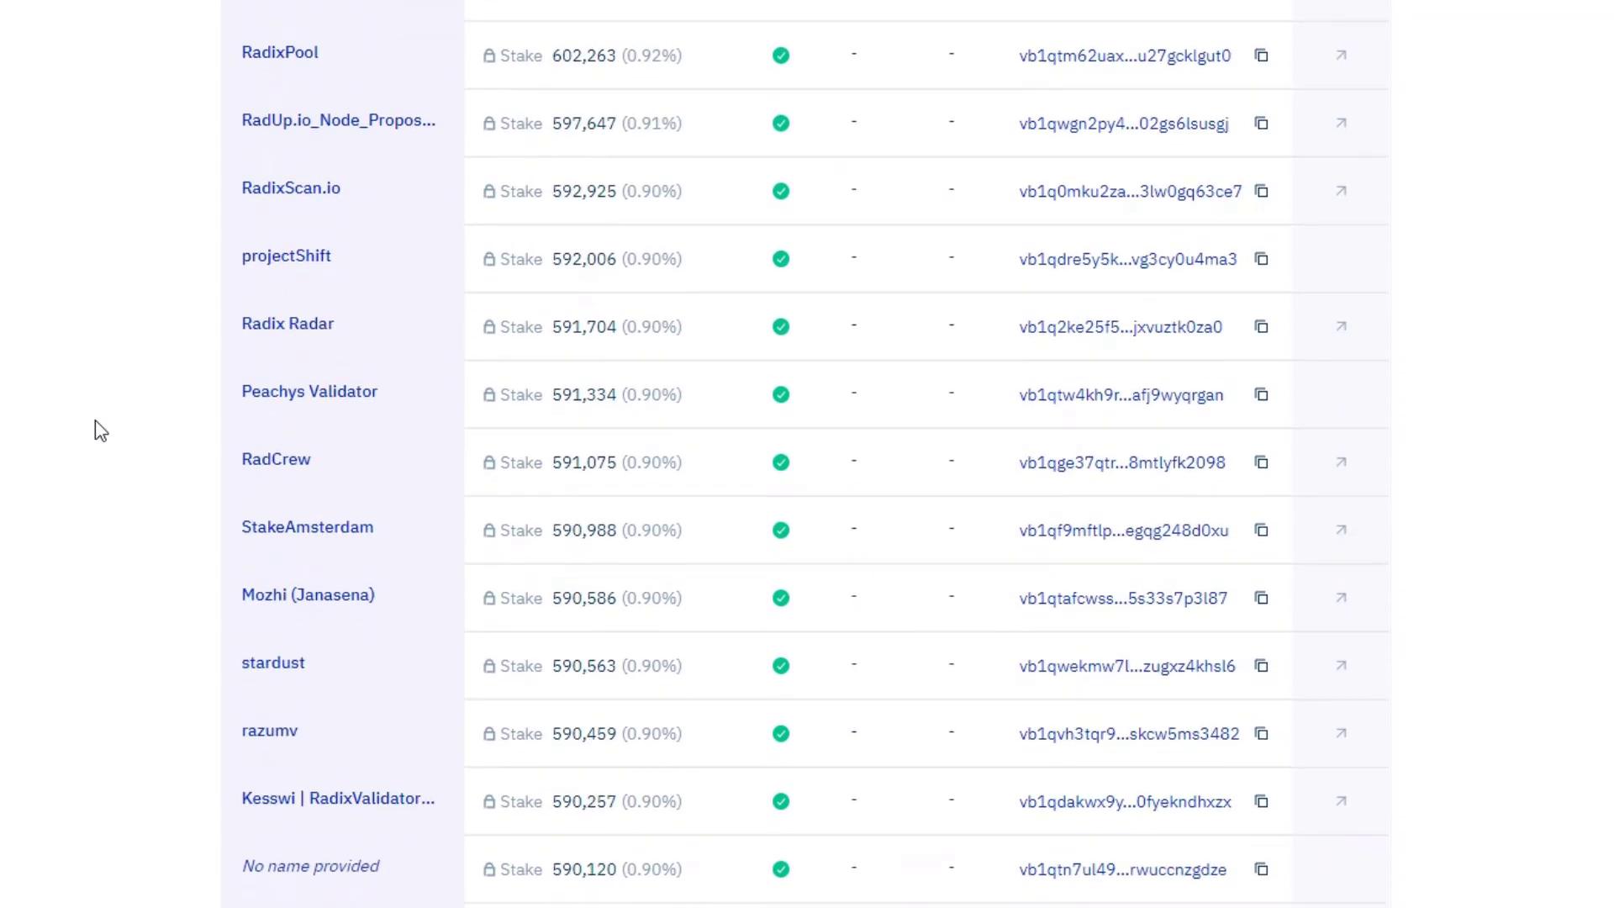
{"action": "mouse_move", "coordinate": [343, 76]}
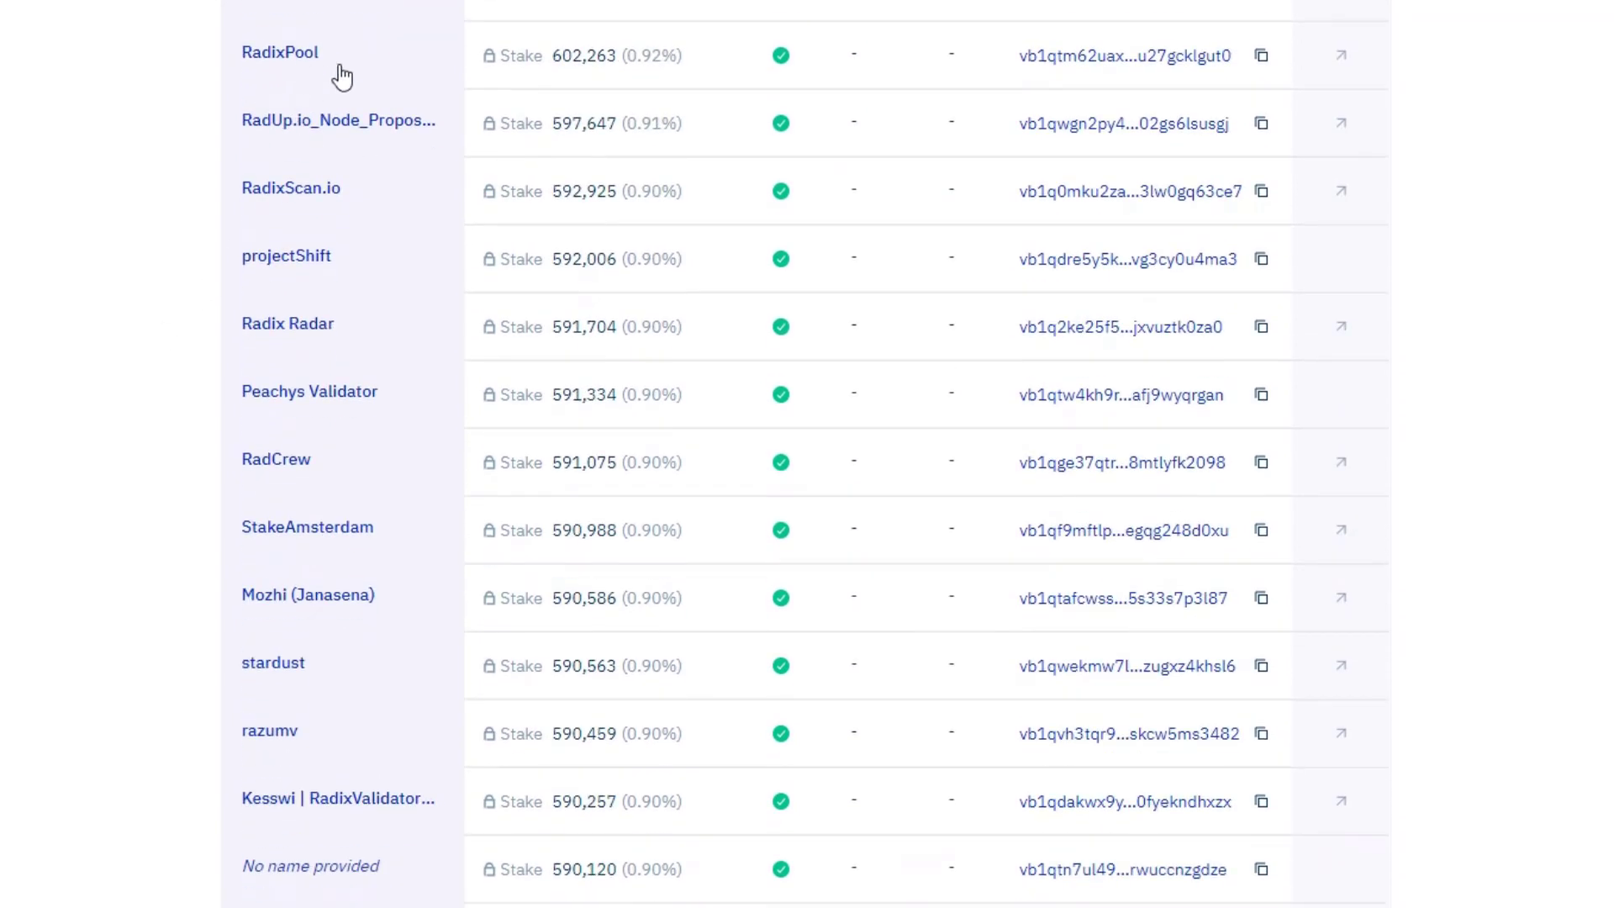
{"action": "mouse_move", "coordinate": [608, 79]}
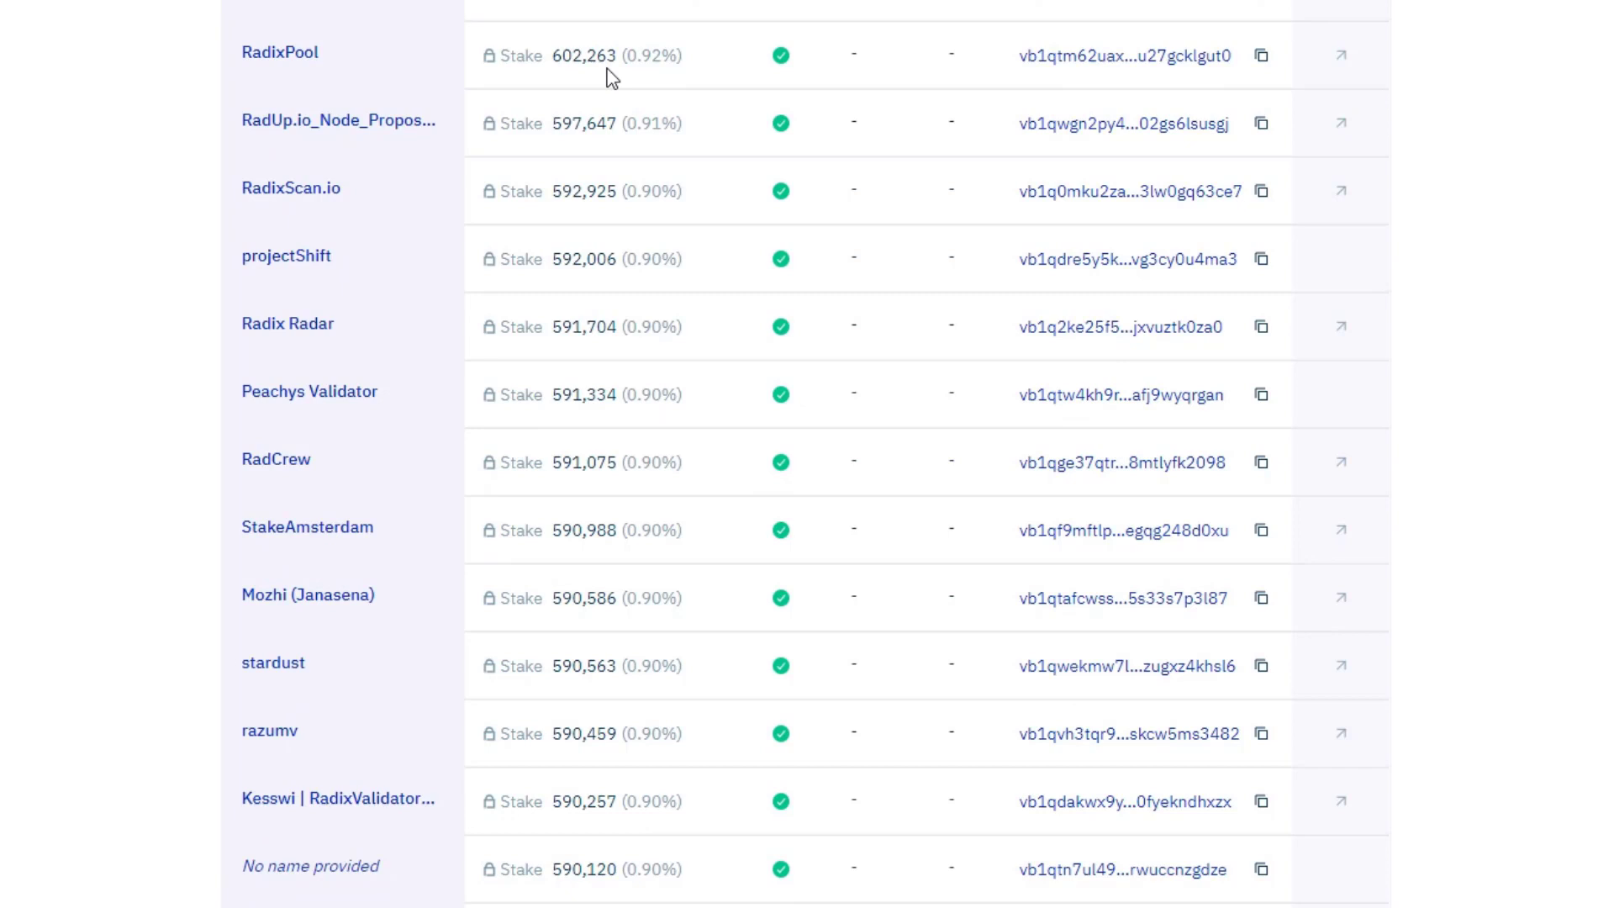
{"action": "mouse_move", "coordinate": [587, 484]}
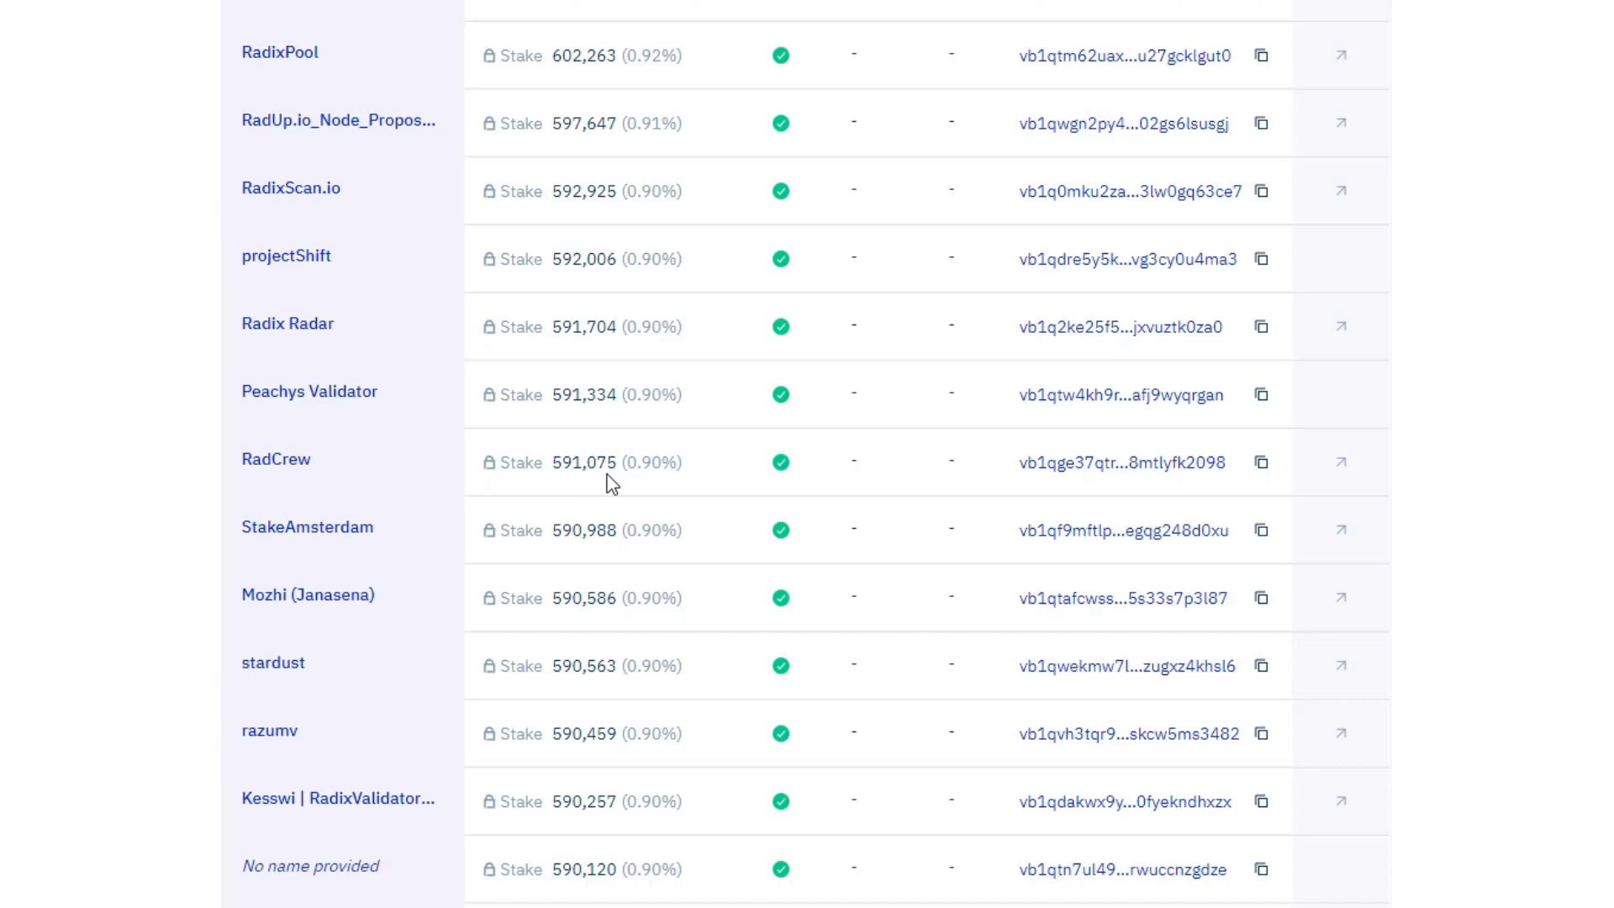
{"action": "mouse_move", "coordinate": [236, 479]}
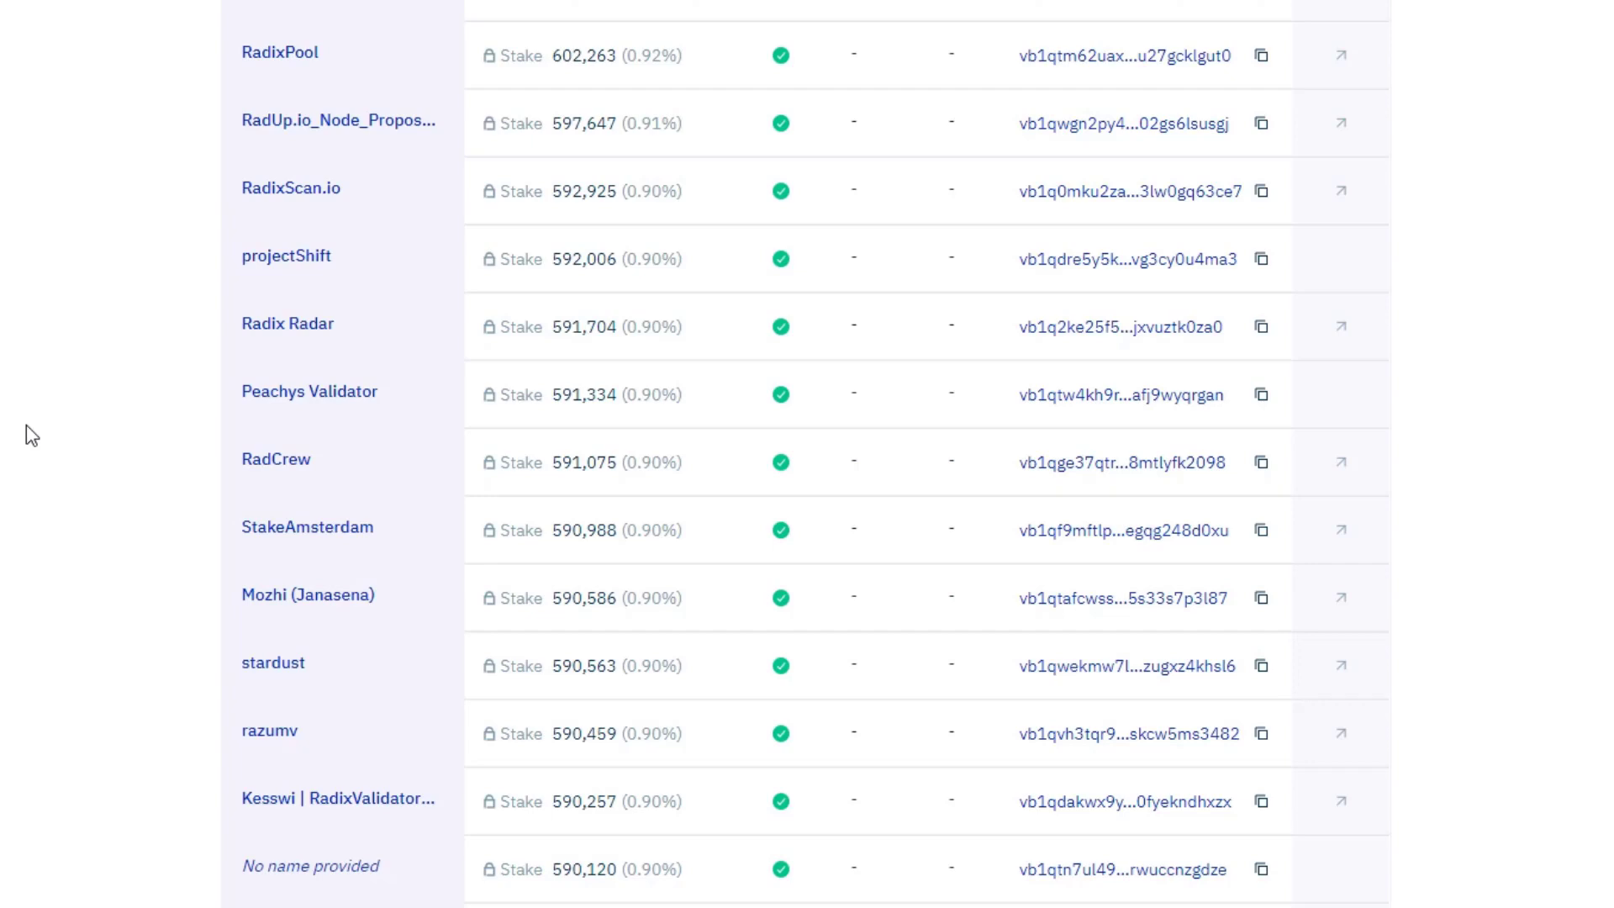
{"action": "scroll", "scroll_direction": "down", "scroll_amount": 3}
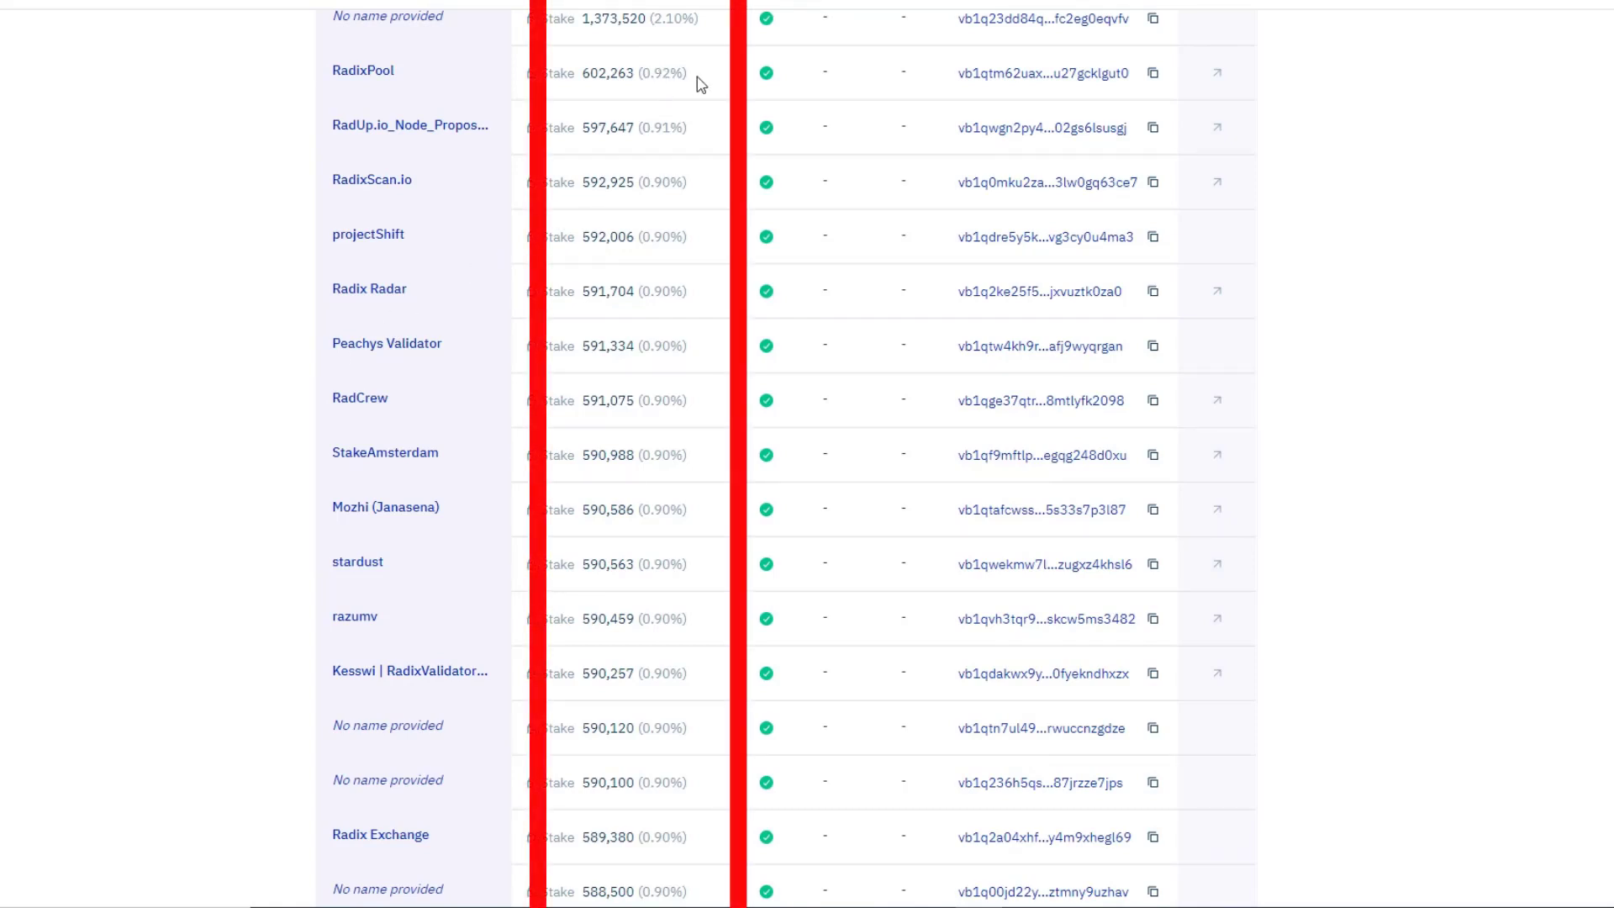
{"action": "mouse_move", "coordinate": [705, 479]}
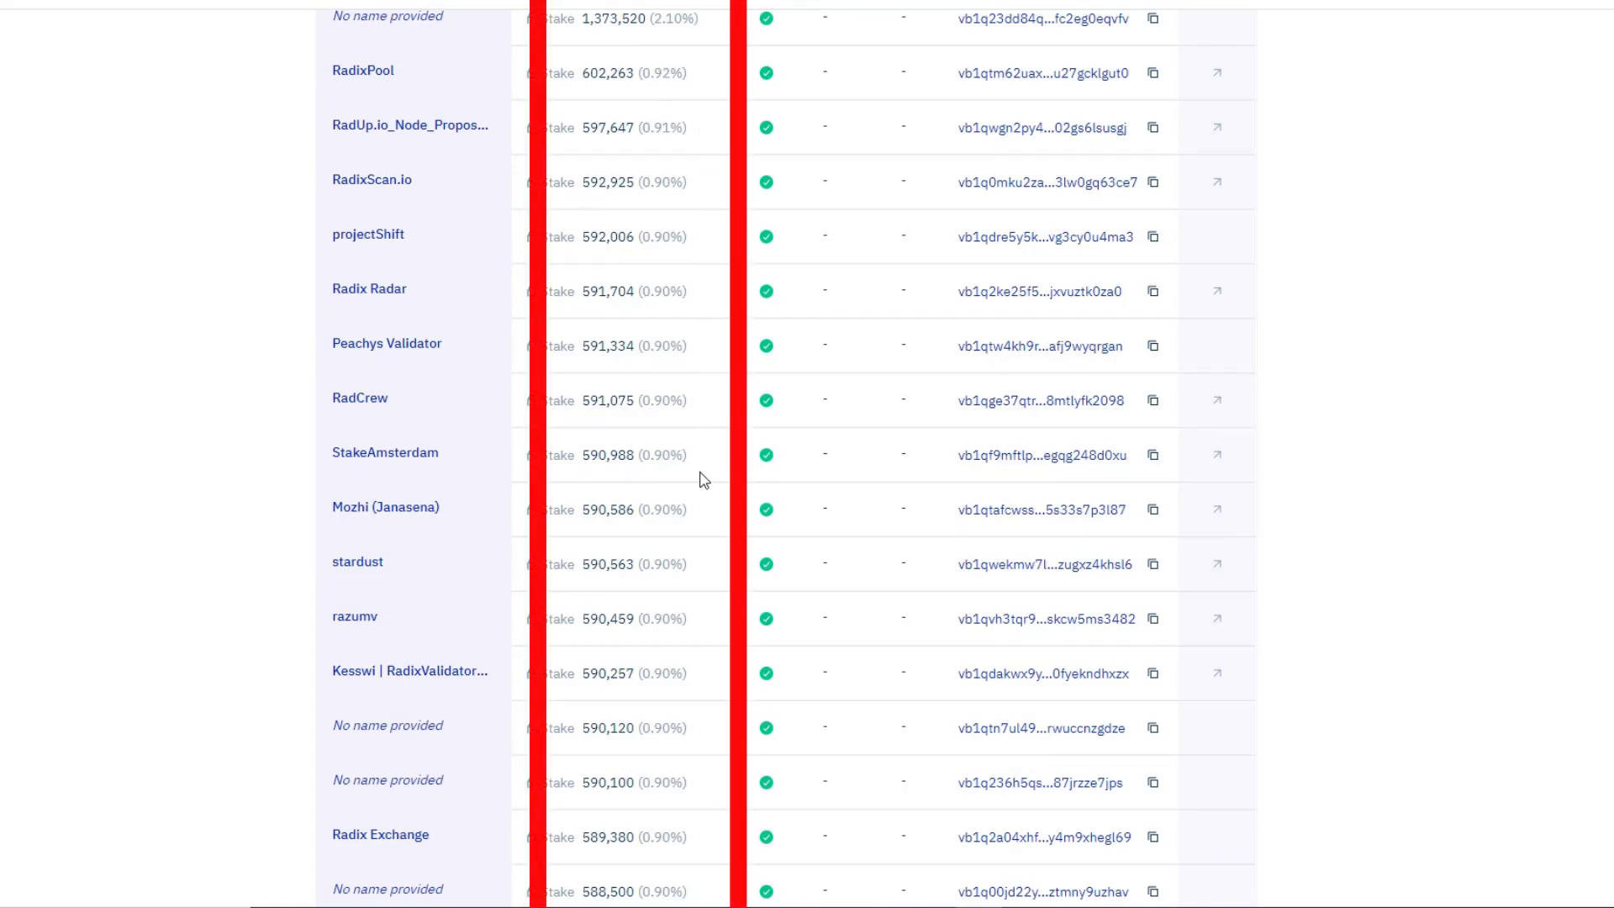
{"action": "scroll", "scroll_direction": "down", "scroll_amount": 3}
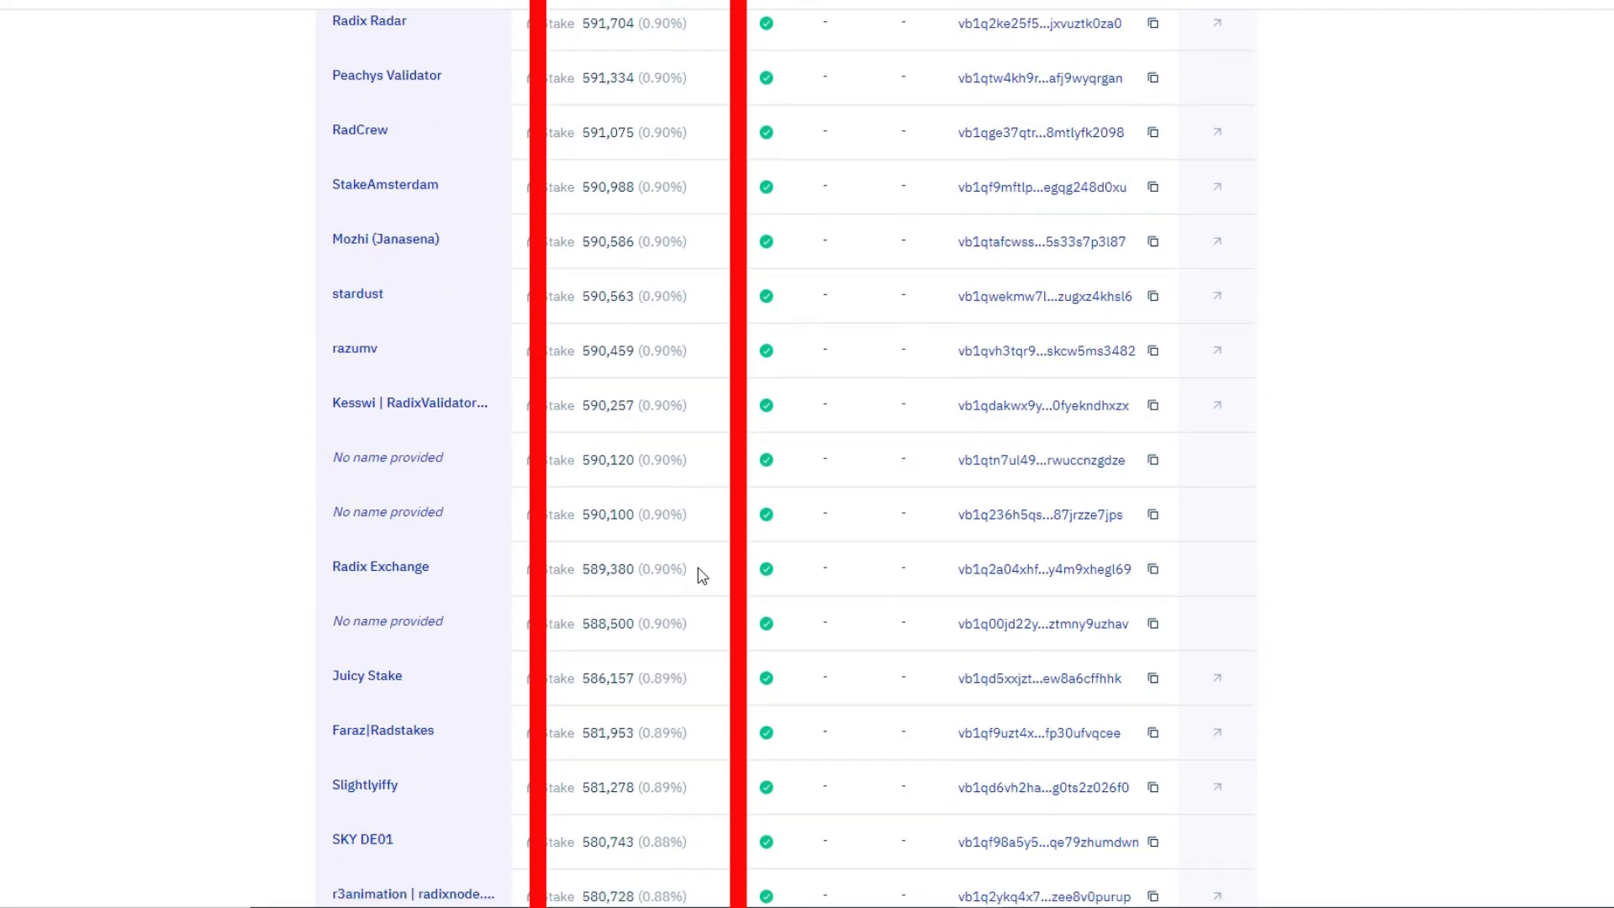
{"action": "scroll", "scroll_direction": "down", "scroll_amount": 3}
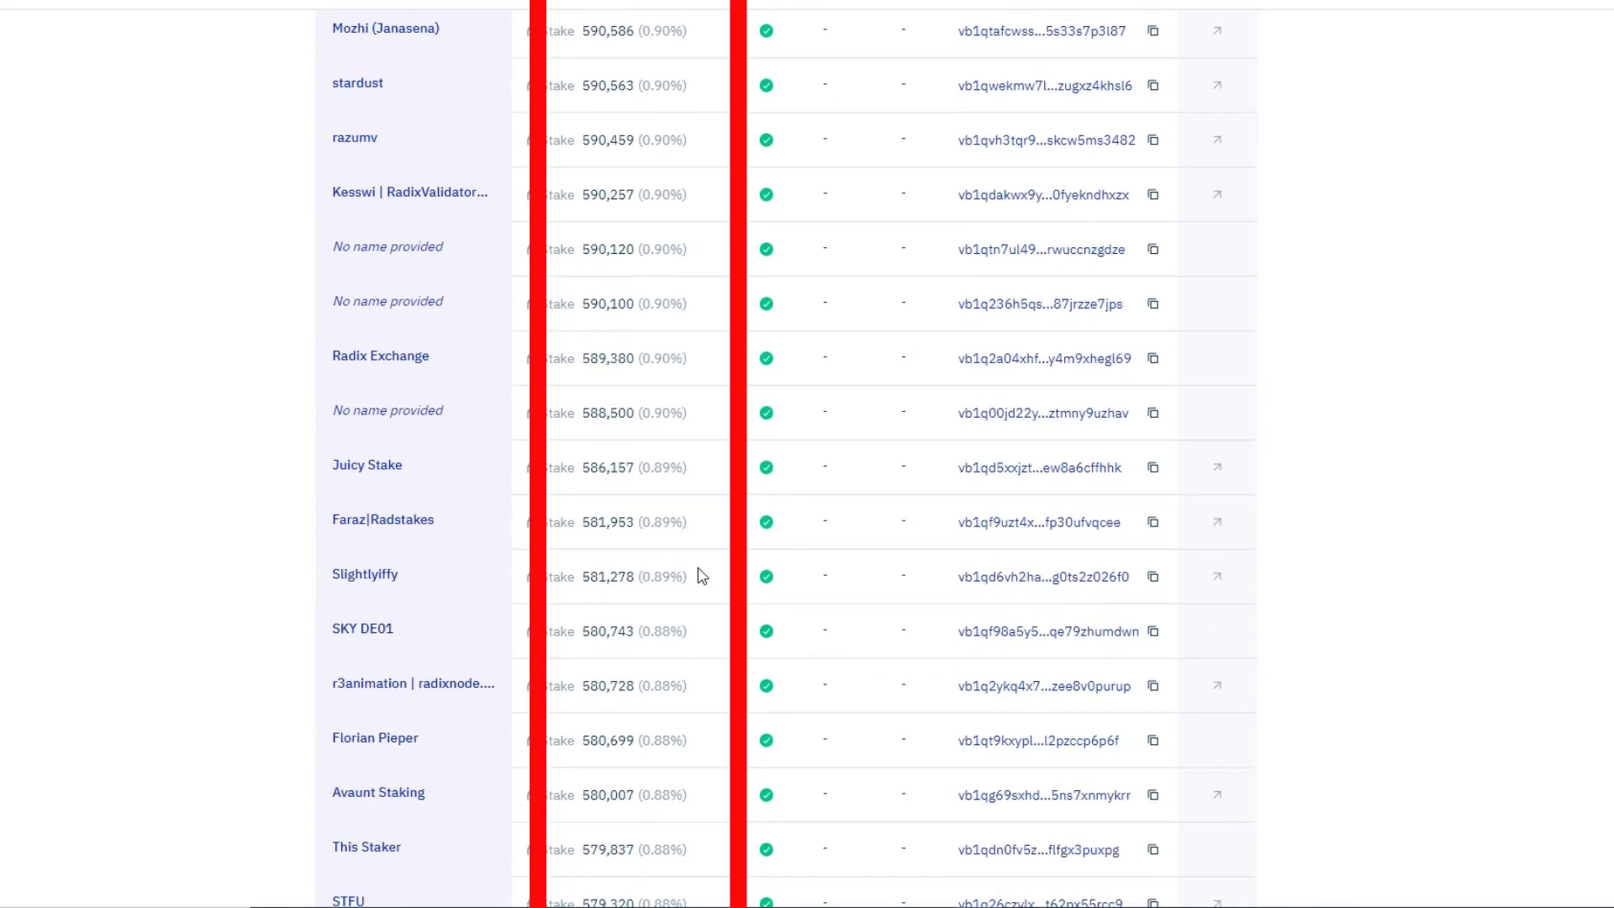
{"action": "scroll", "scroll_direction": "down", "scroll_amount": 3}
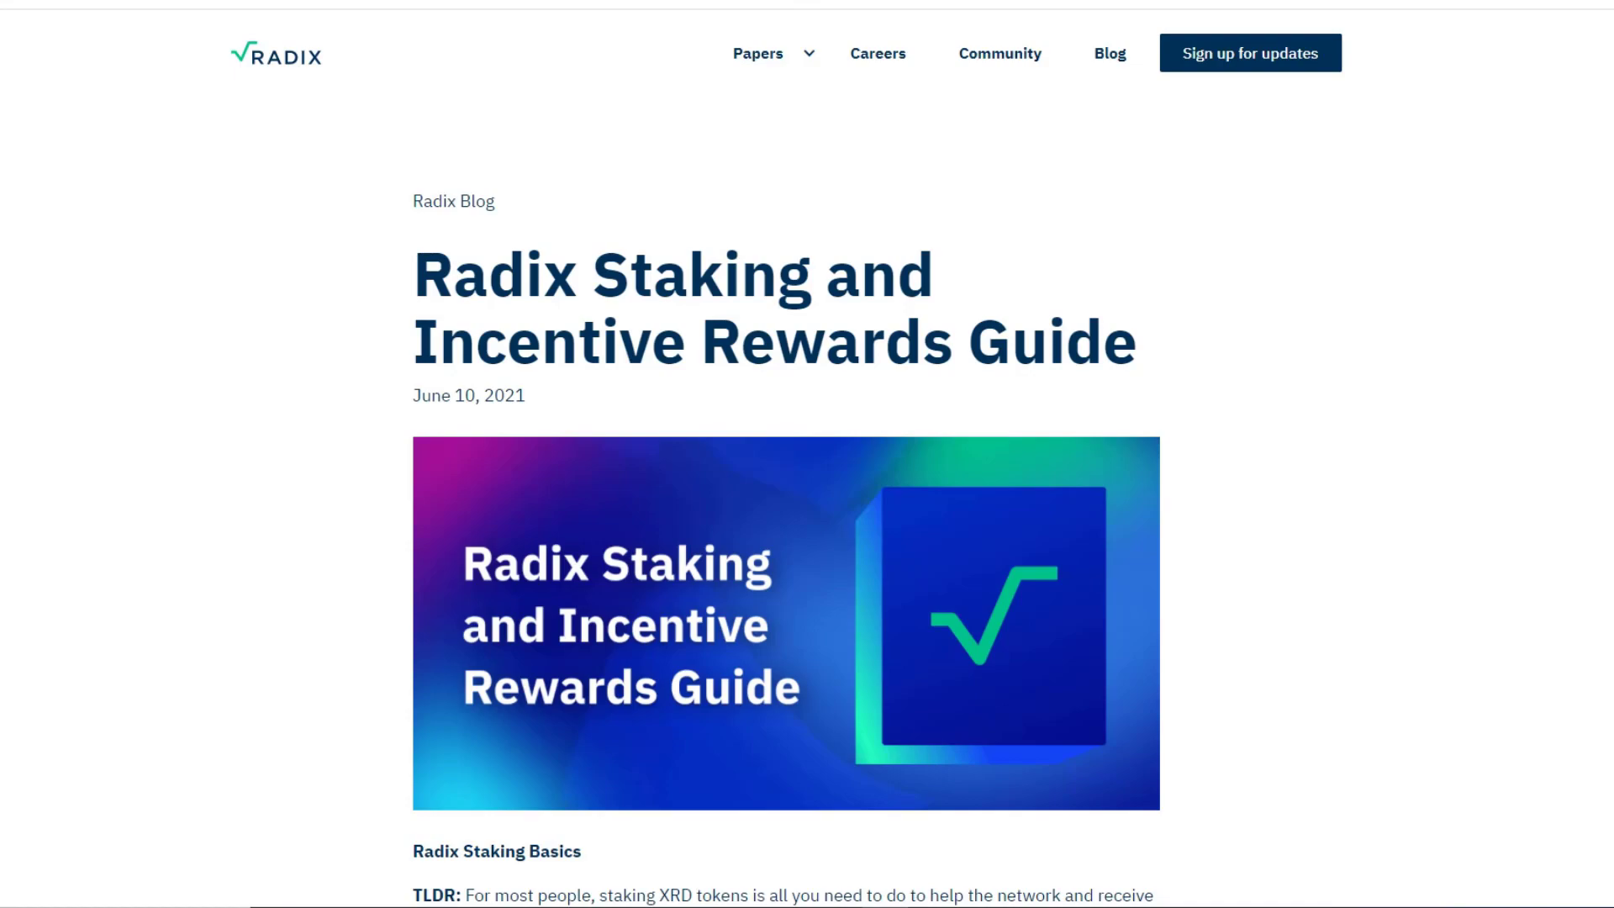
In 'How XRD Emissions Work', highlight that epochs are generally under 2 hours
{"action": "scroll", "scroll_direction": "down", "scroll_amount": 3}
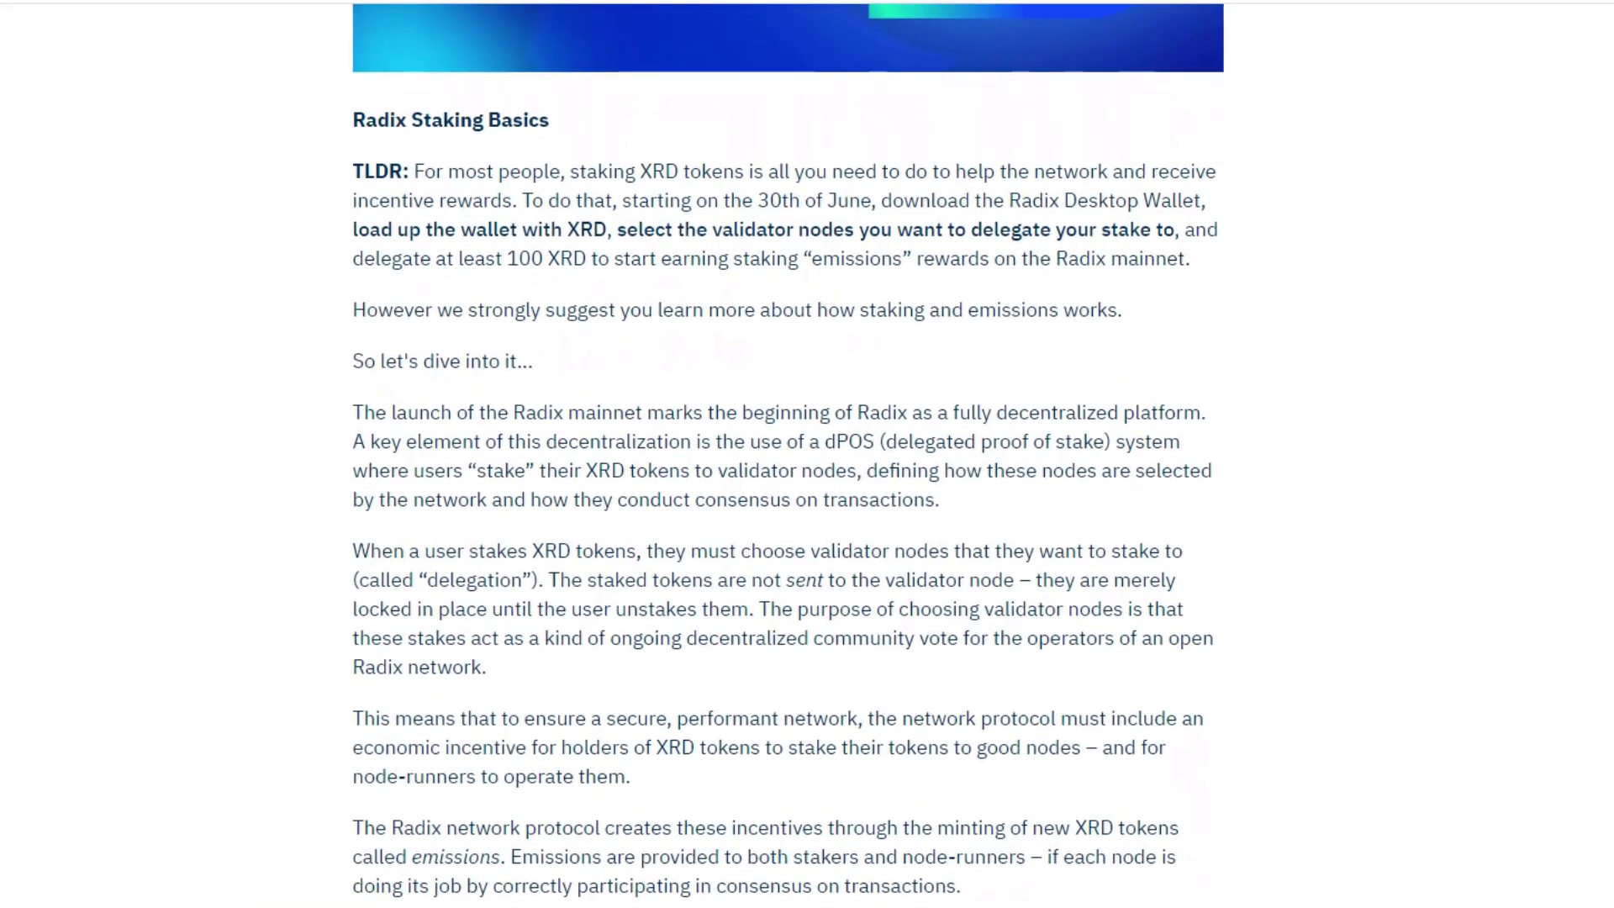
{"action": "scroll", "scroll_direction": "down", "scroll_amount": 3}
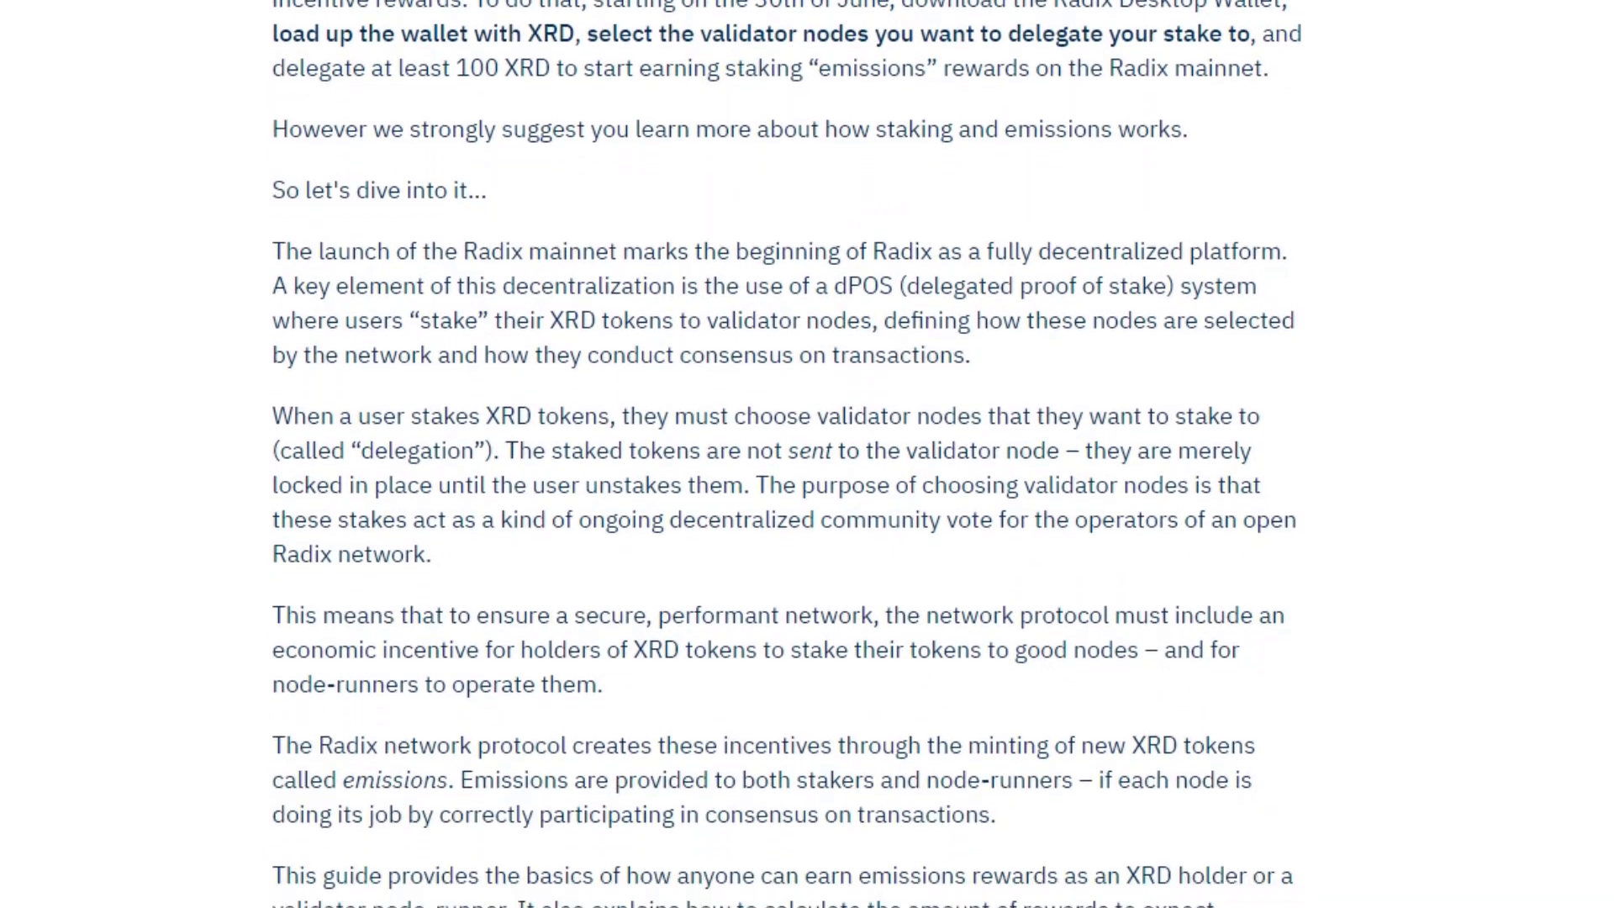
{"action": "scroll", "scroll_direction": "down", "scroll_amount": 3}
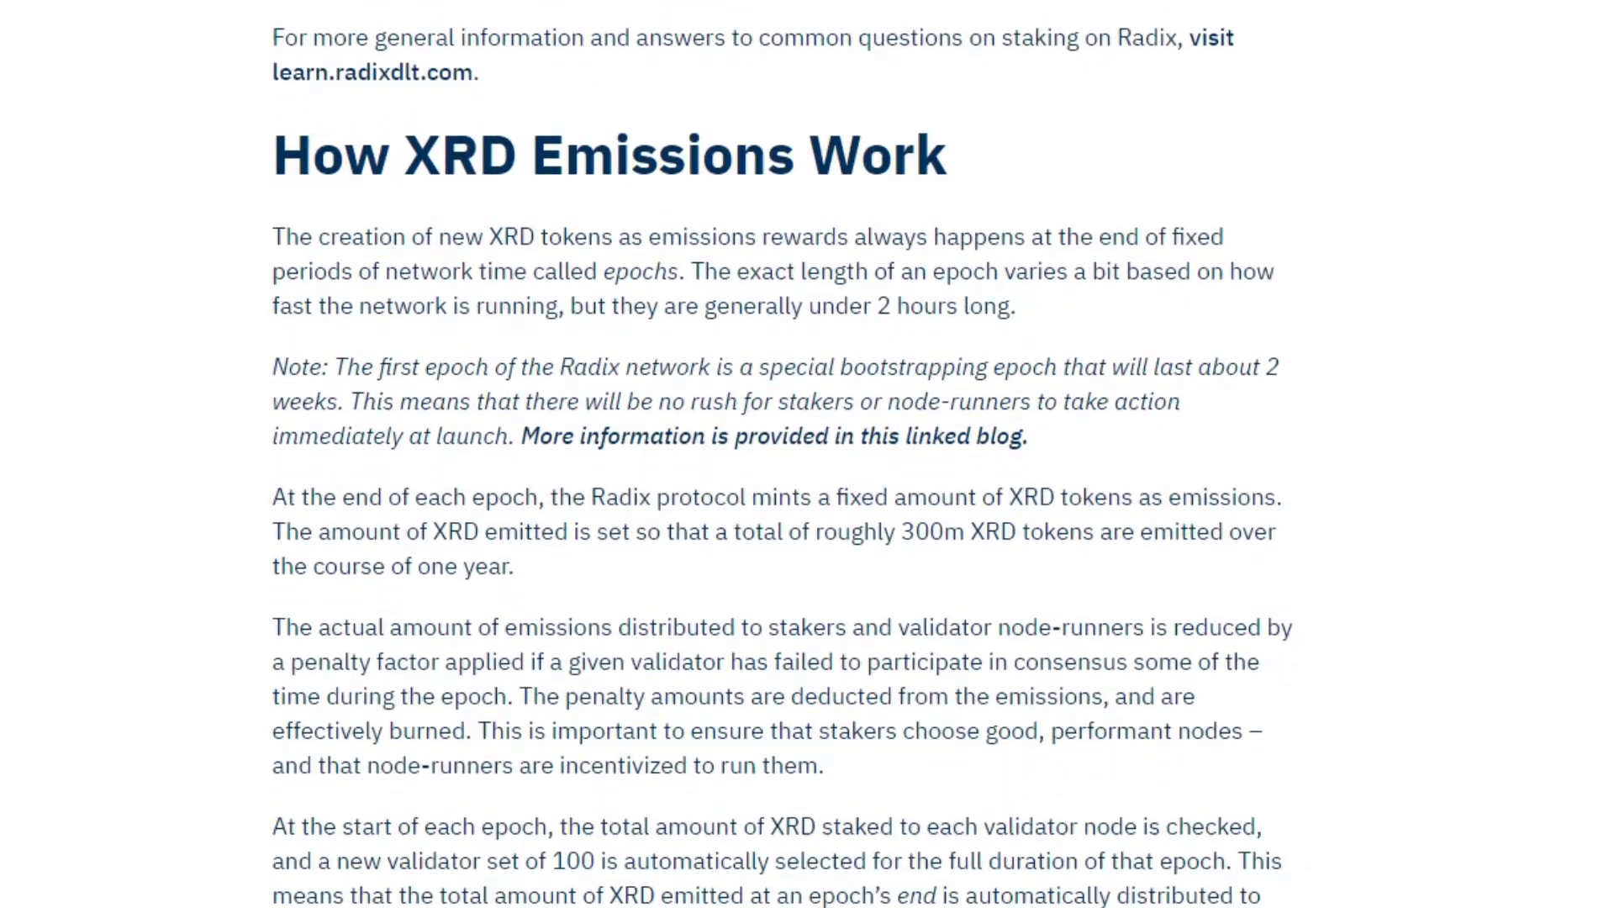
{"action": "scroll", "scroll_direction": "down", "scroll_amount": 3}
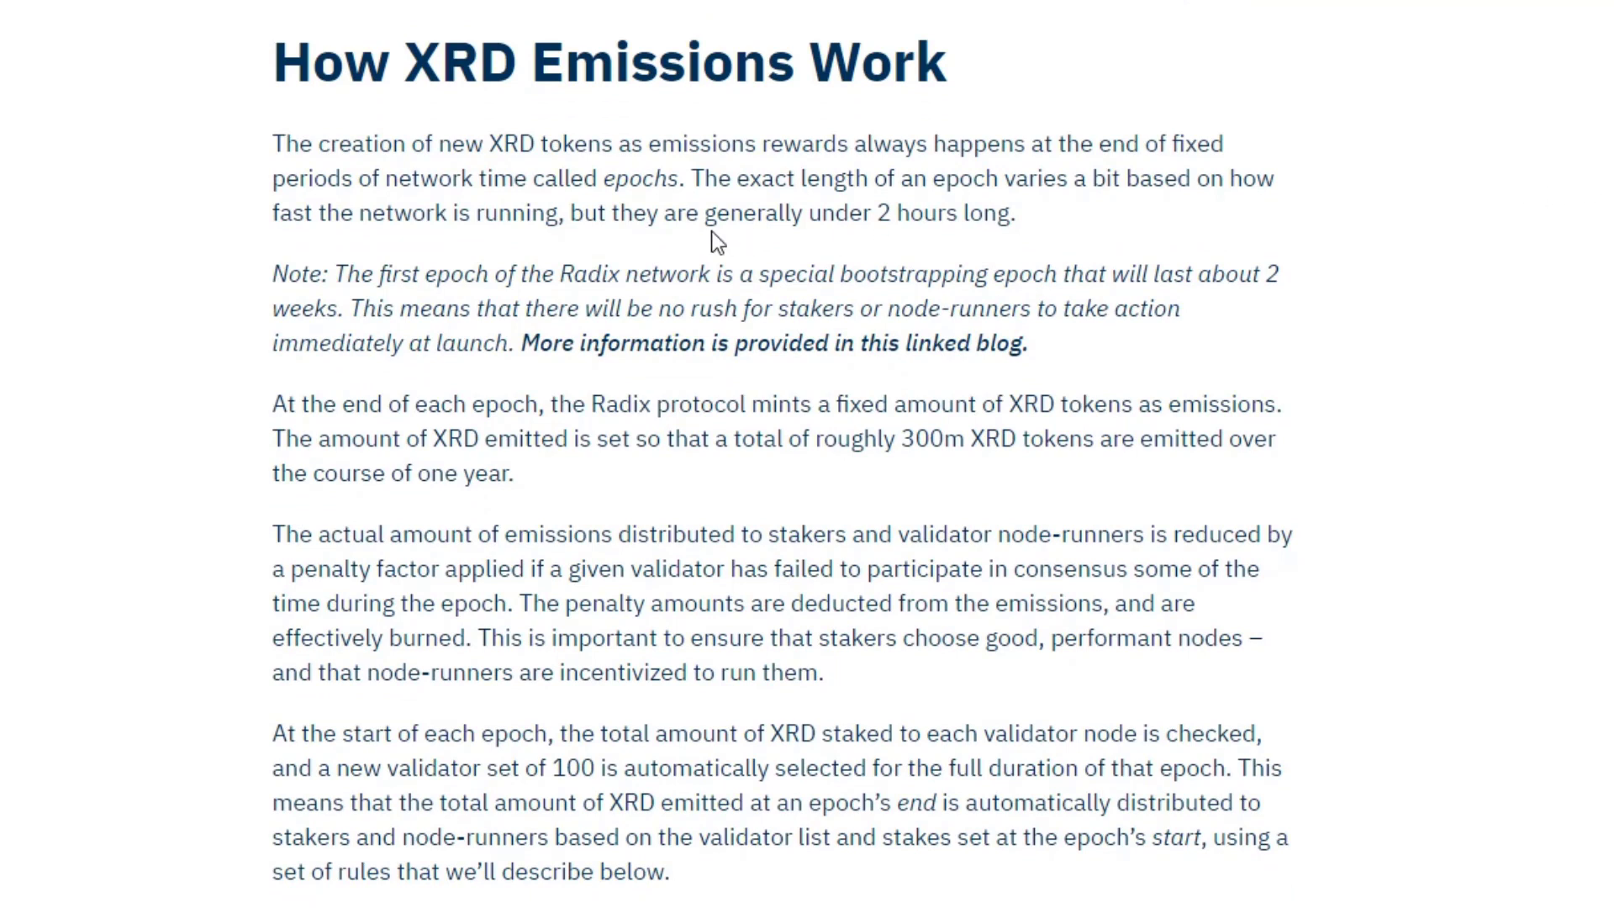
{"action": "left_click_drag", "start_coordinate": [703, 214], "coordinate": [1014, 213]}
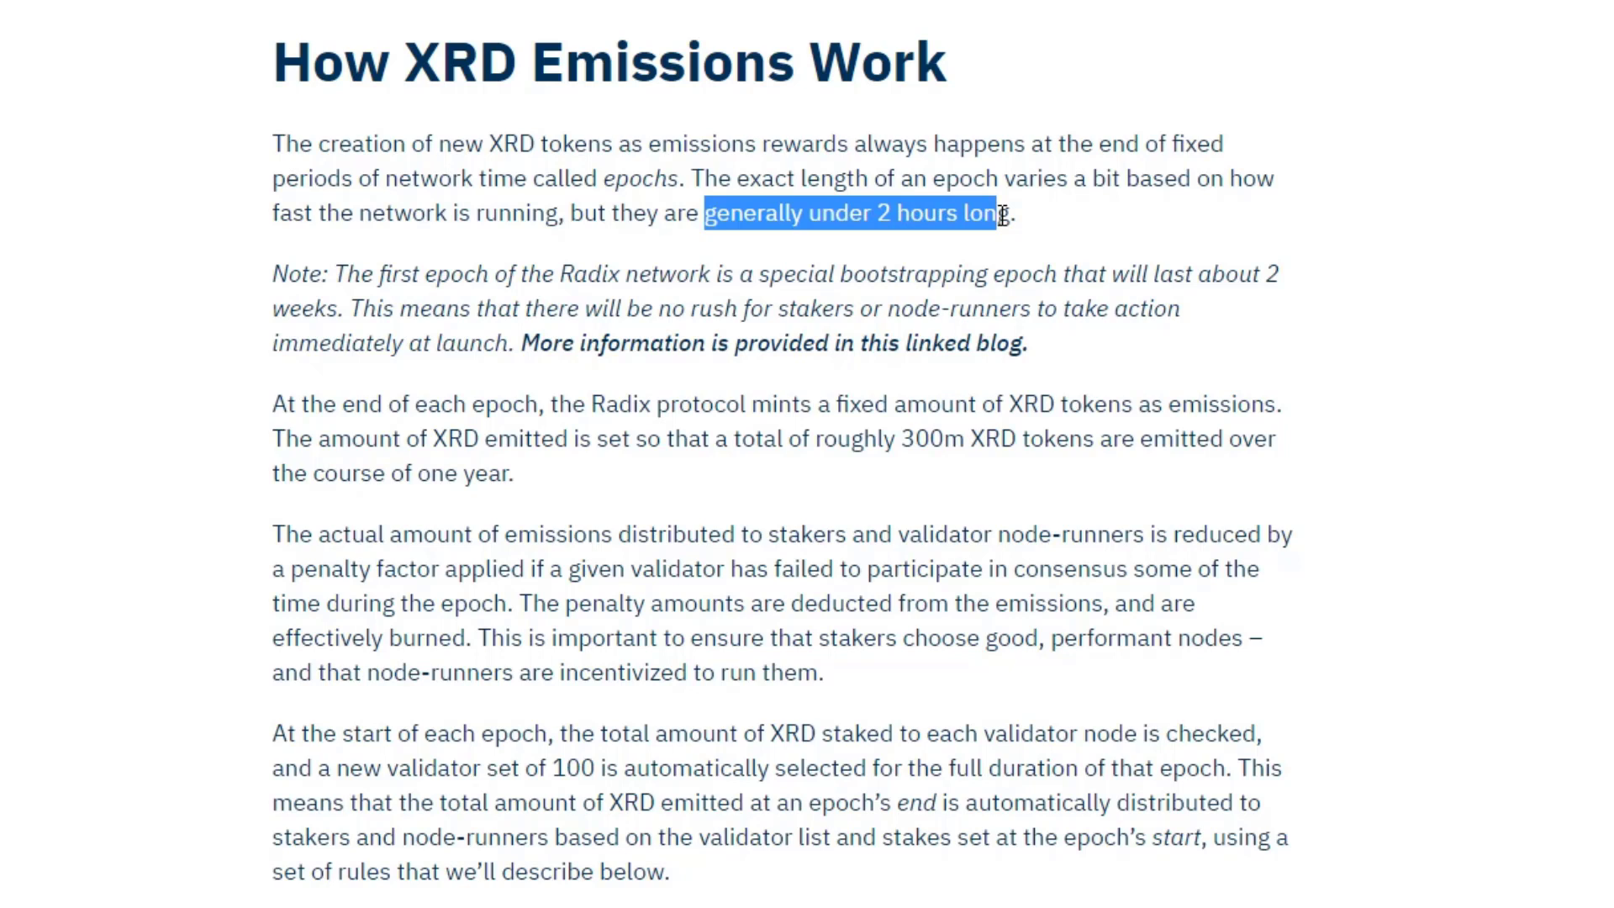
Highlight the roughly 300m XRD emitted per year figure further down the section
{"action": "scroll", "scroll_direction": "down", "scroll_amount": 3}
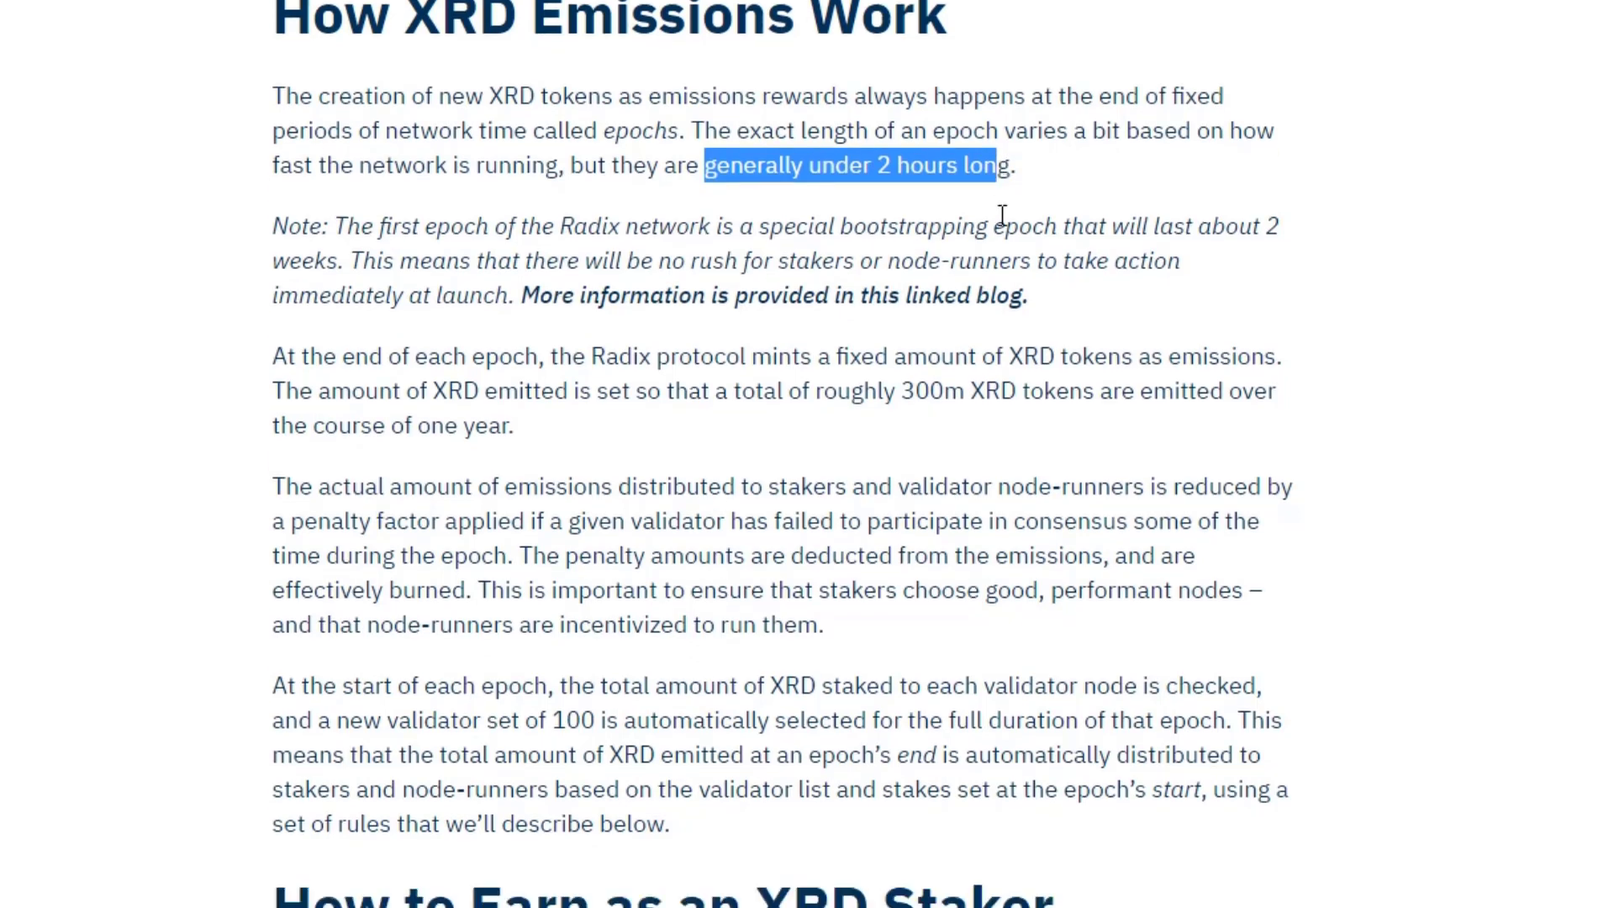
{"action": "scroll", "scroll_direction": "down", "scroll_amount": 3}
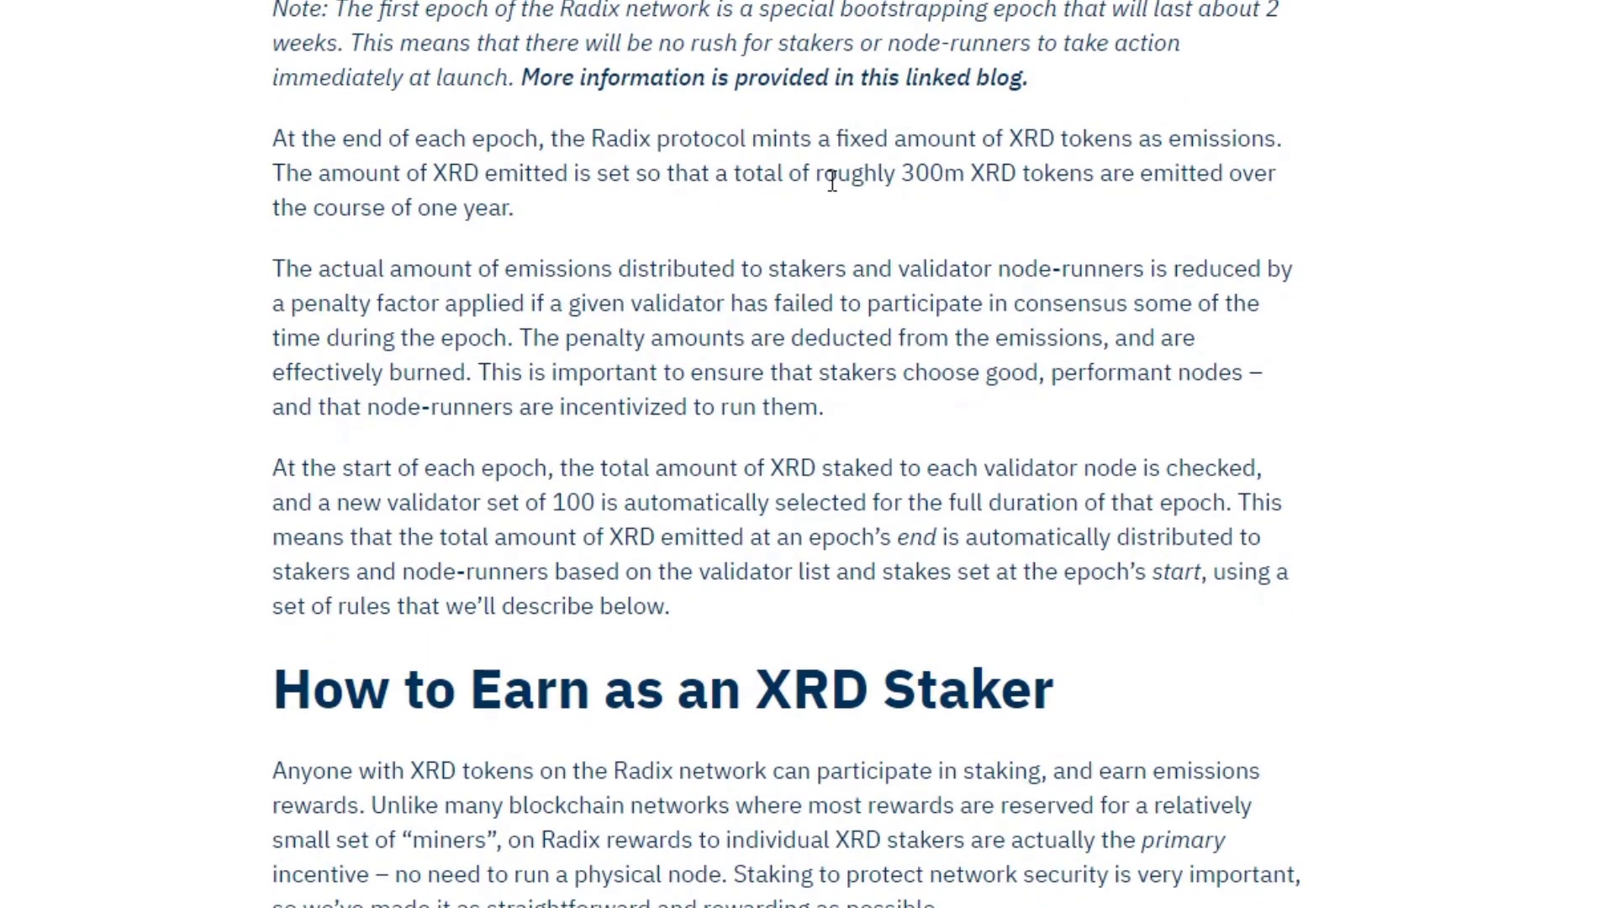
{"action": "double_click", "coordinate": [842, 174]}
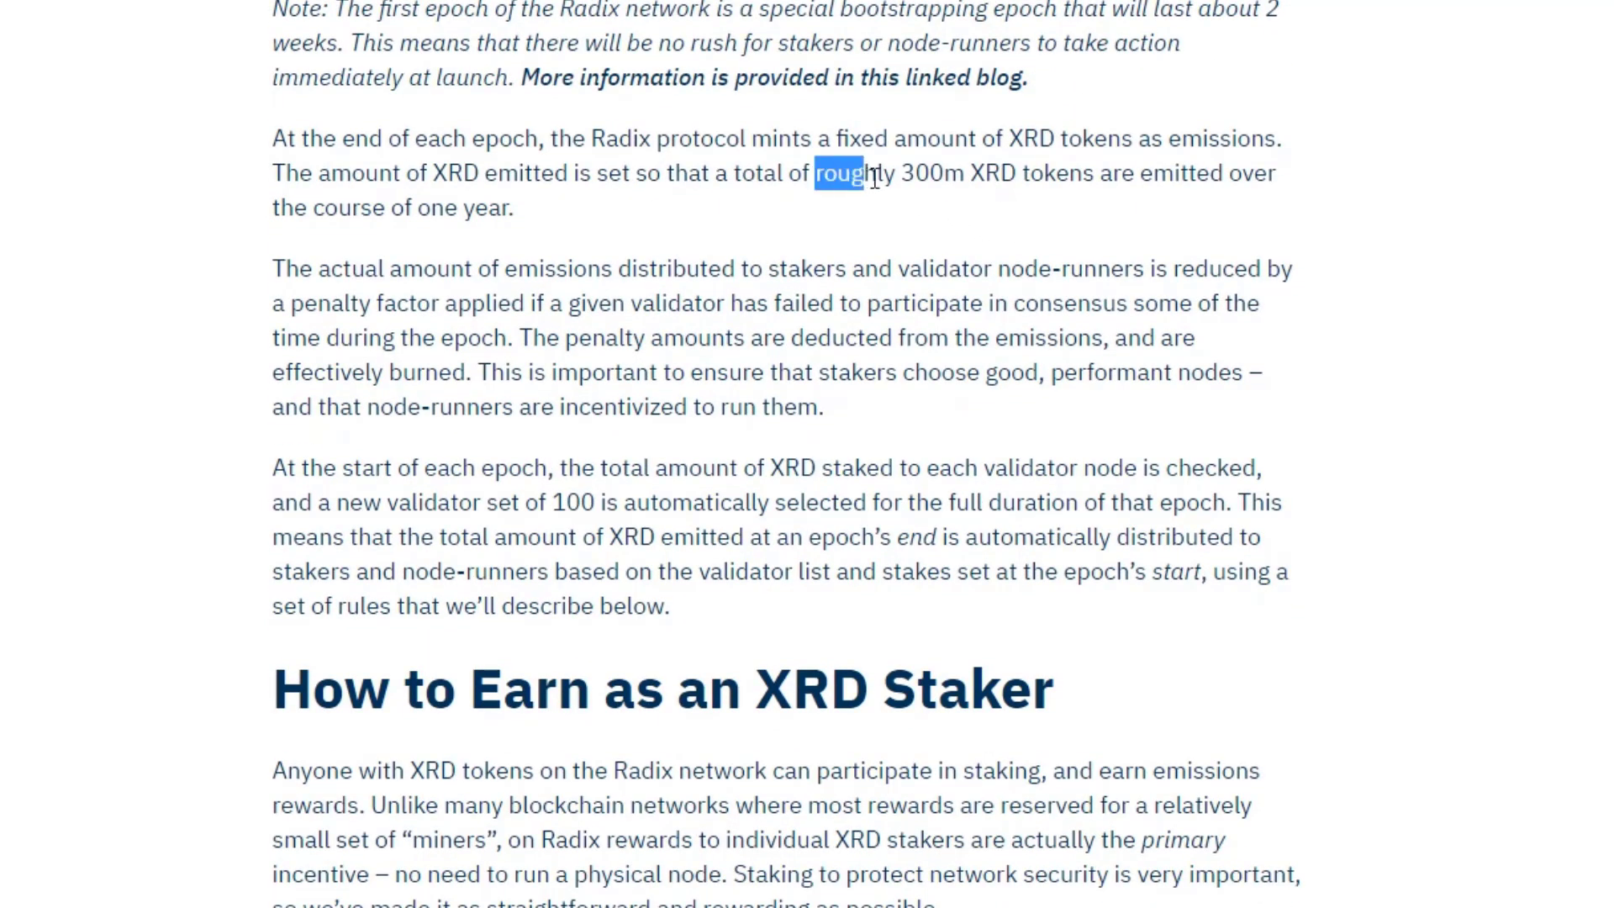
{"action": "left_click_drag", "start_coordinate": [873, 180], "coordinate": [1025, 173]}
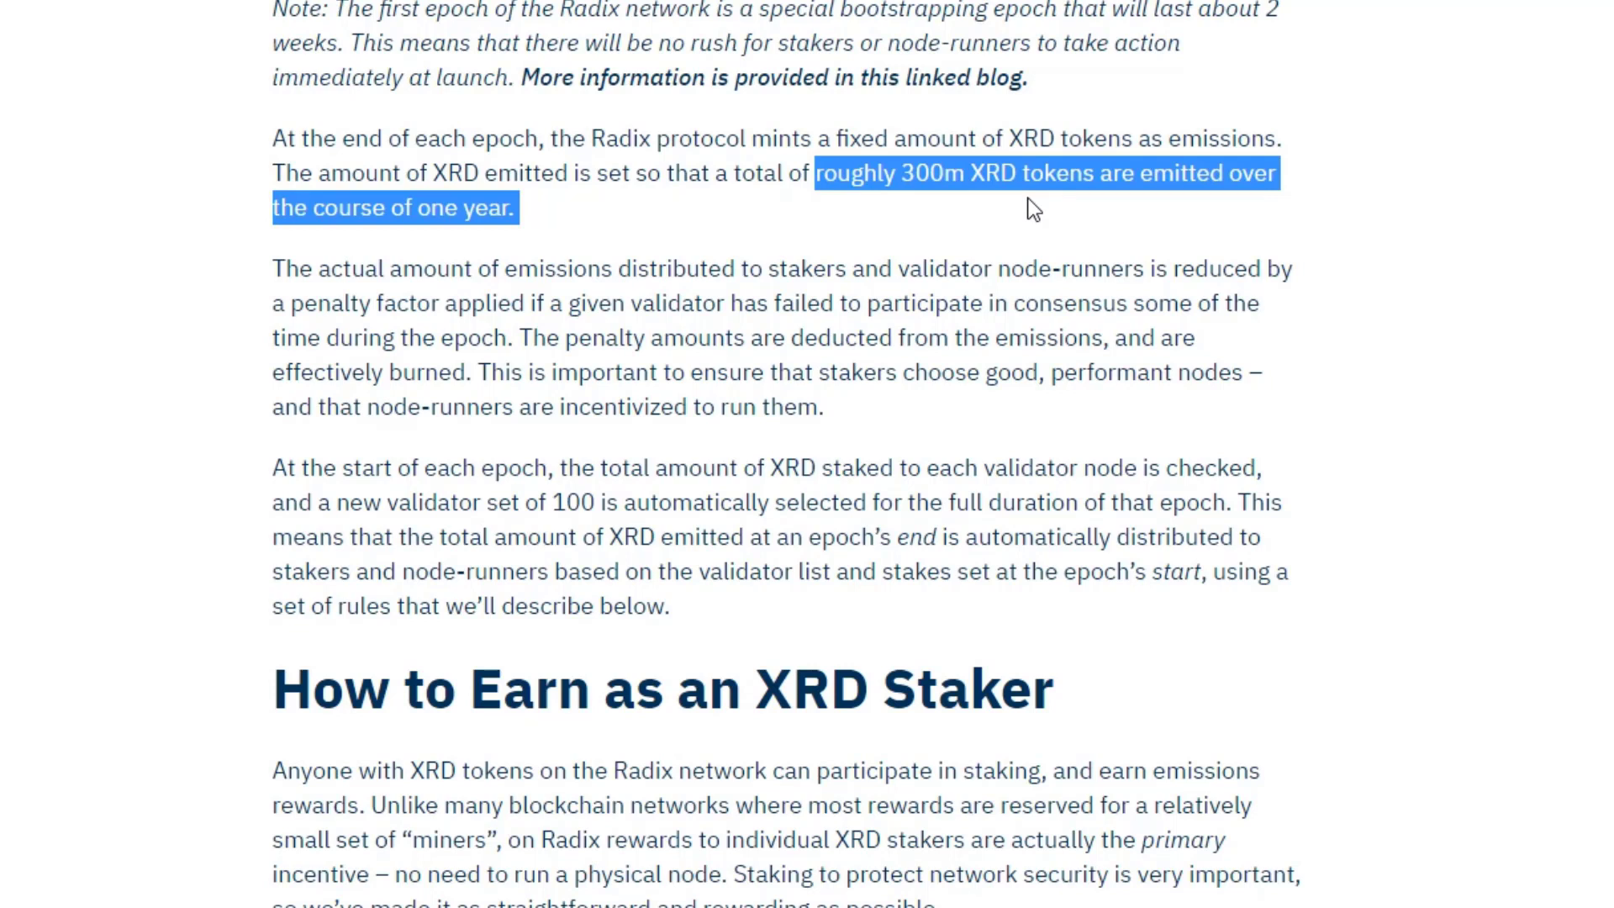
In the 'Staking XRD' section, highlight the 'minimum amount of 100 XRD' phrase
{"action": "scroll", "scroll_direction": "down", "scroll_amount": 3}
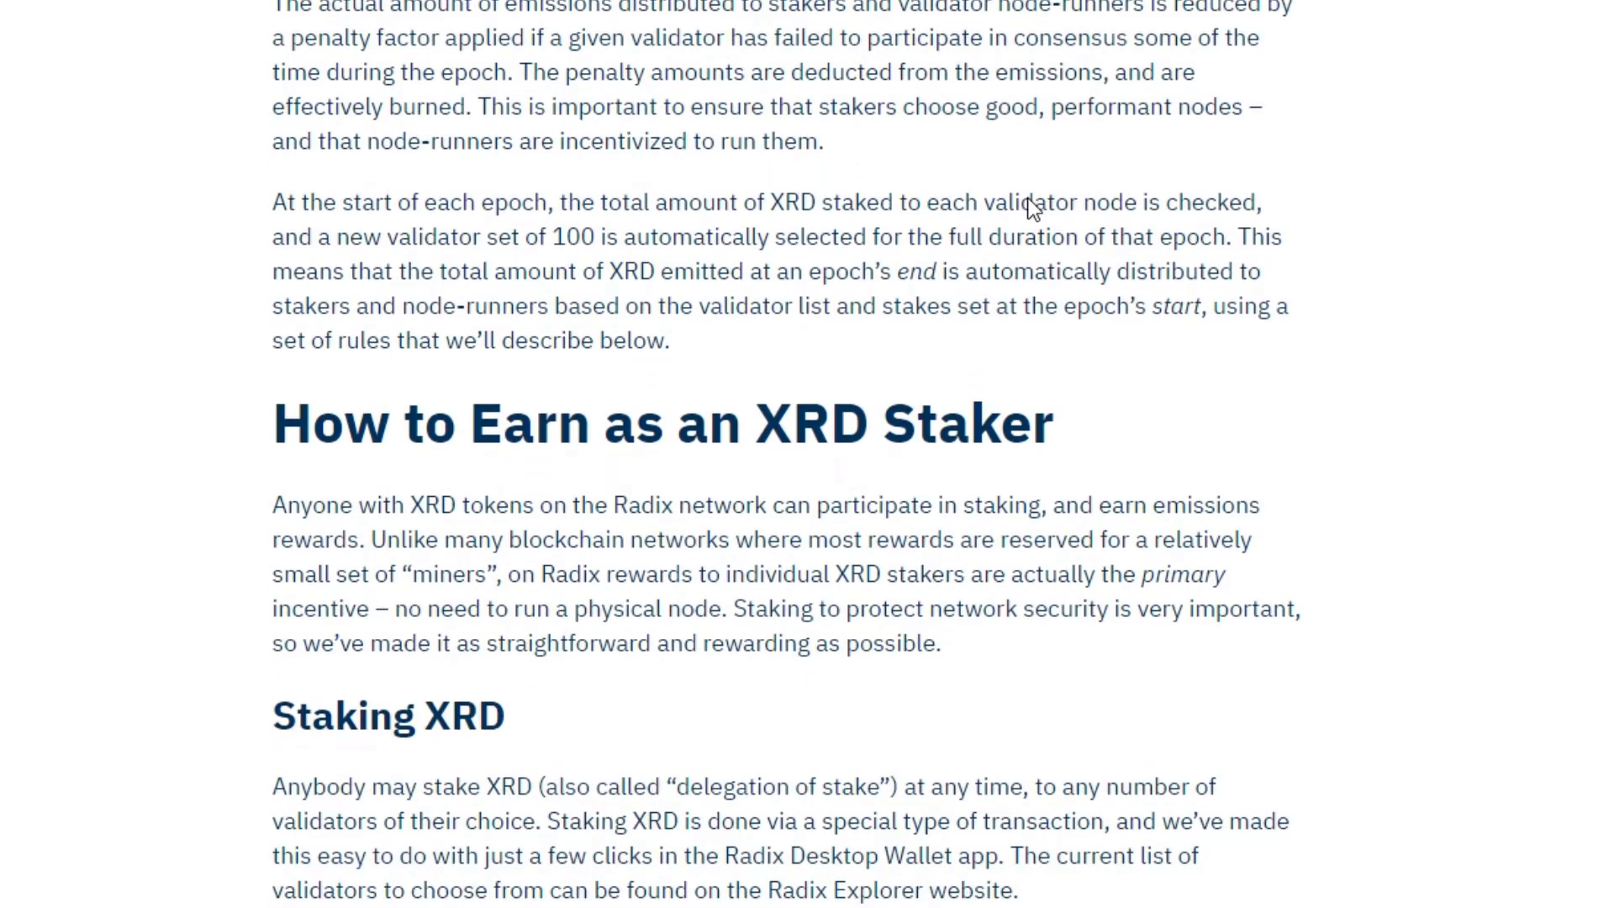
{"action": "scroll", "scroll_direction": "down", "scroll_amount": 3}
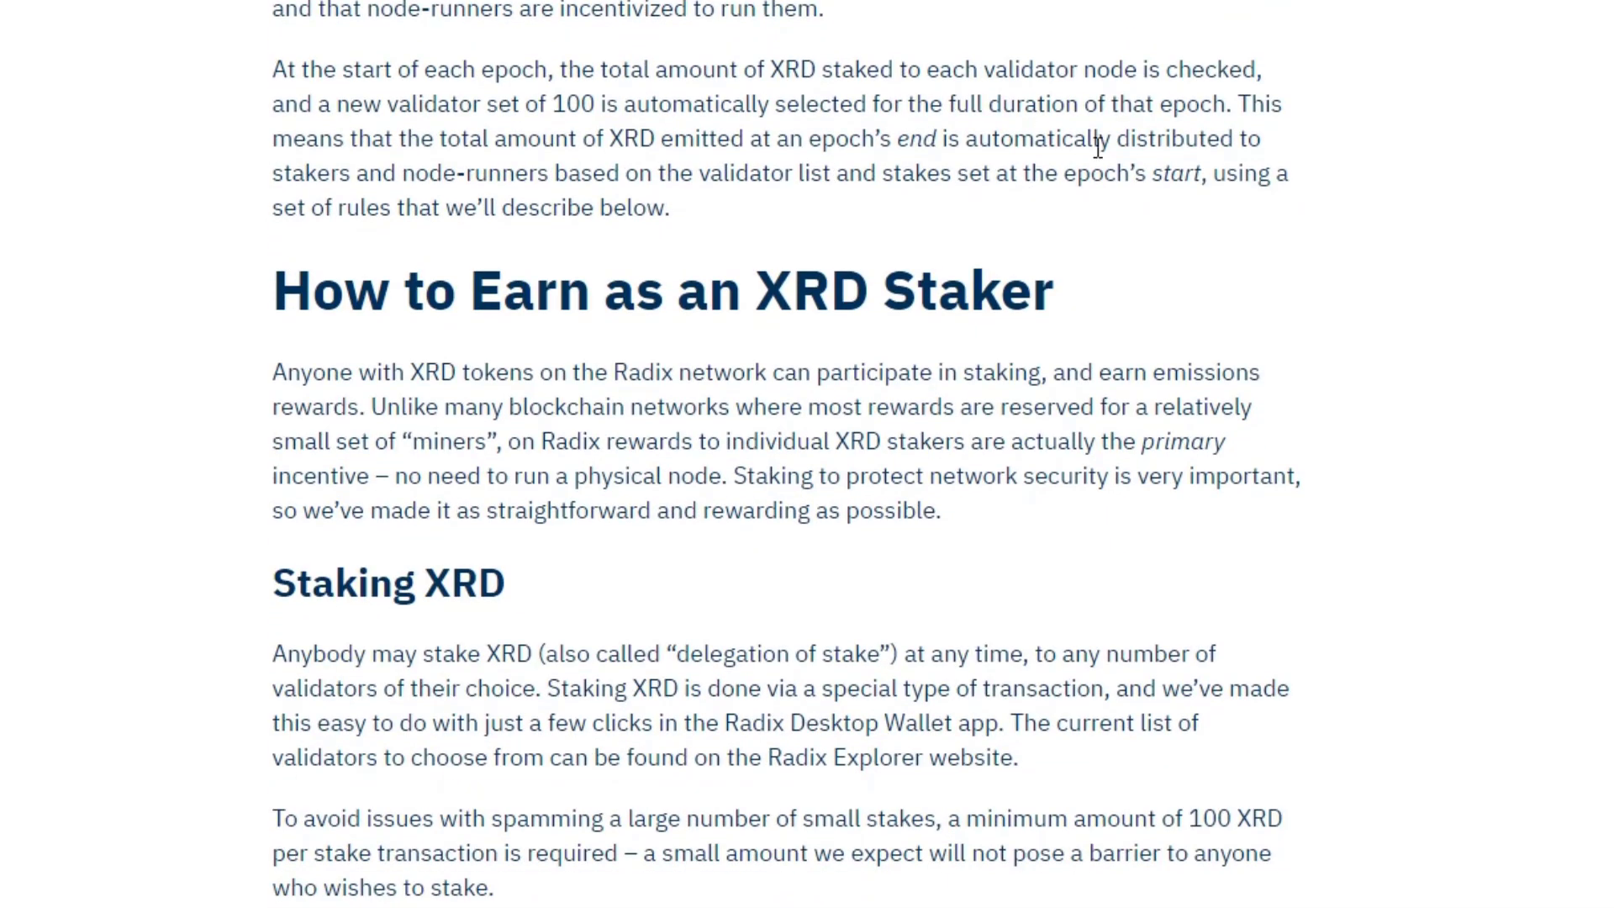
{"action": "scroll", "scroll_direction": "down", "scroll_amount": 3}
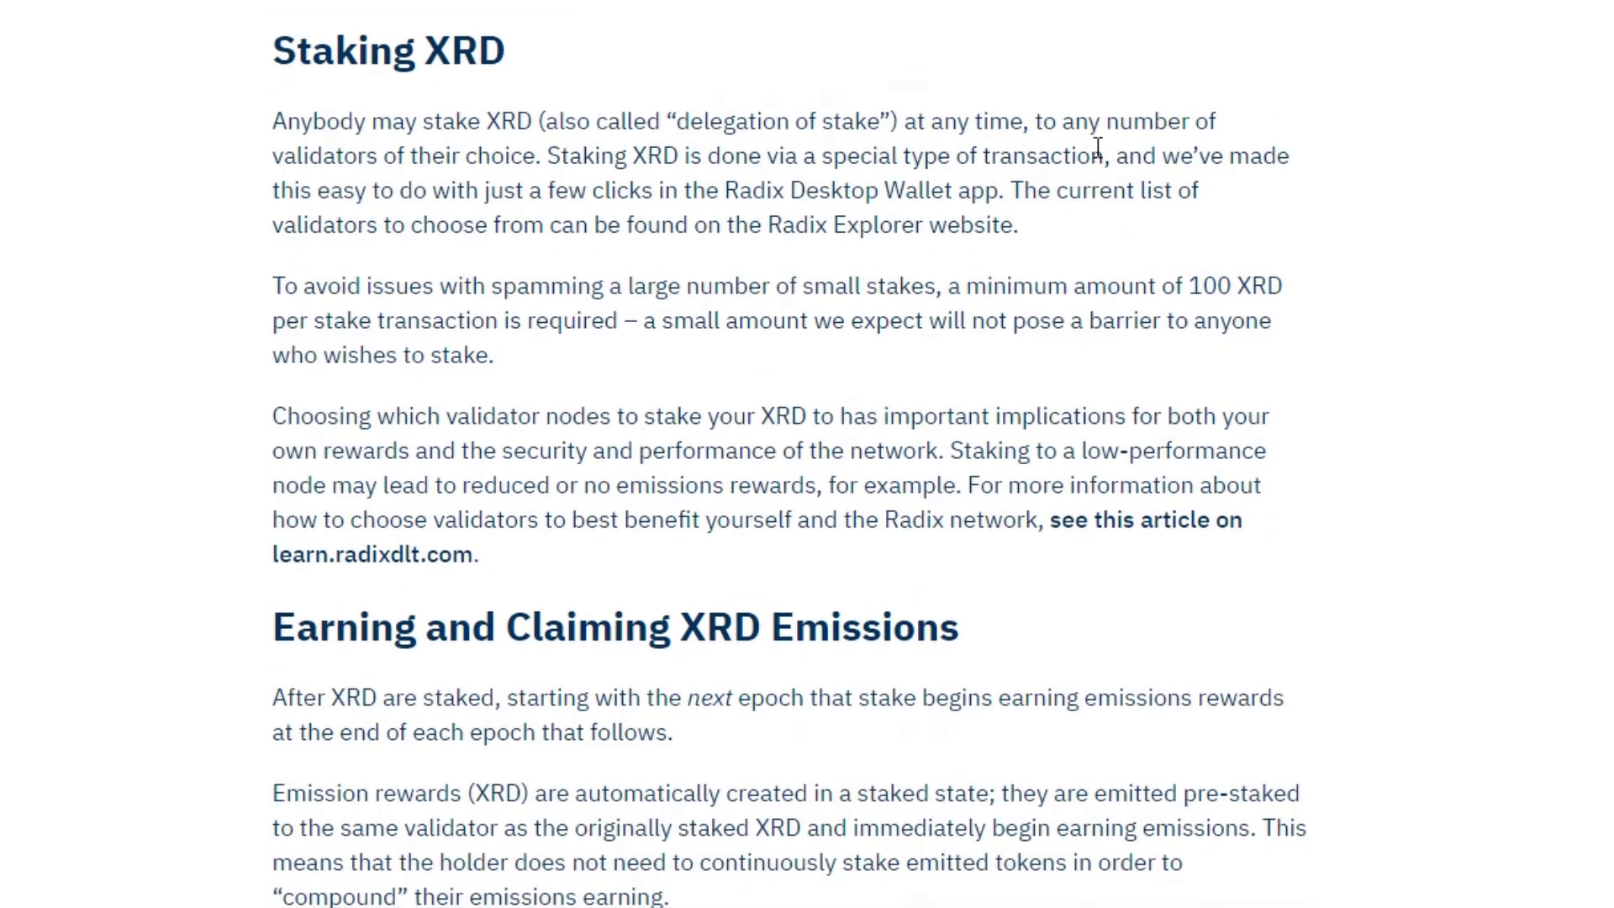
{"action": "scroll", "scroll_direction": "down", "scroll_amount": 3}
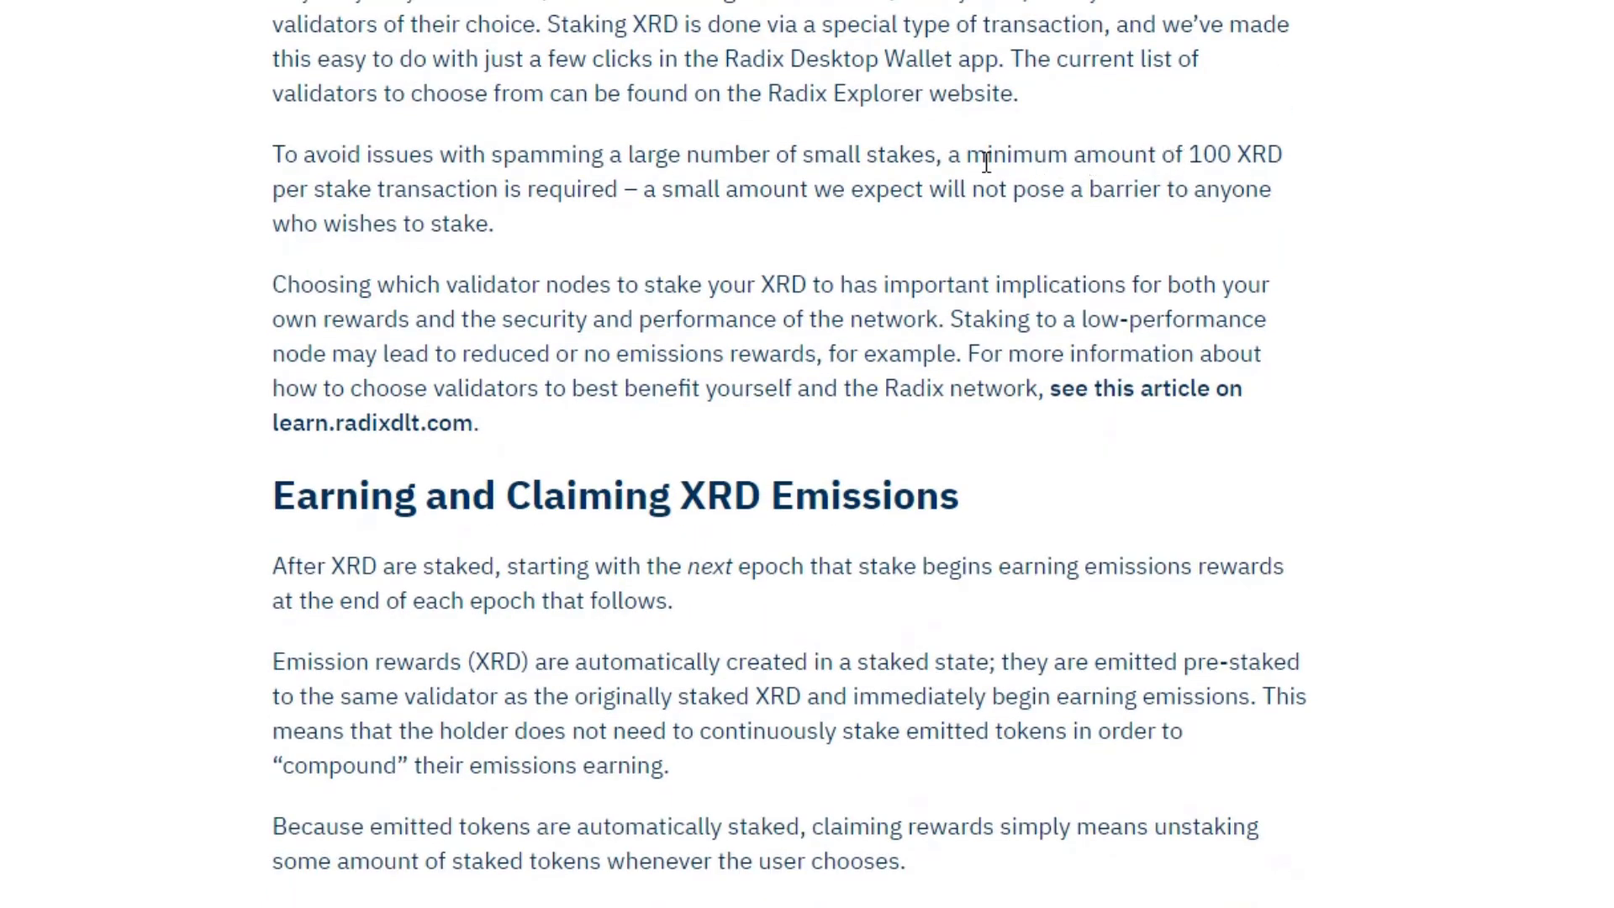
{"action": "left_click_drag", "start_coordinate": [969, 154], "coordinate": [1281, 155]}
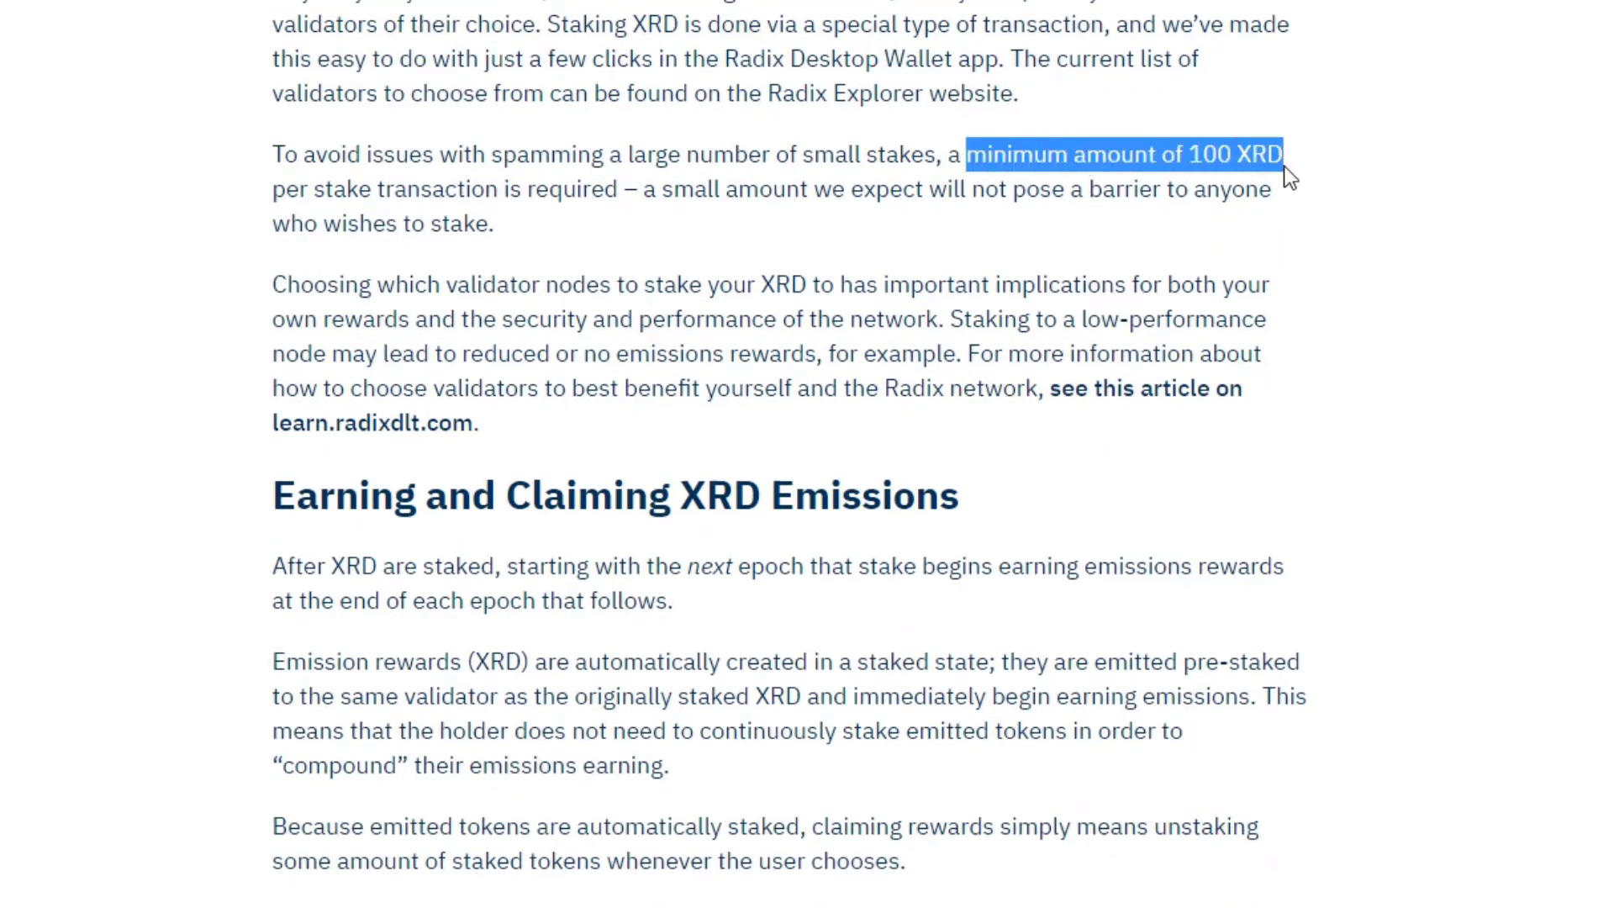
{"action": "mouse_move", "coordinate": [1246, 286]}
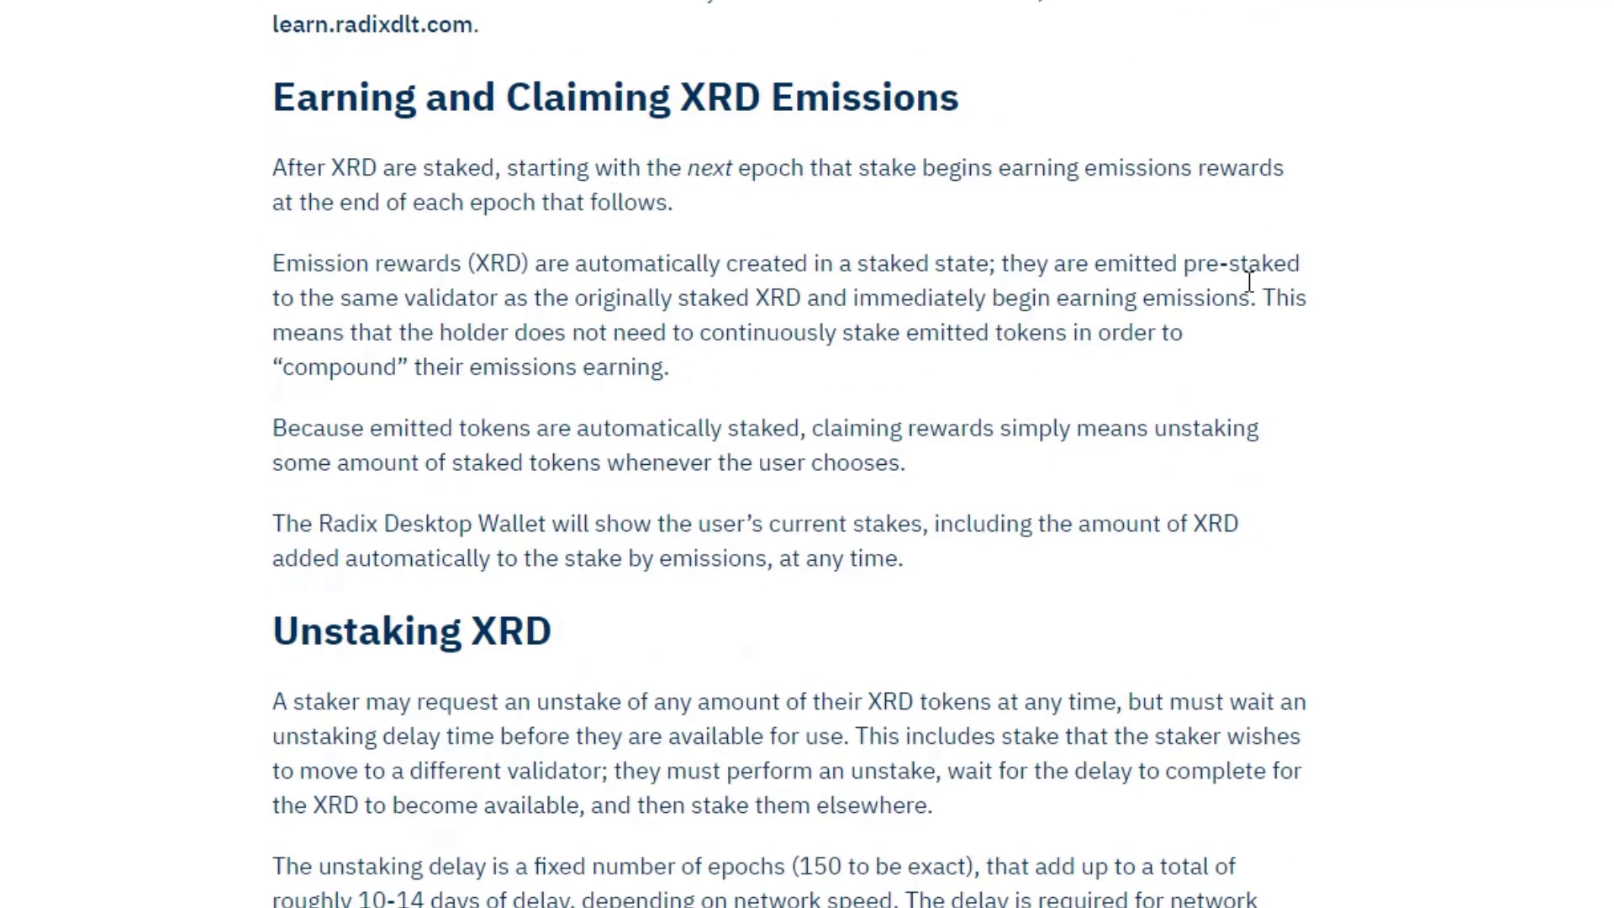
In 'Unstaking XRD', highlight the unstaking delay's '(150 to be exact)' epoch count
{"action": "scroll", "scroll_direction": "down", "scroll_amount": 3}
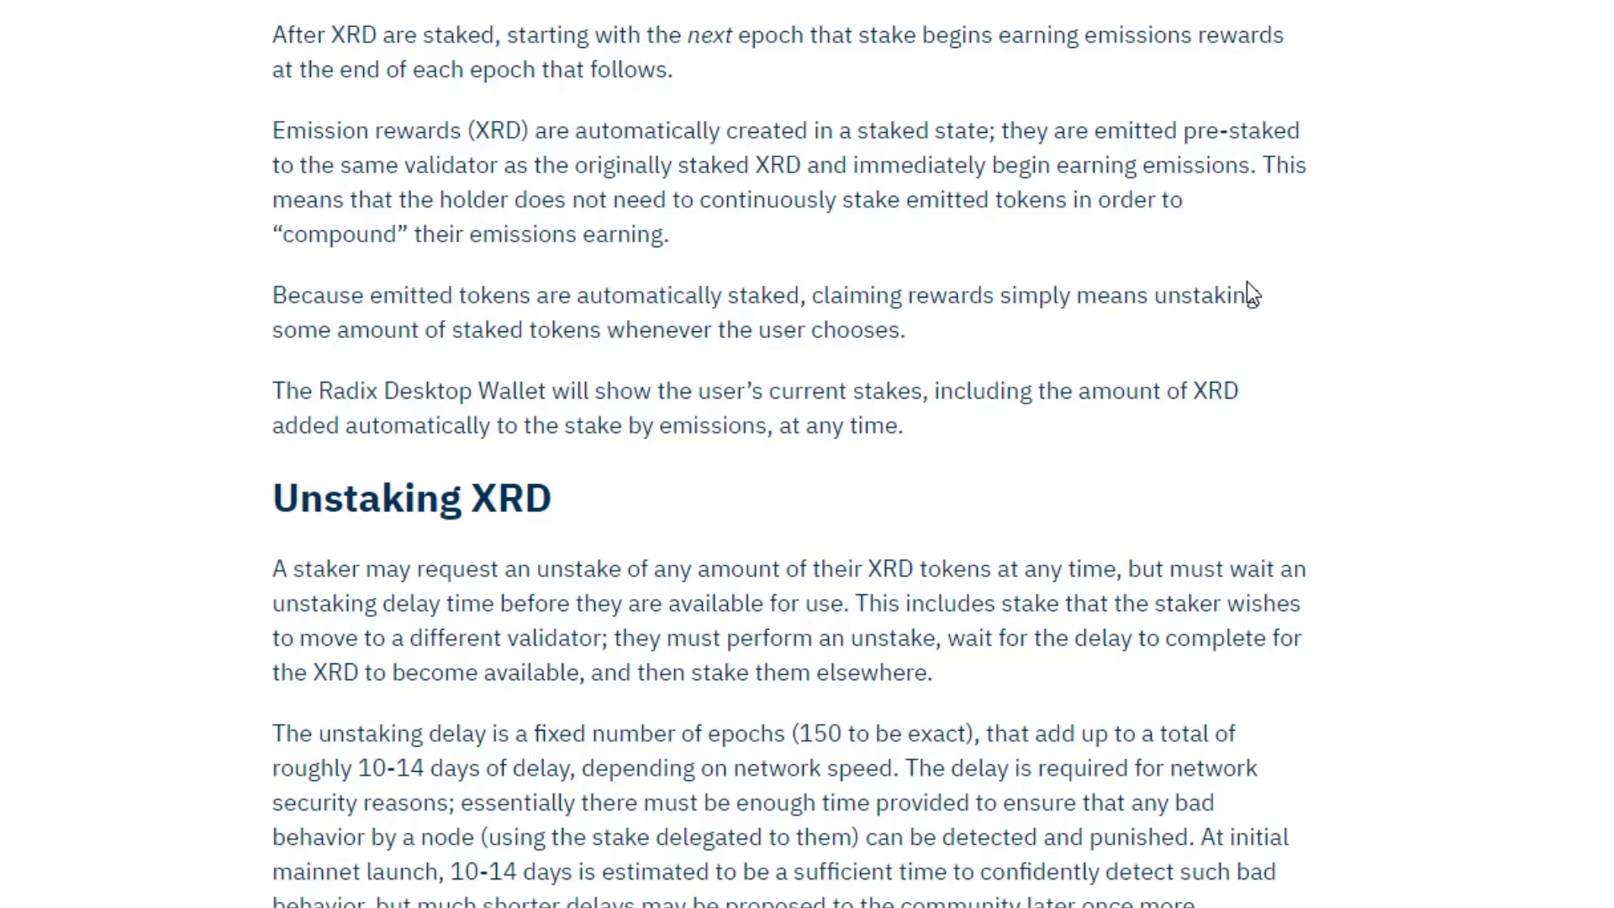
{"action": "scroll", "scroll_direction": "down", "scroll_amount": 3}
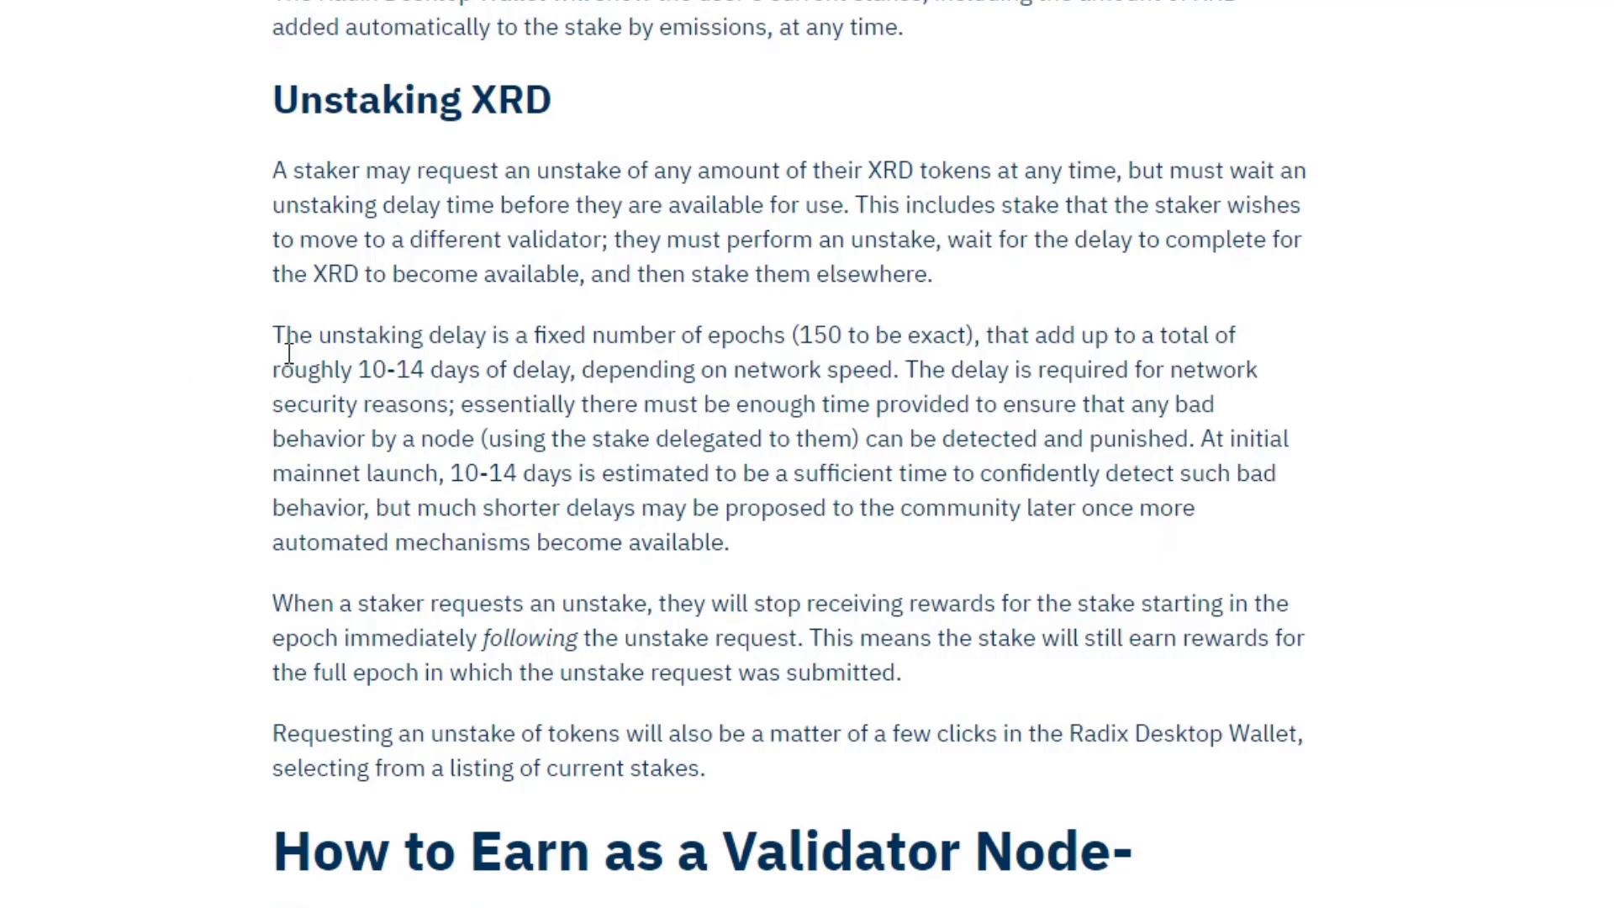
{"action": "left_click_drag", "start_coordinate": [790, 335], "coordinate": [973, 335]}
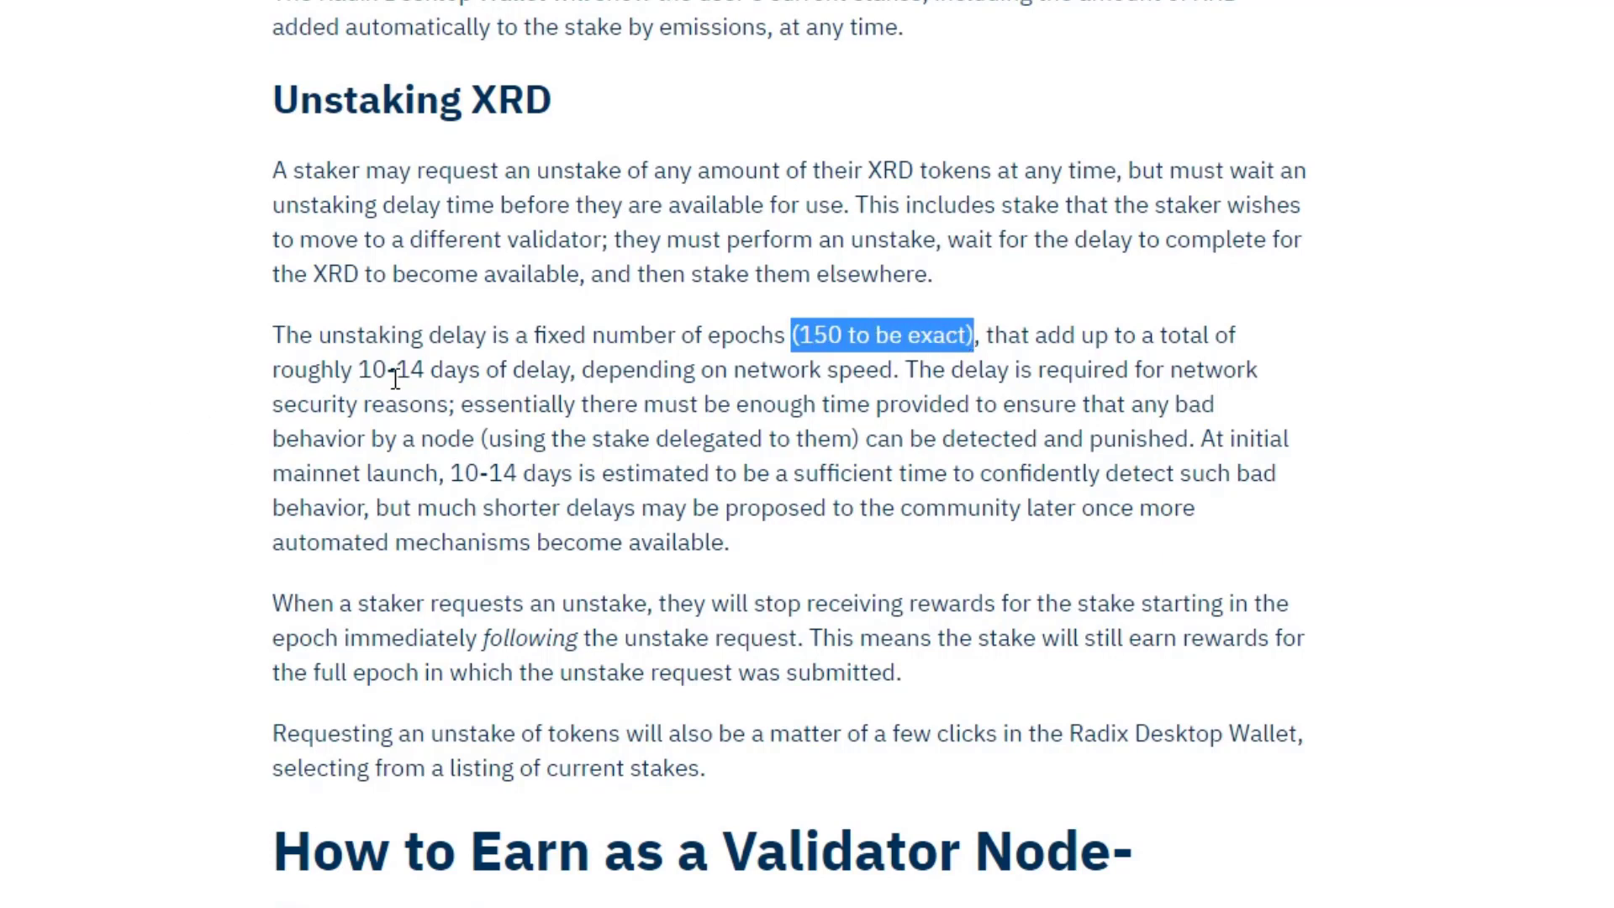
Scroll past the node-runner sections and highlight 'approximately $500 per month for full participation'
{"action": "scroll", "scroll_direction": "down", "scroll_amount": 3}
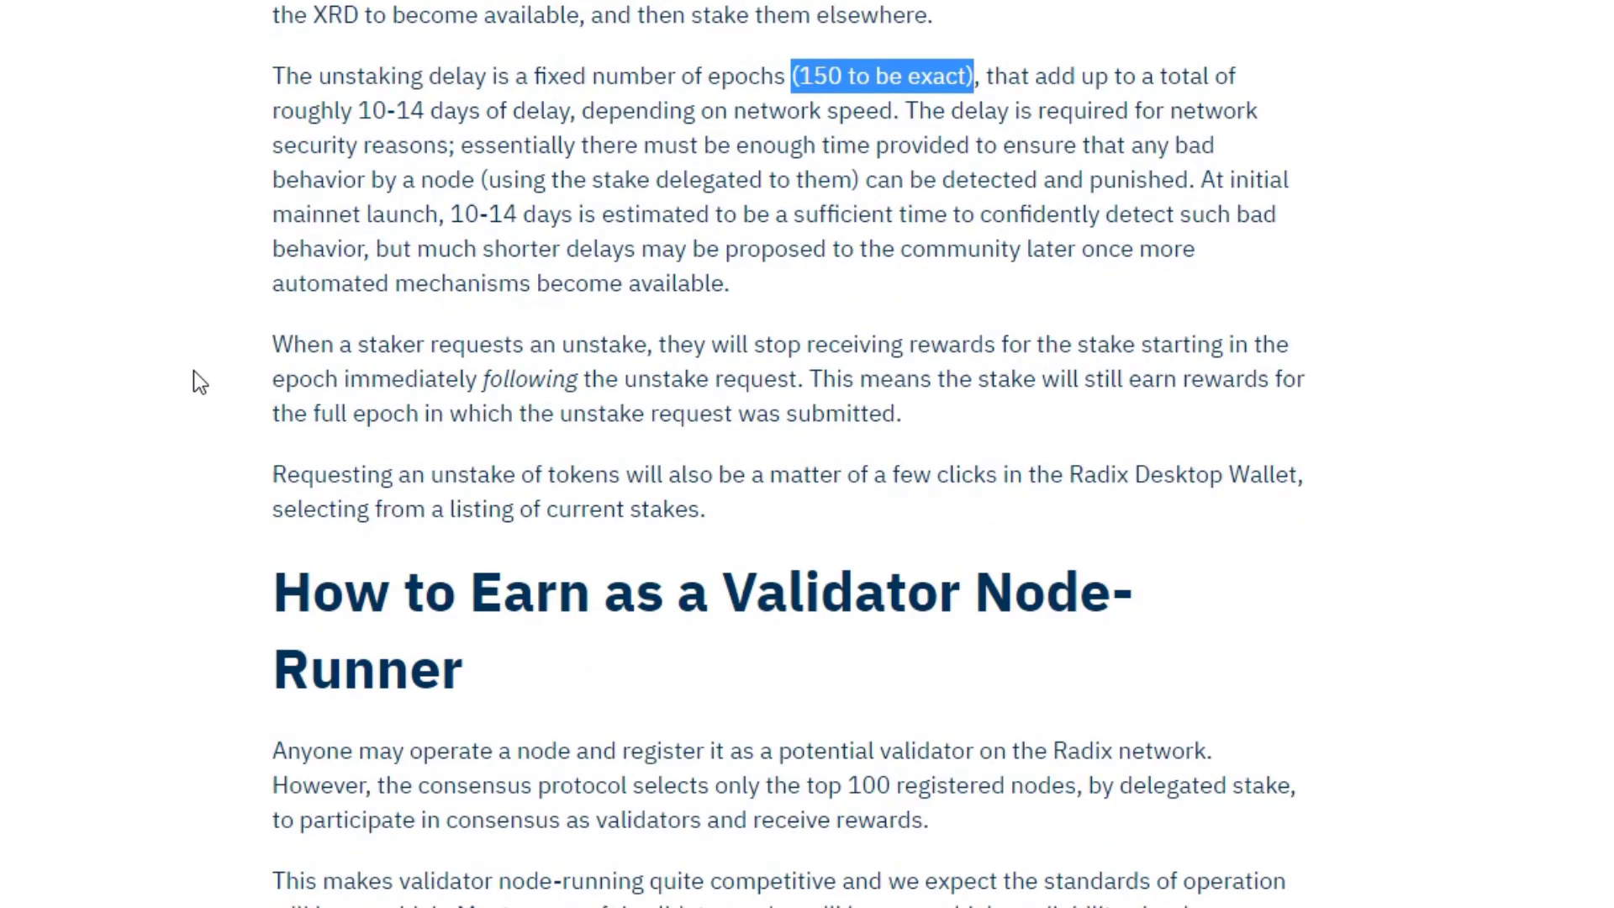
{"action": "scroll", "scroll_direction": "down", "scroll_amount": 3}
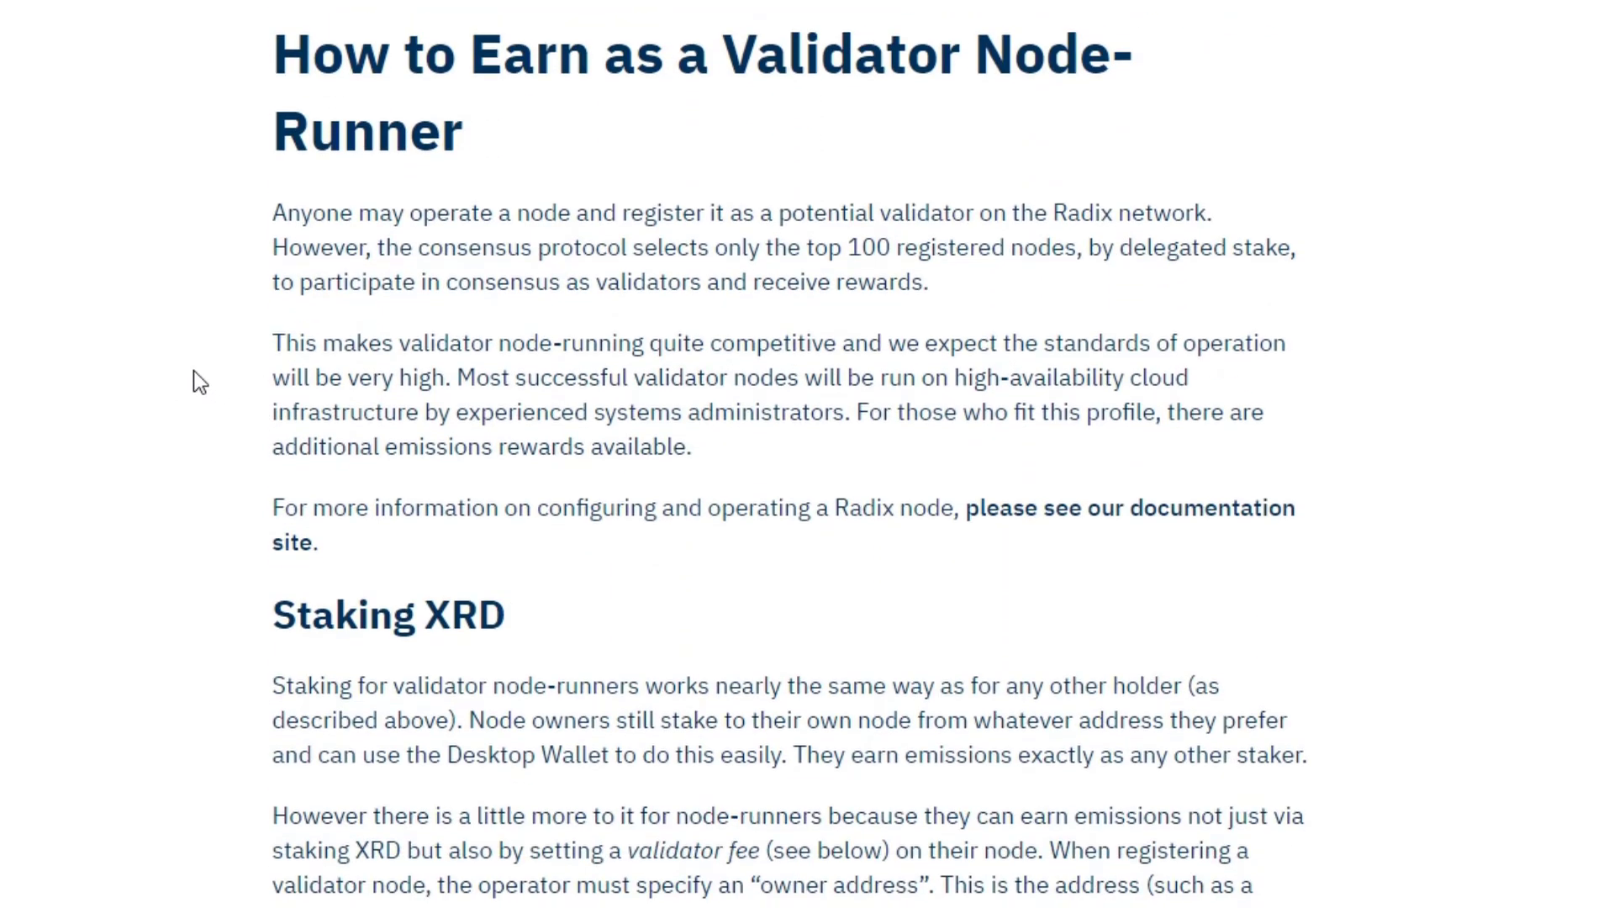
{"action": "scroll", "scroll_direction": "down", "scroll_amount": 3}
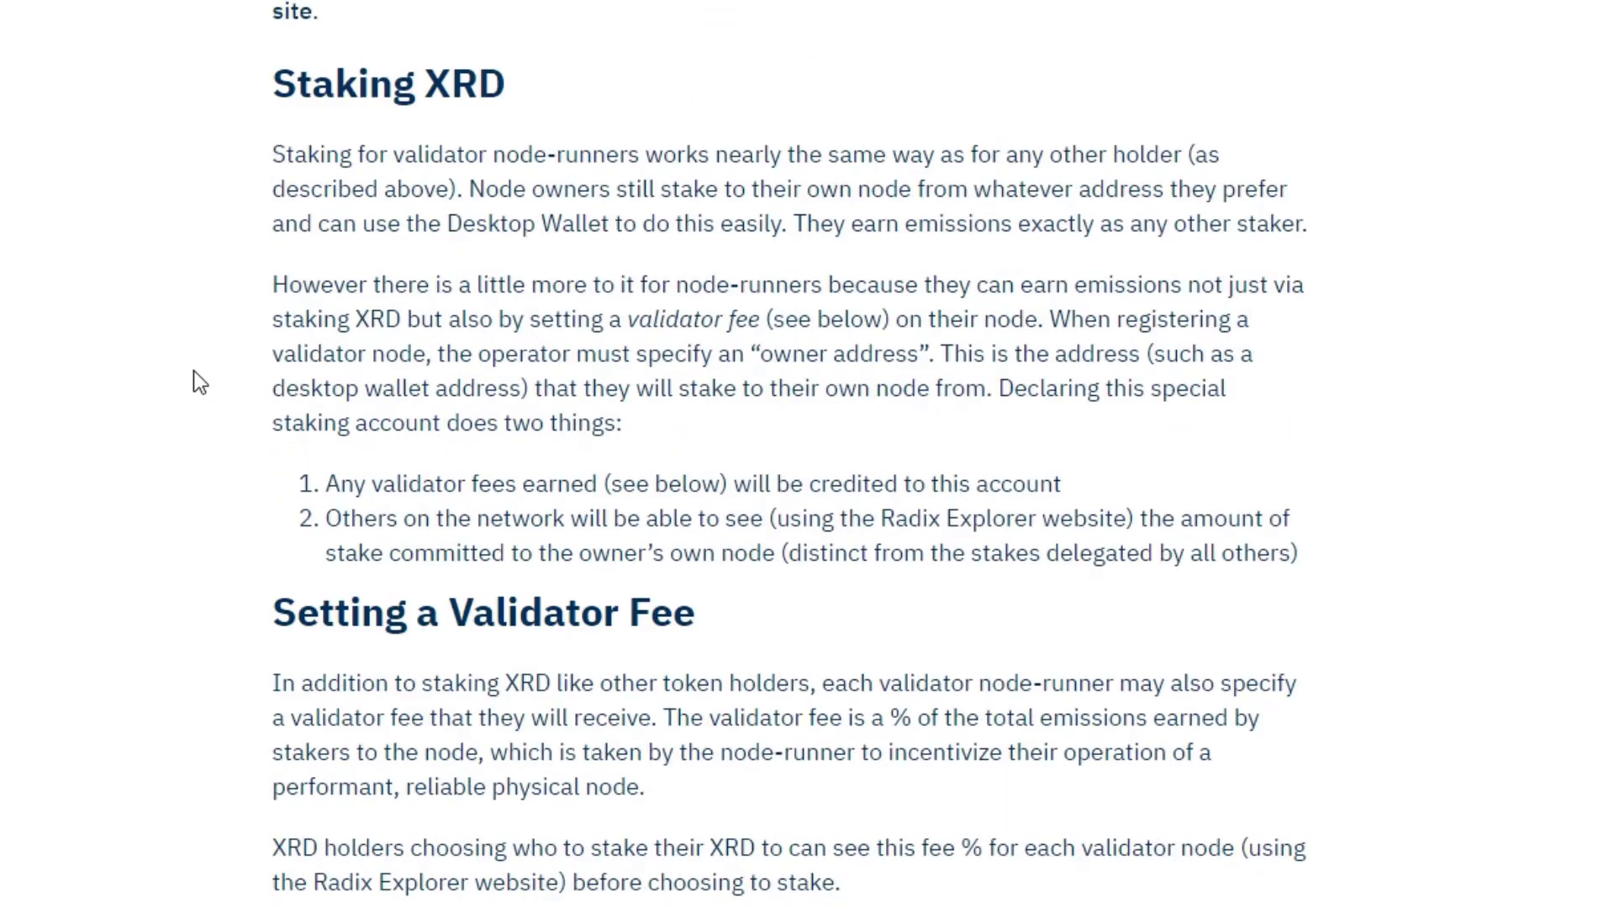
{"action": "scroll", "scroll_direction": "down", "scroll_amount": 3}
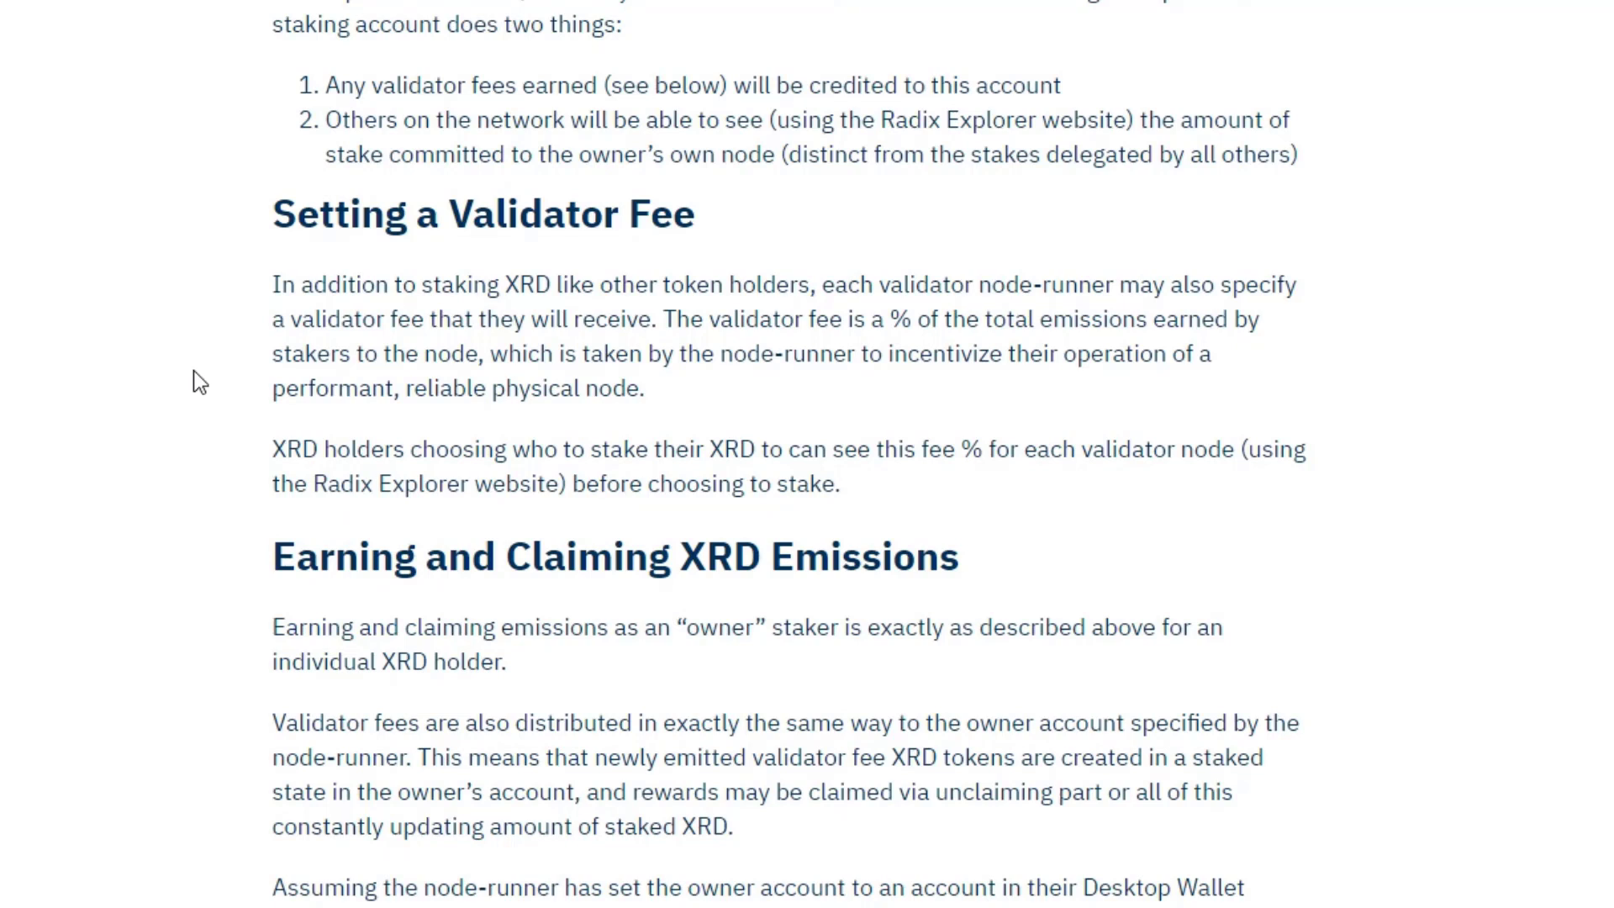
{"action": "scroll", "scroll_direction": "down", "scroll_amount": 3}
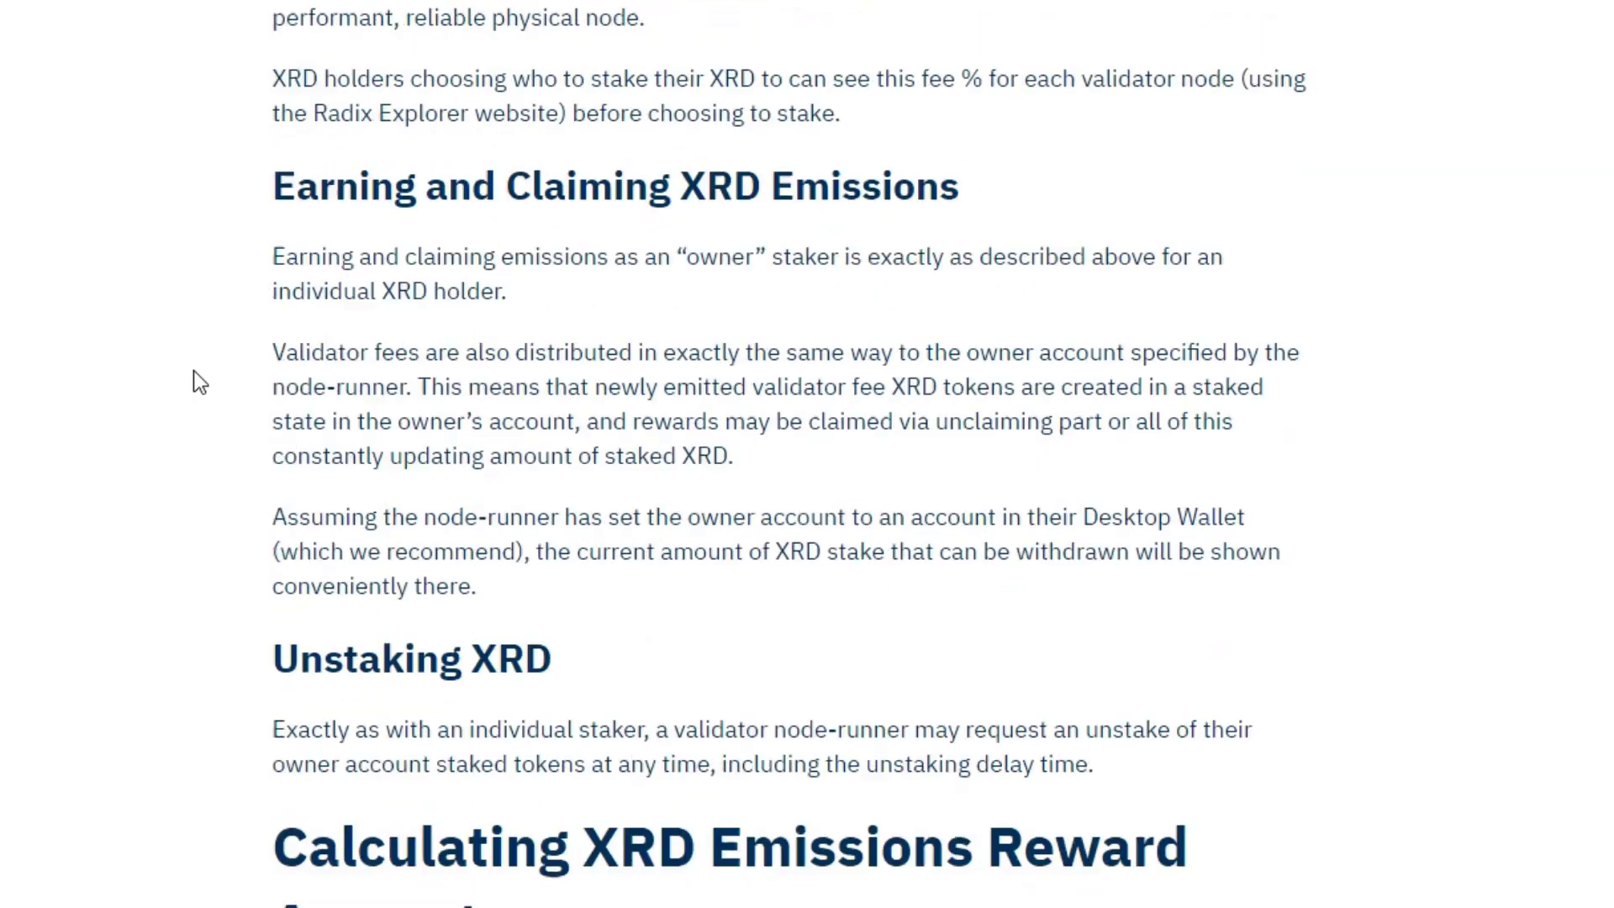
{"action": "scroll", "scroll_direction": "down", "scroll_amount": 3}
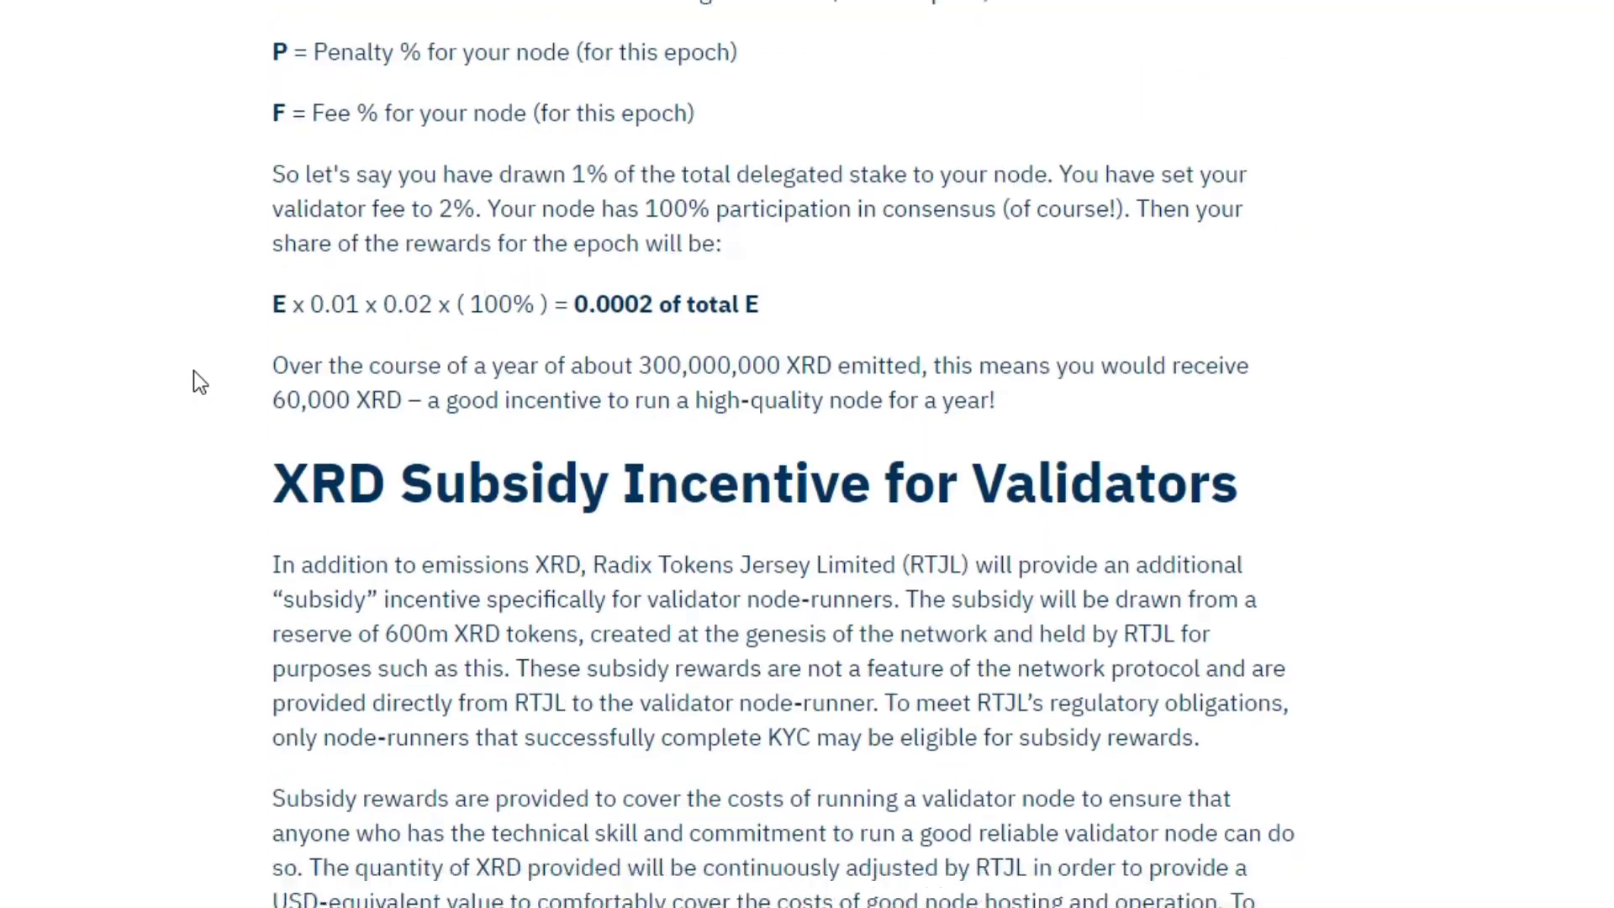
{"action": "scroll", "scroll_direction": "down", "scroll_amount": 3}
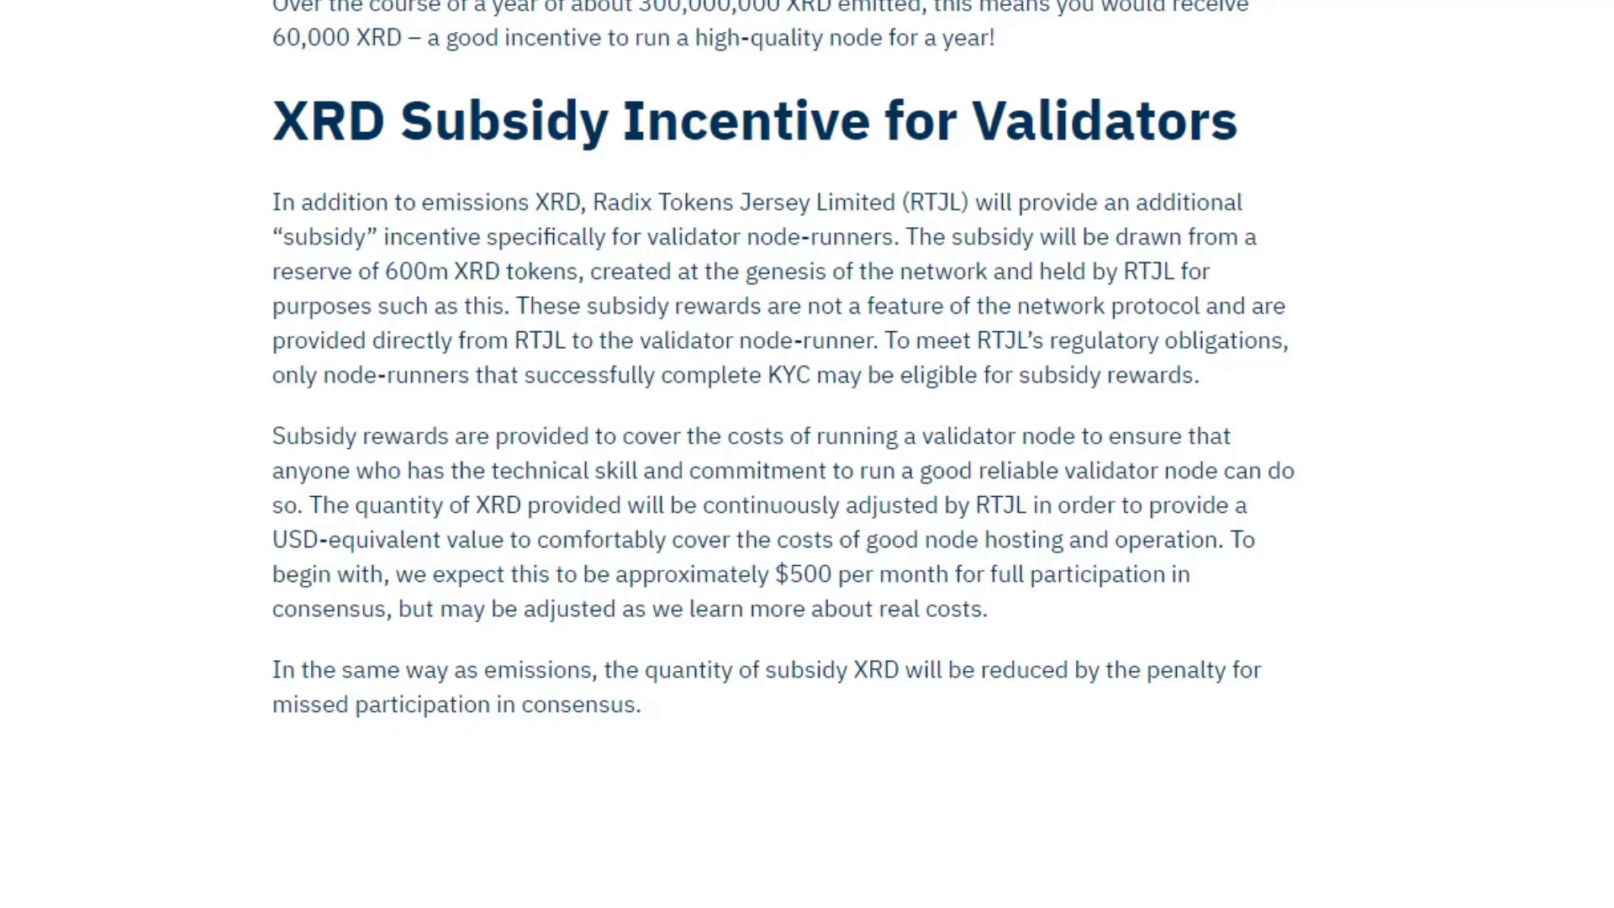
{"action": "left_click_drag", "start_coordinate": [615, 575], "coordinate": [1071, 576]}
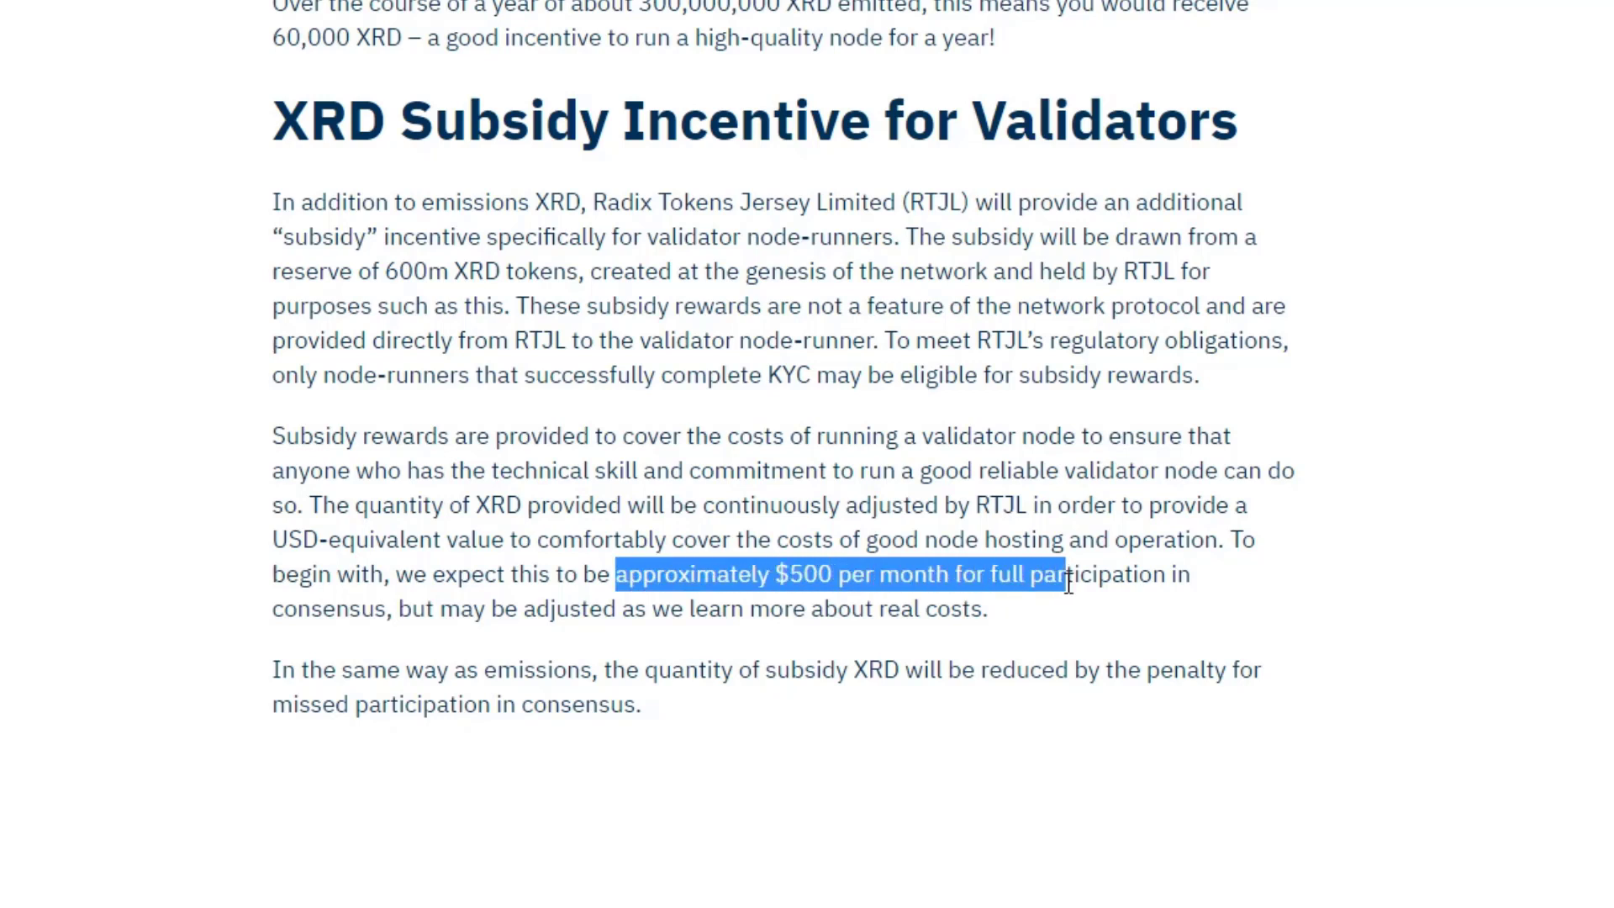